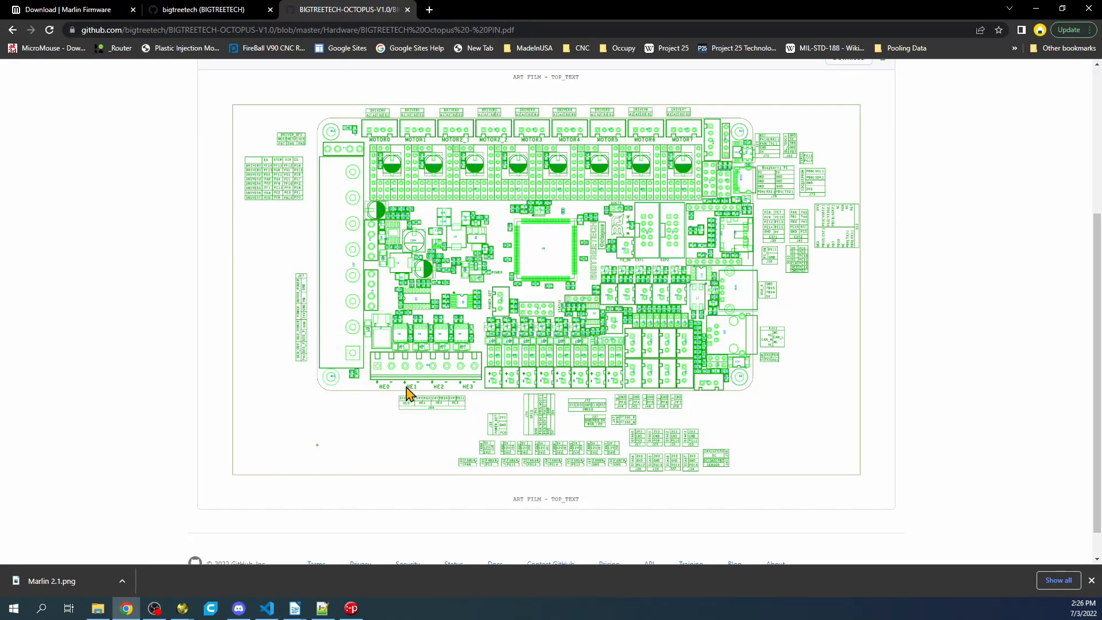
{"action": "mouse_move", "coordinate": [470, 392]}
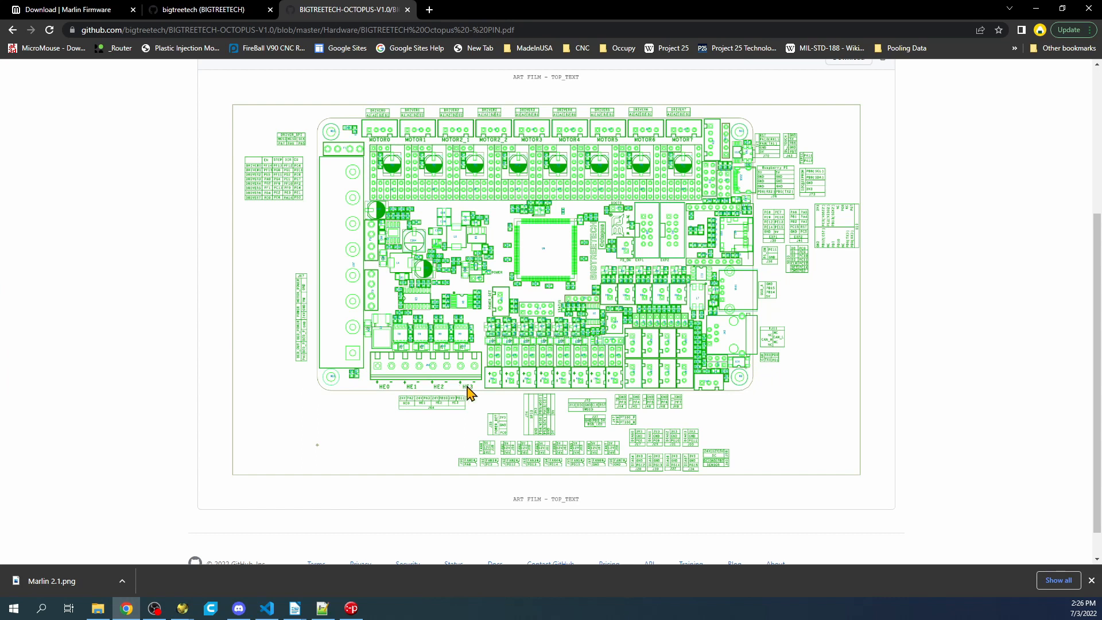
{"action": "mouse_move", "coordinate": [394, 401]}
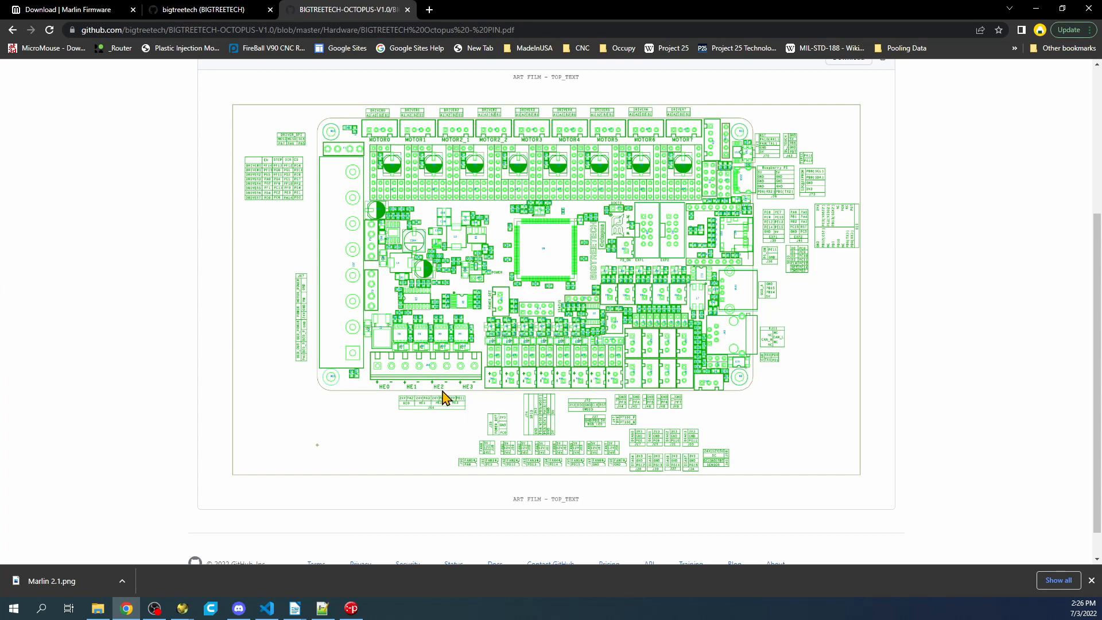
{"action": "mouse_move", "coordinate": [385, 391]}
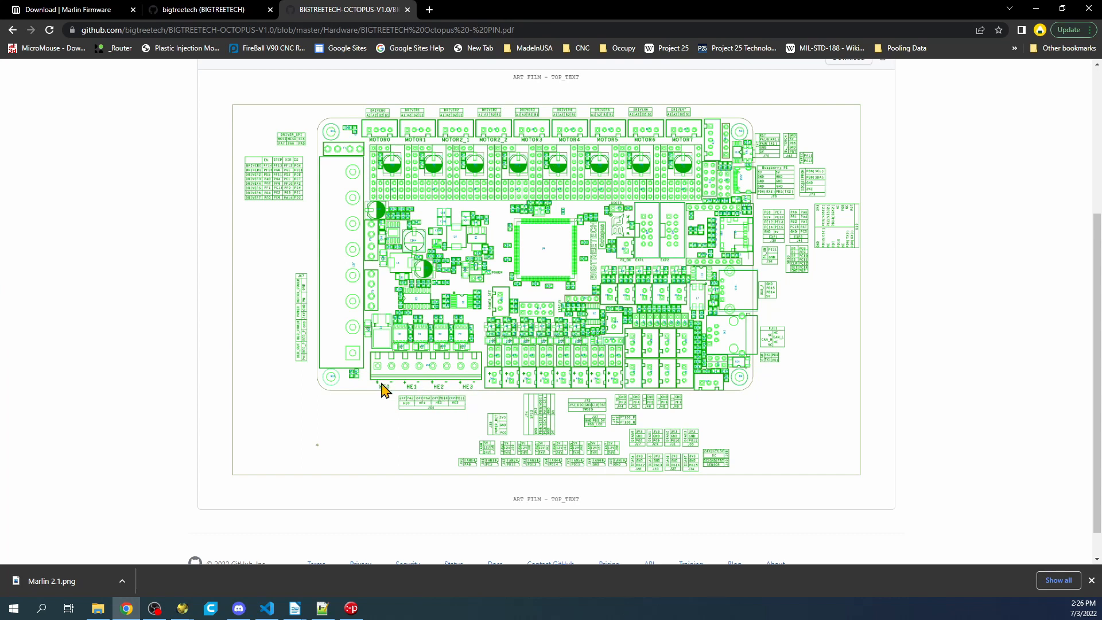
{"action": "mouse_move", "coordinate": [386, 373]}
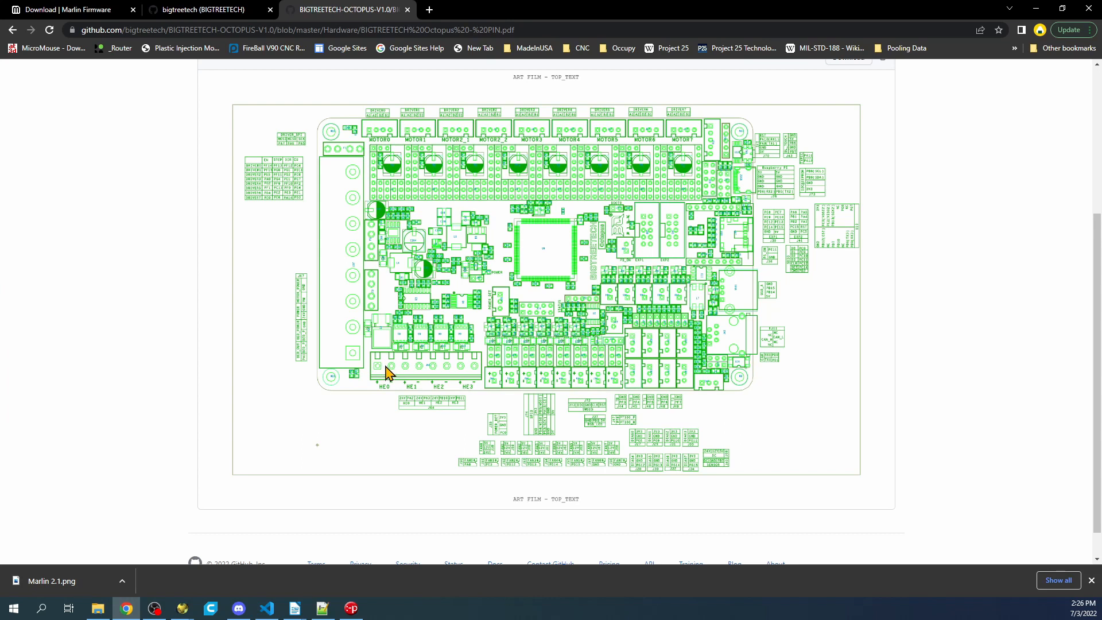
{"action": "mouse_move", "coordinate": [499, 376]}
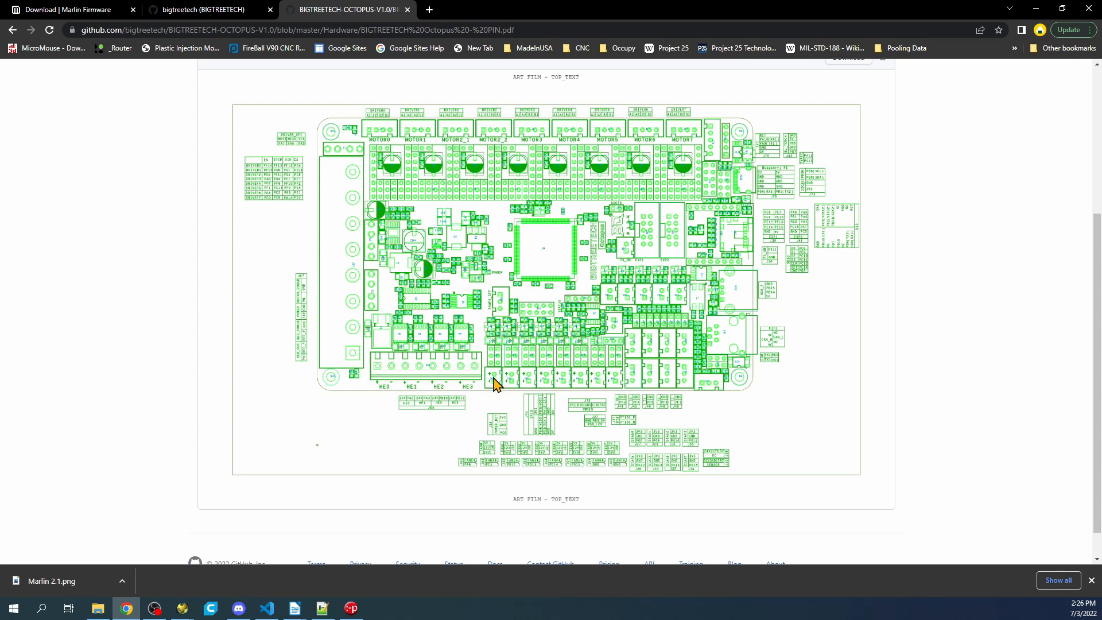
{"action": "mouse_move", "coordinate": [470, 474]}
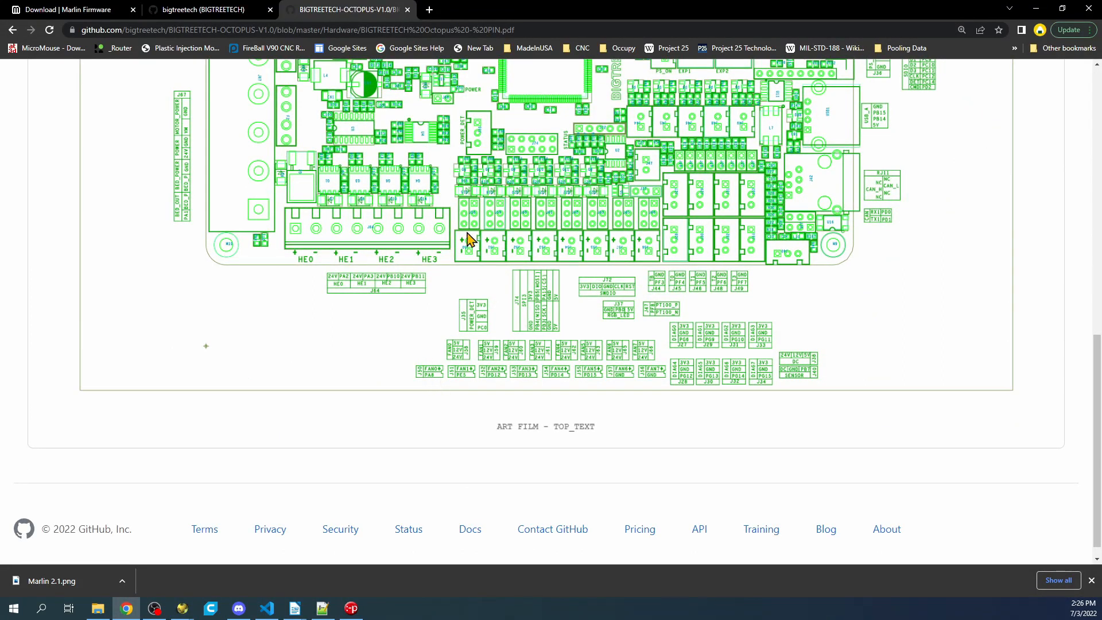
{"action": "mouse_move", "coordinate": [435, 379]}
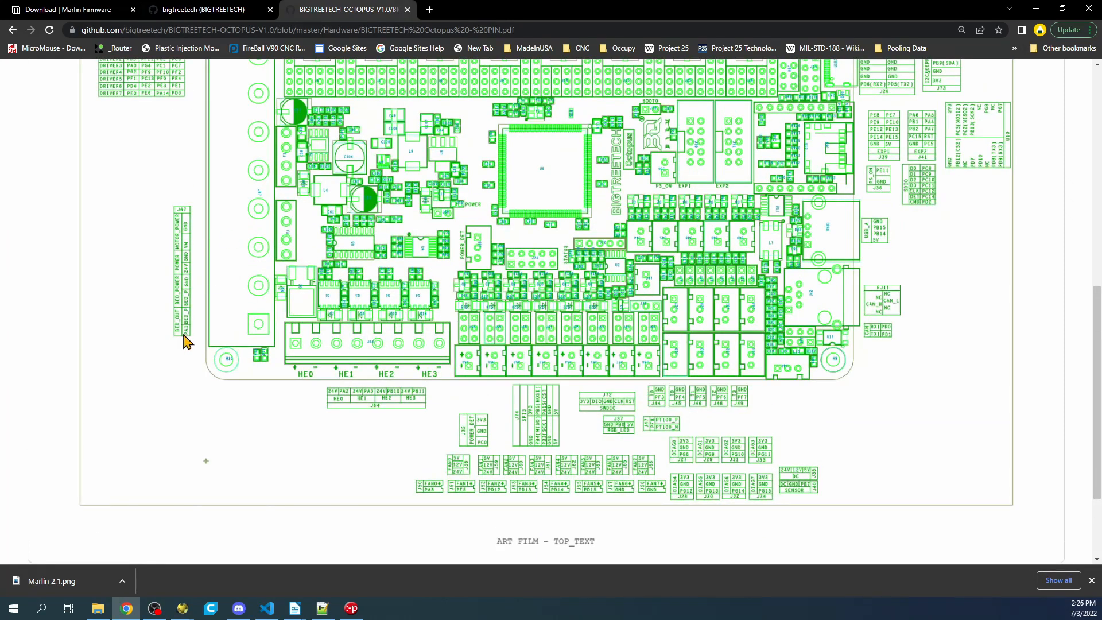
{"action": "mouse_move", "coordinate": [194, 284]}
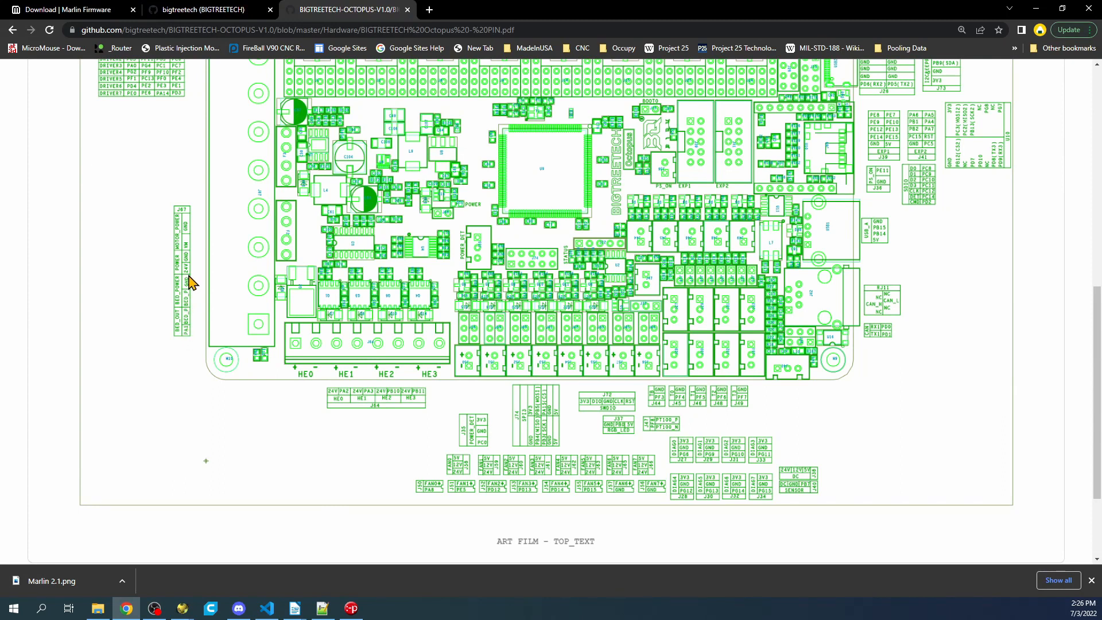
{"action": "mouse_move", "coordinate": [191, 306]}
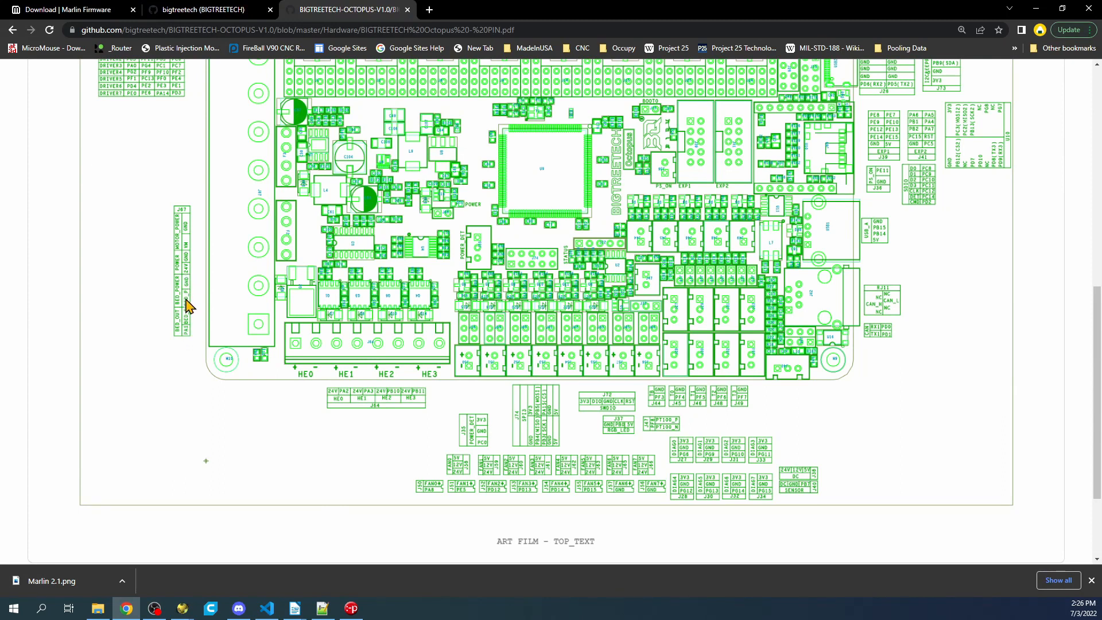
{"action": "mouse_move", "coordinate": [188, 328]}
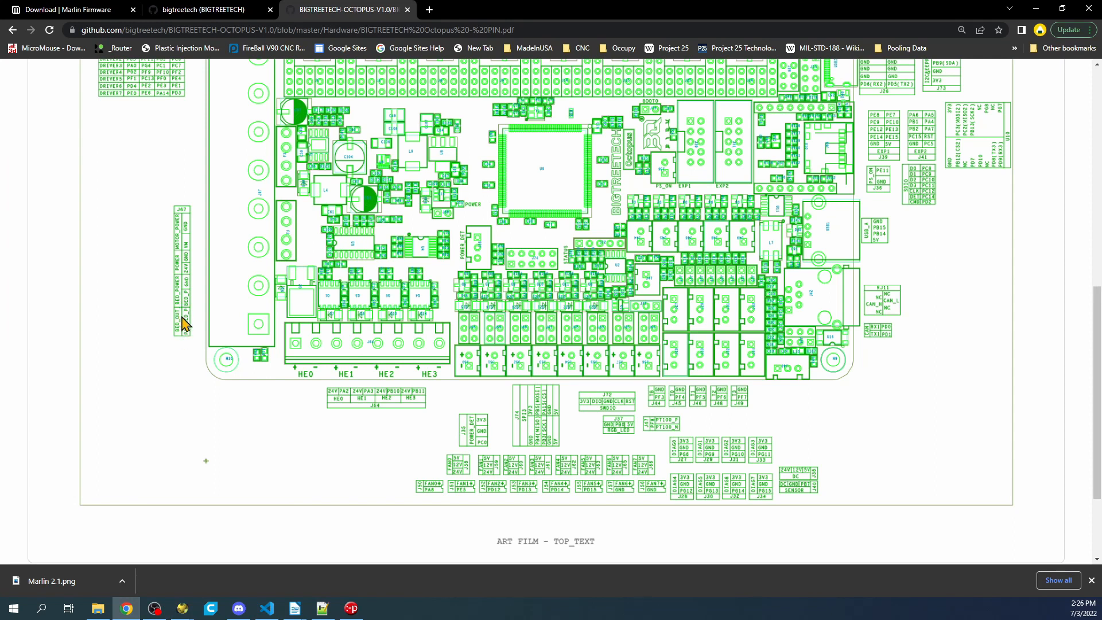
{"action": "mouse_move", "coordinate": [185, 336]}
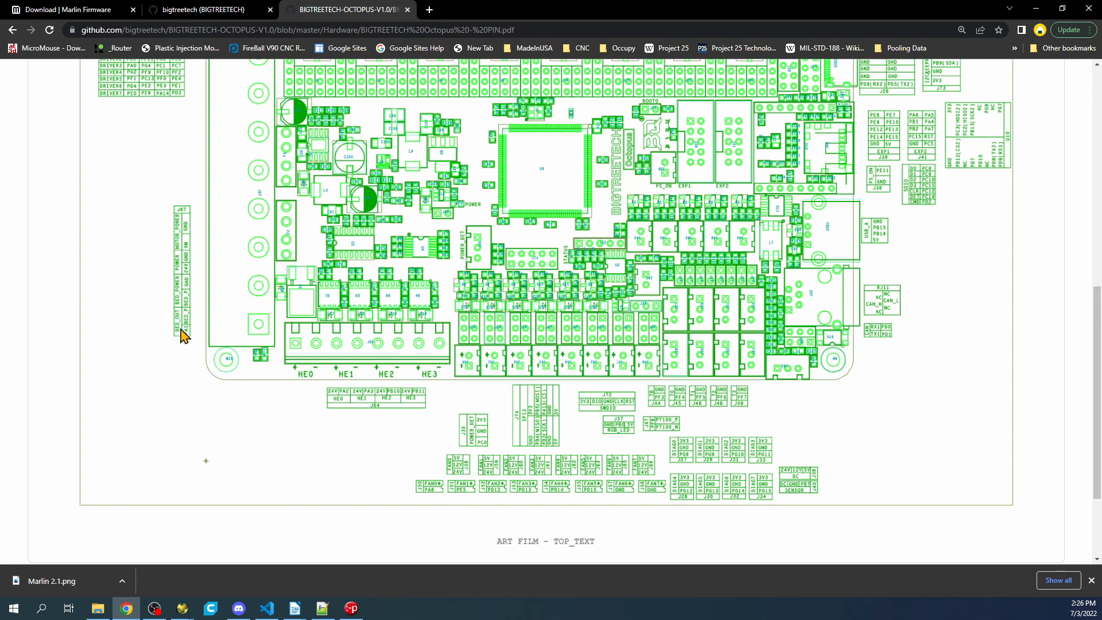
{"action": "mouse_move", "coordinate": [190, 272]}
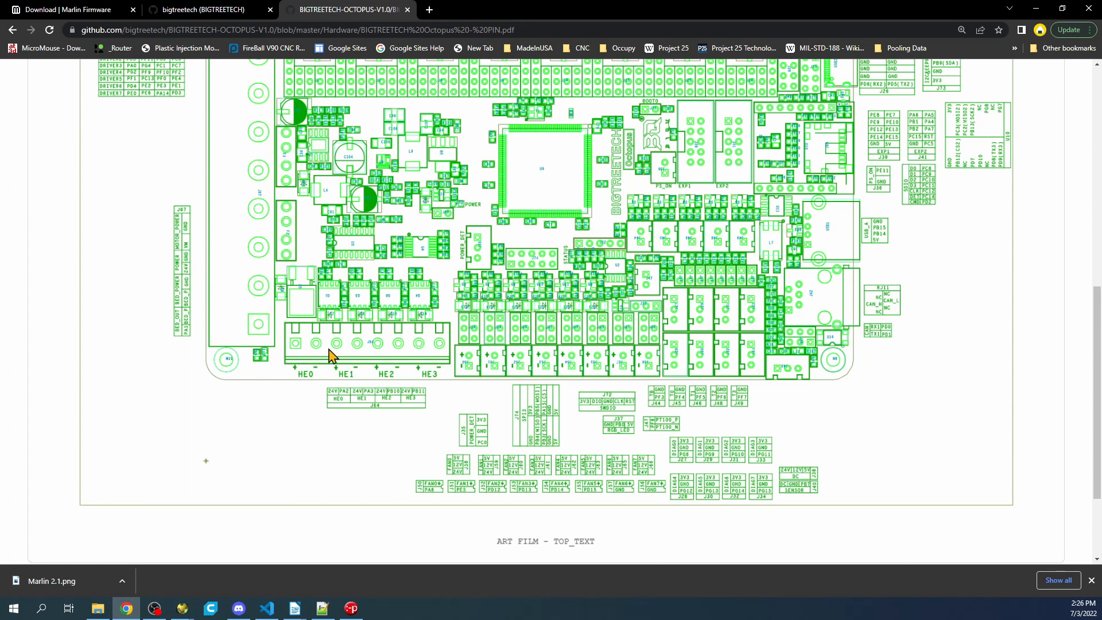
{"action": "mouse_move", "coordinate": [430, 367]}
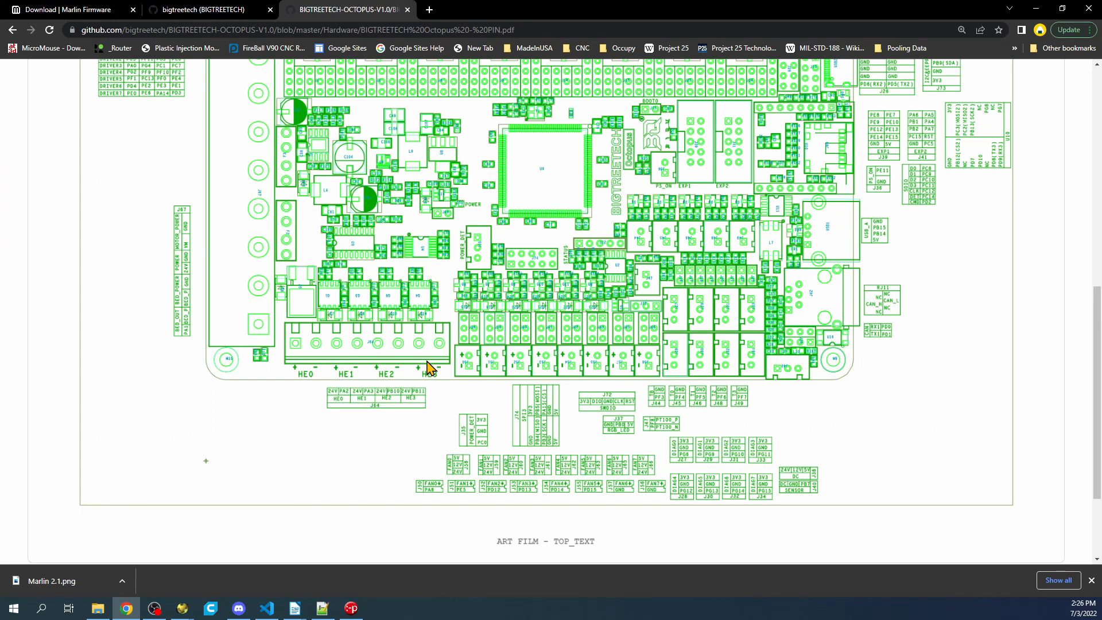
{"action": "mouse_move", "coordinate": [429, 369]}
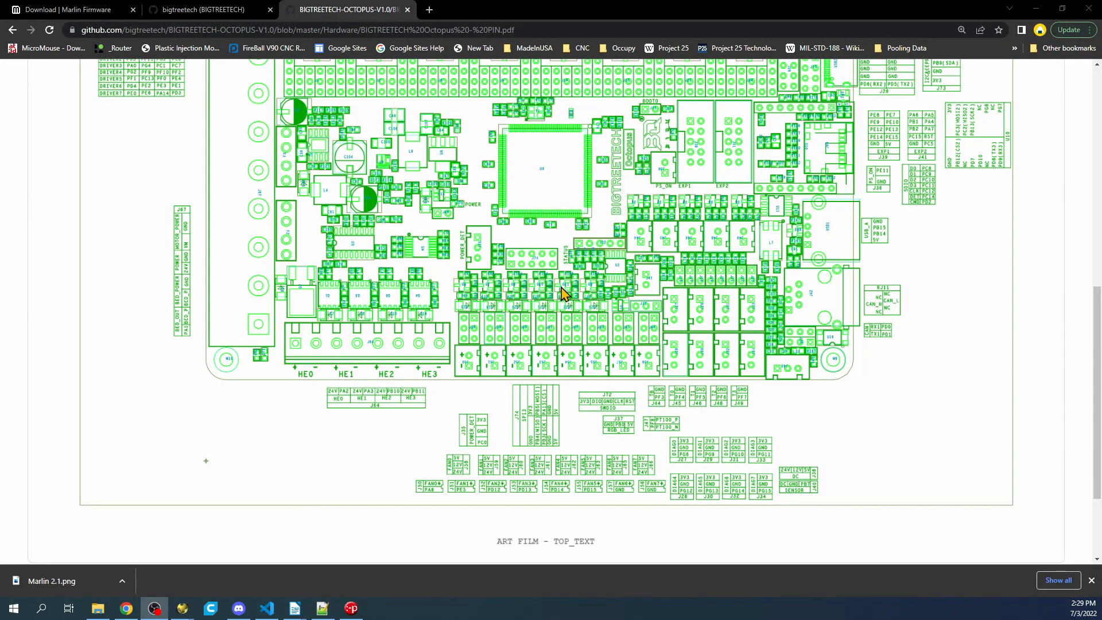
{"action": "mouse_move", "coordinate": [664, 419]}
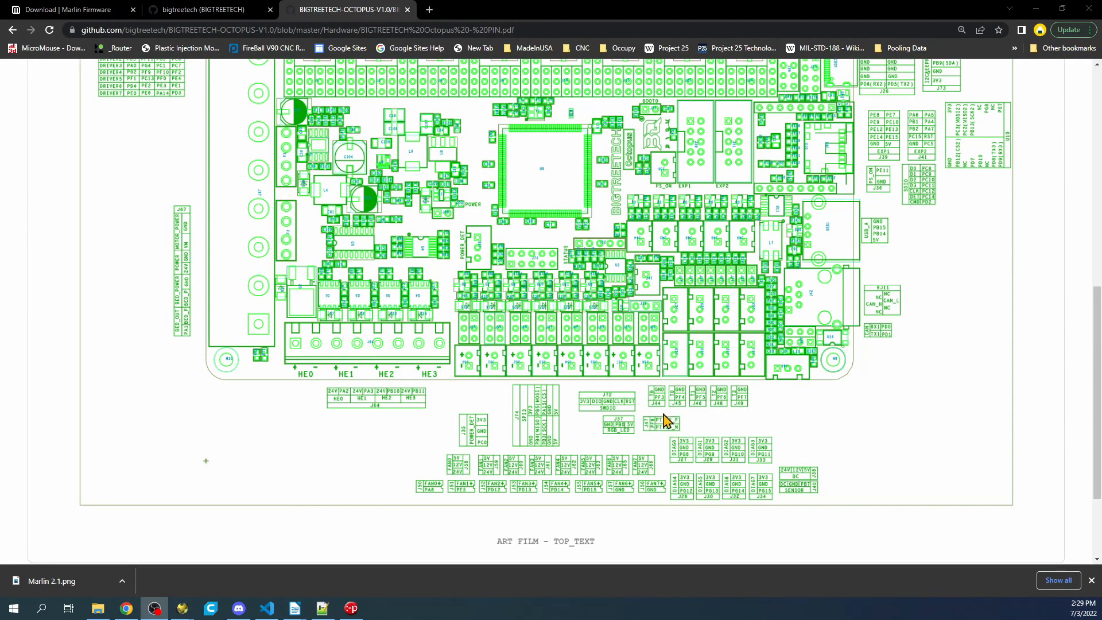
{"action": "mouse_move", "coordinate": [673, 470]}
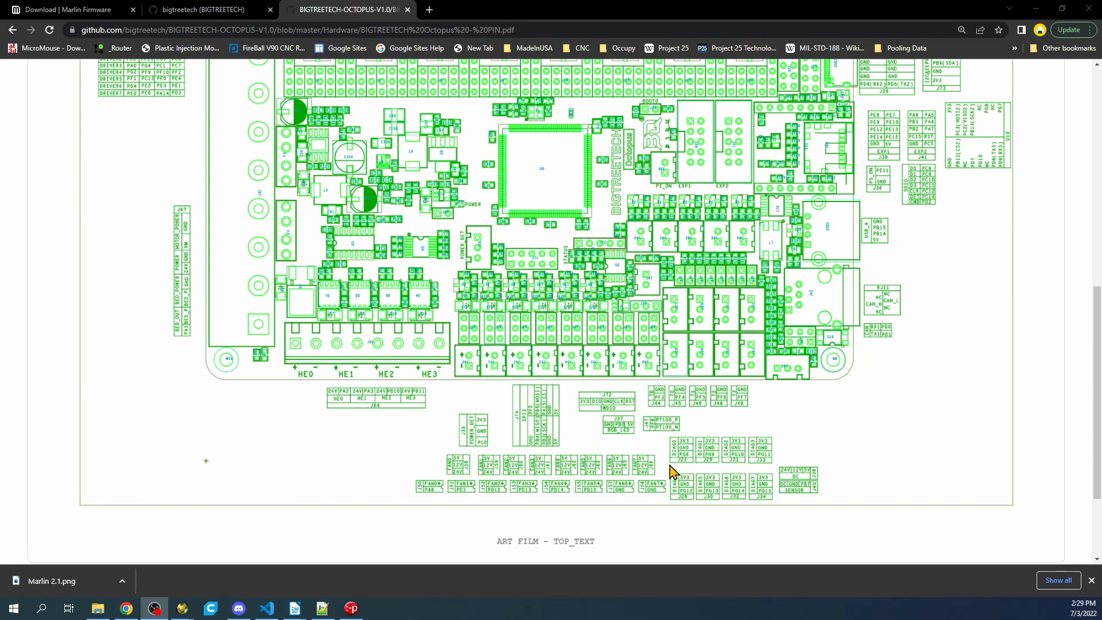
{"action": "mouse_move", "coordinate": [703, 282]}
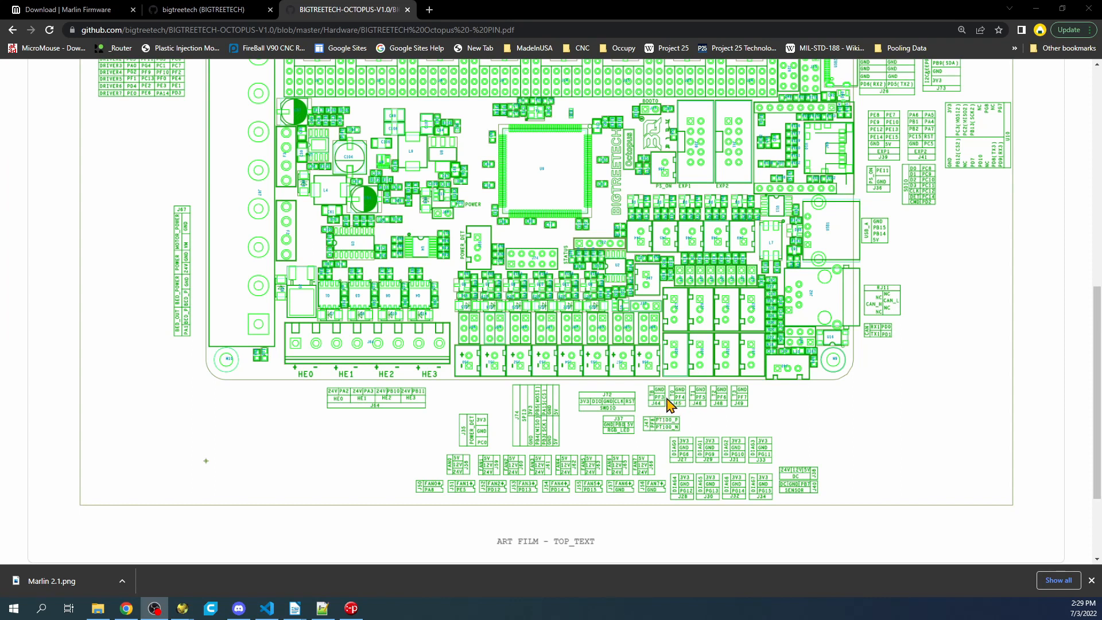
{"action": "mouse_move", "coordinate": [654, 402]}
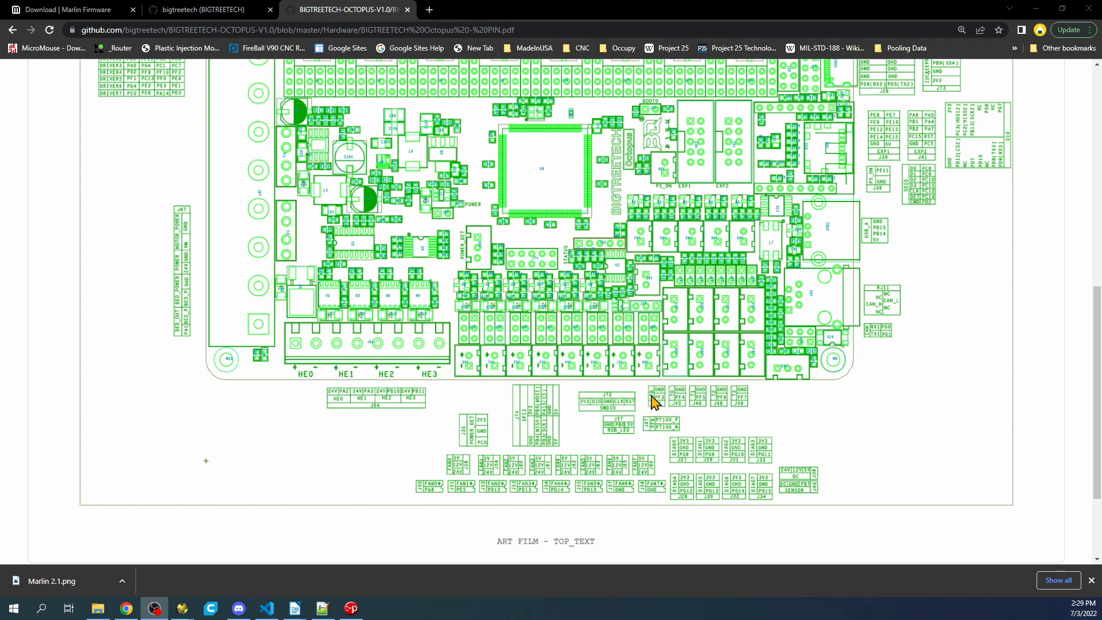
{"action": "mouse_move", "coordinate": [674, 403]}
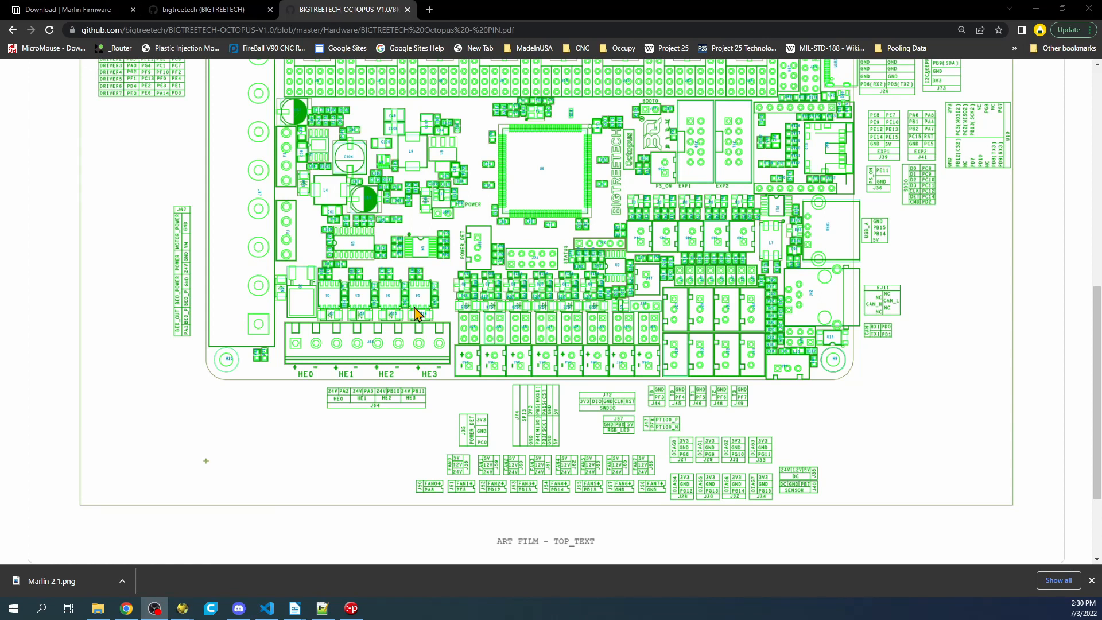
{"action": "mouse_move", "coordinate": [540, 292]}
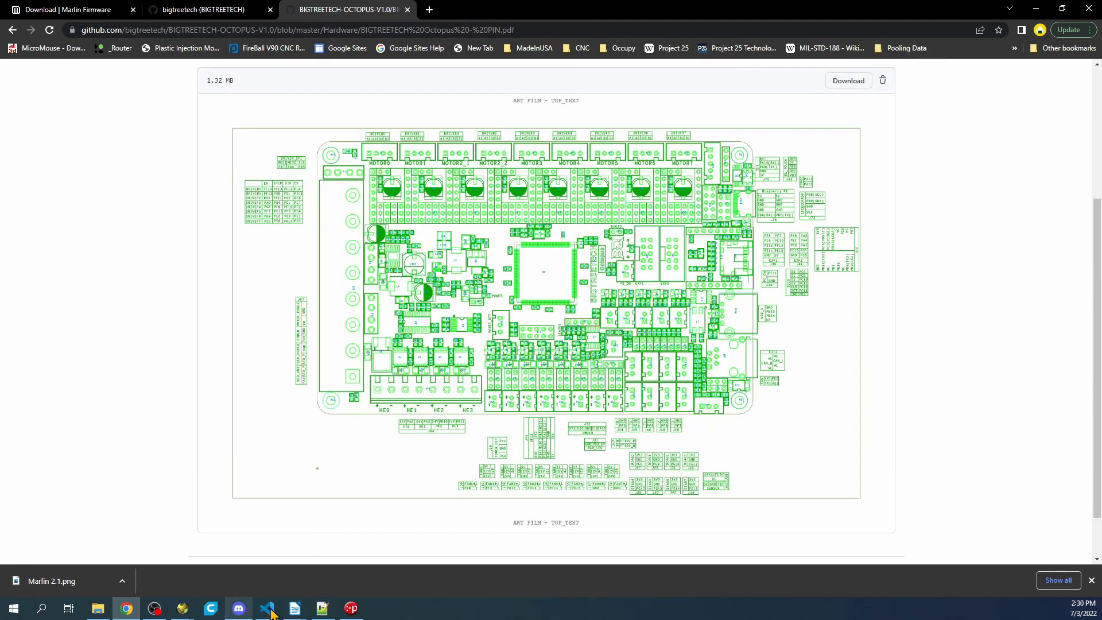
- Open the folder Downloads > Marlin-2.1 > Marlin-2.1 as the VS Code project
{"action": "left_click", "coordinate": [267, 608]}
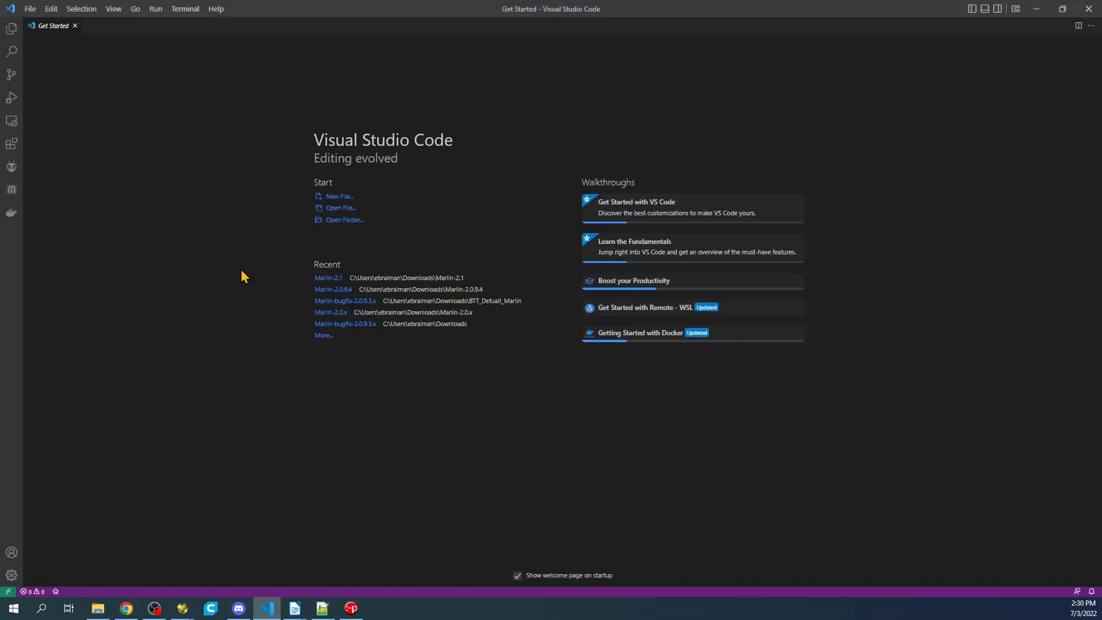
{"action": "mouse_move", "coordinate": [82, 79]}
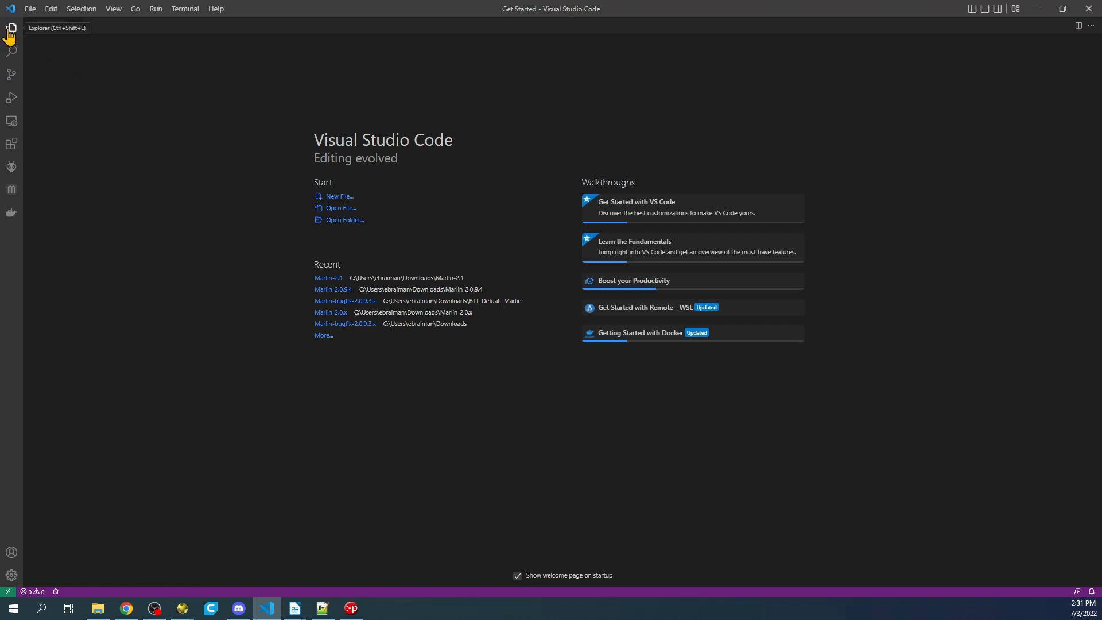
{"action": "left_click", "coordinate": [11, 28]}
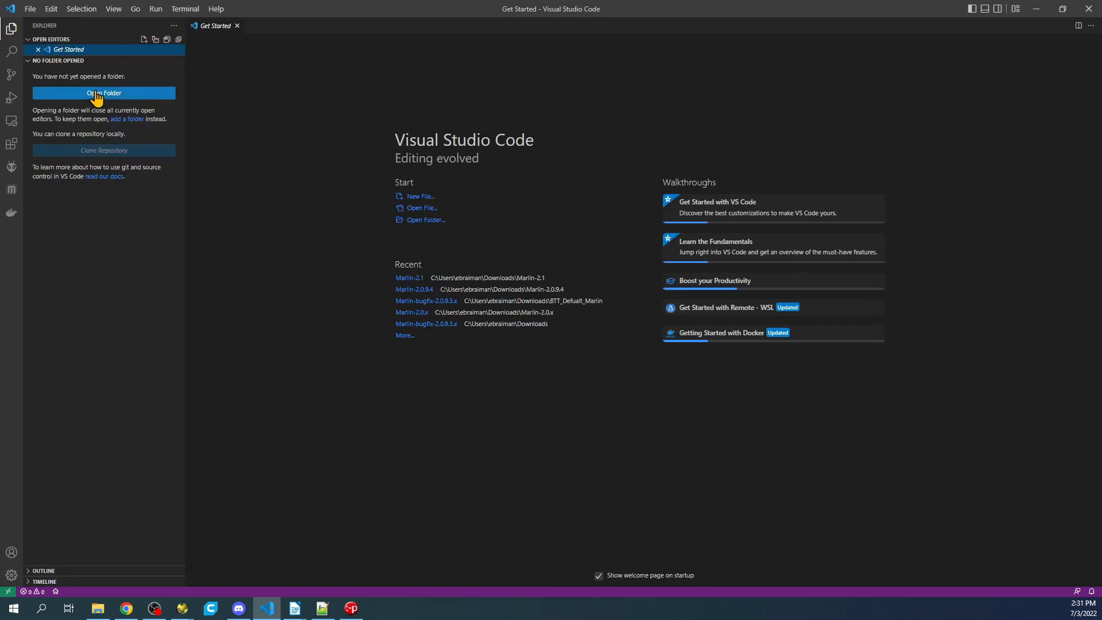
{"action": "left_click", "coordinate": [103, 93]}
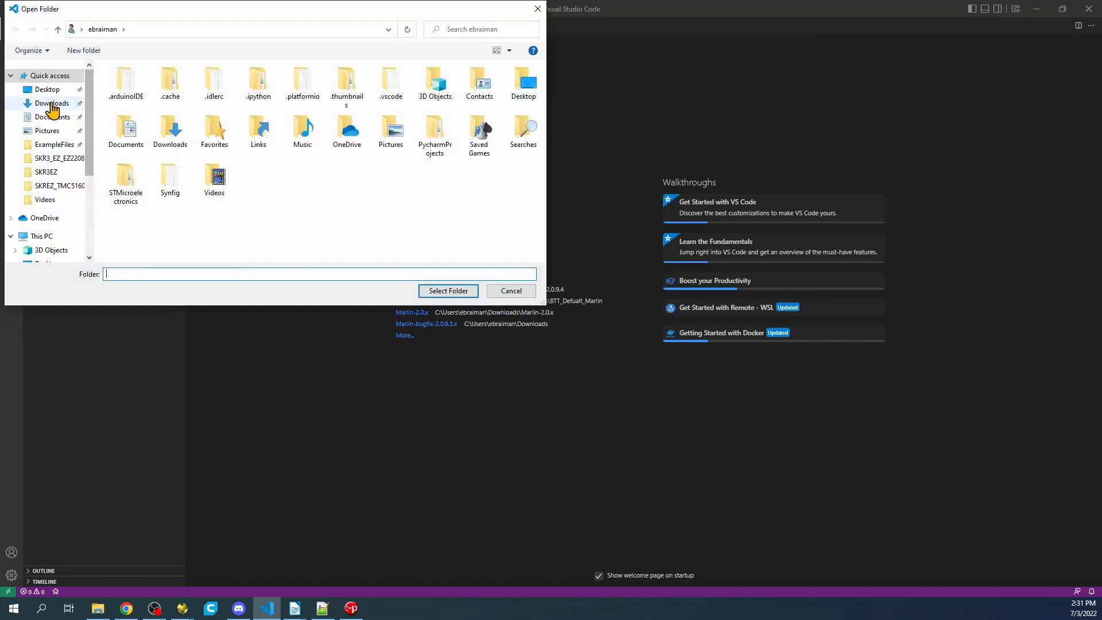
{"action": "left_click", "coordinate": [53, 104]}
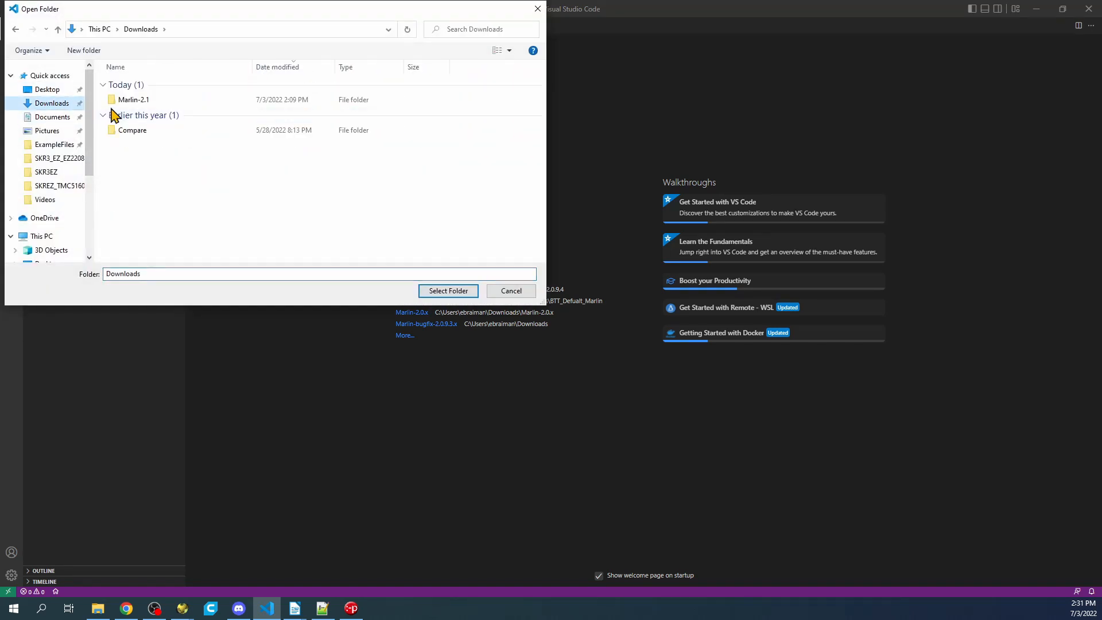
{"action": "double_click", "coordinate": [134, 100]}
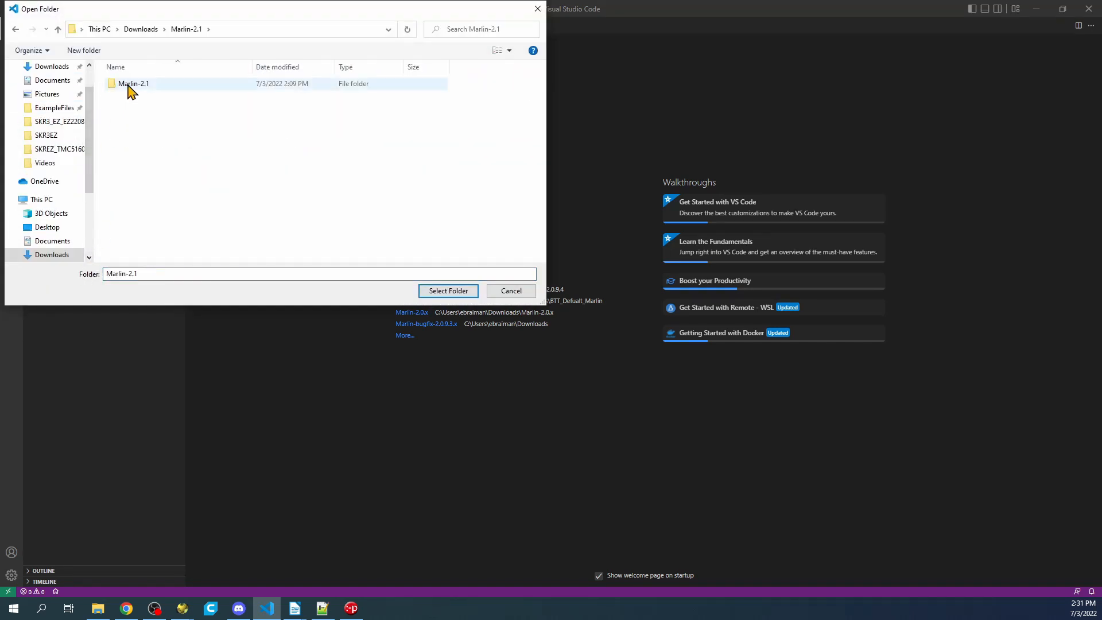
{"action": "double_click", "coordinate": [135, 84]}
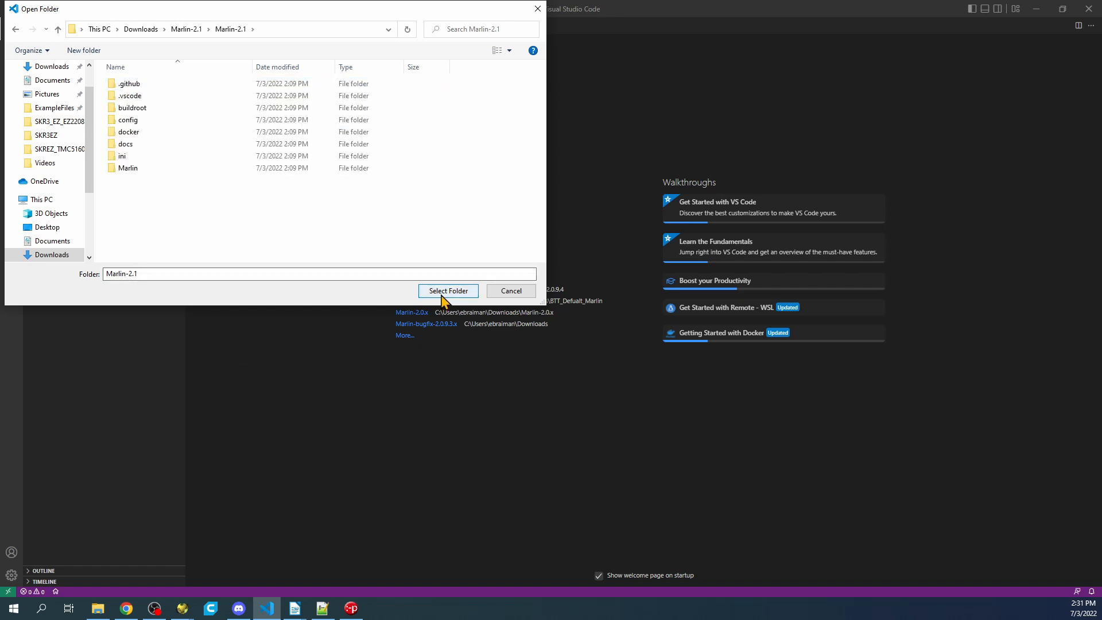
{"action": "left_click", "coordinate": [448, 291]}
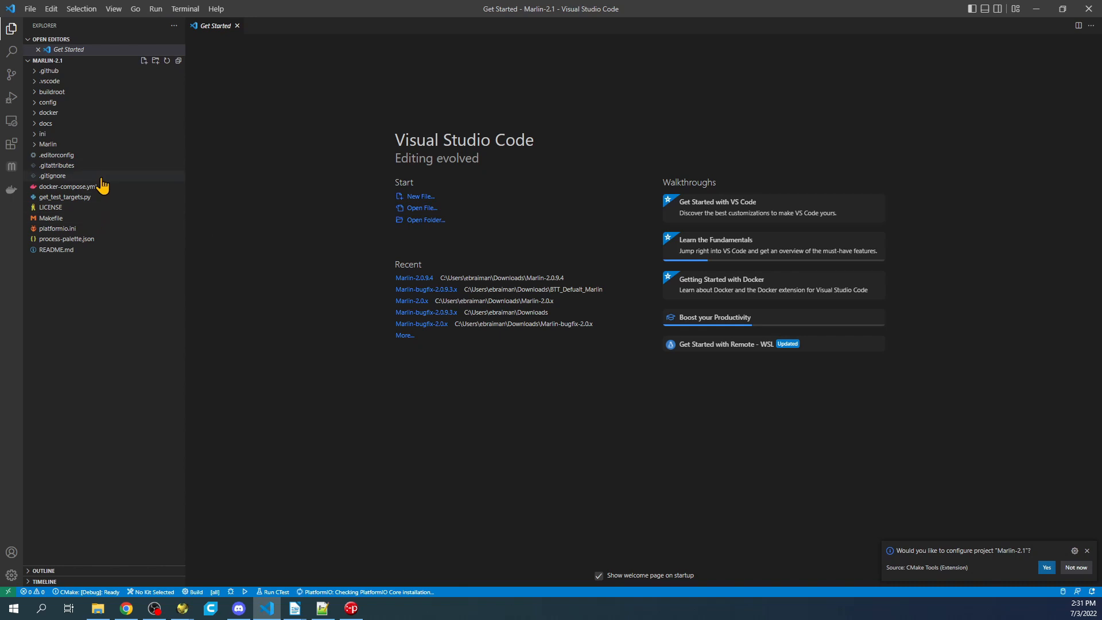
- Open platformio.ini, then expand the Marlin source folders and open boards.h
{"action": "double_click", "coordinate": [56, 227]}
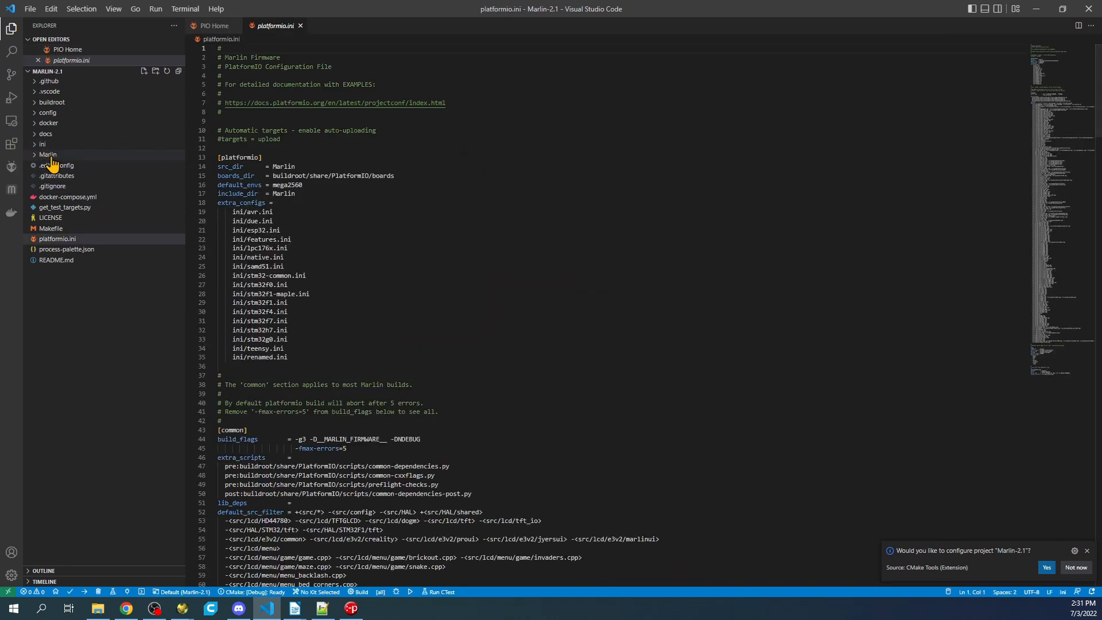
{"action": "mouse_move", "coordinate": [49, 154]}
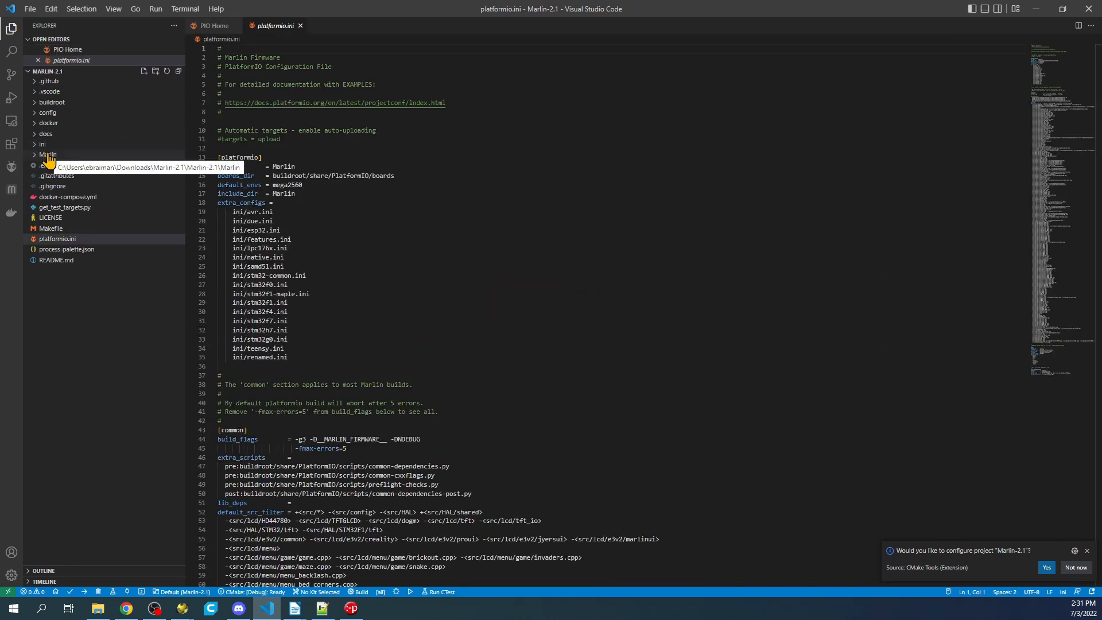
{"action": "left_click", "coordinate": [42, 154]}
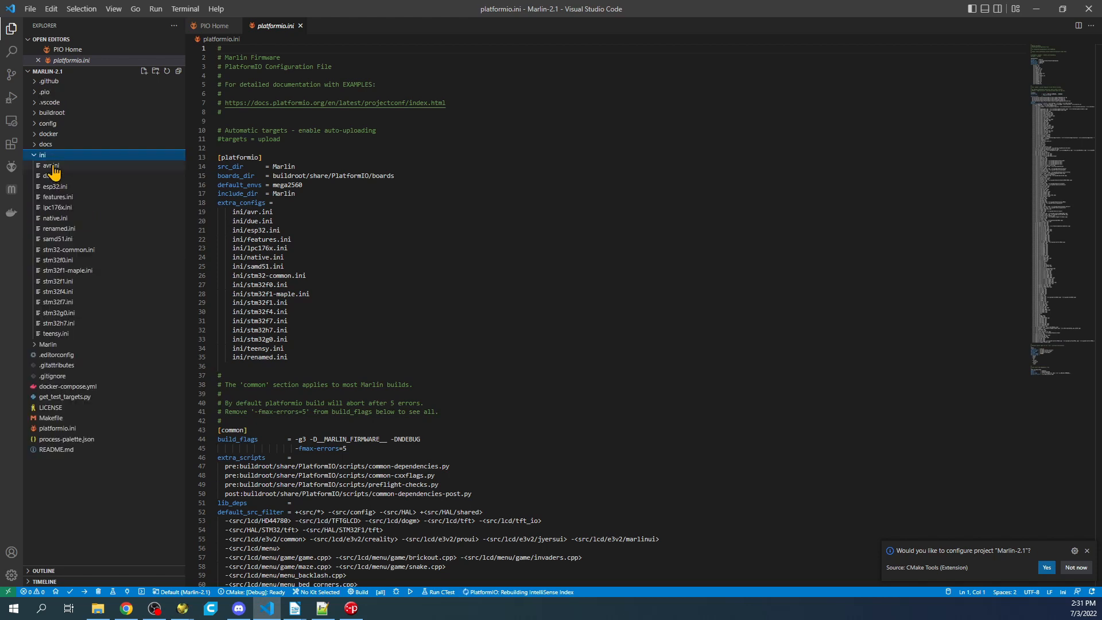
{"action": "left_click", "coordinate": [48, 165]}
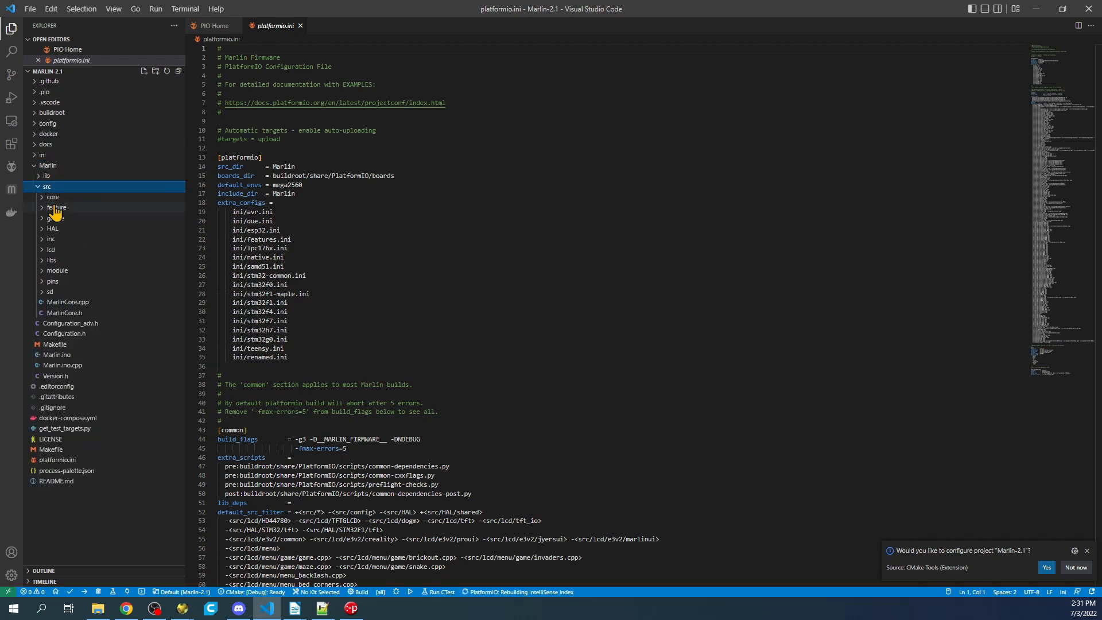
{"action": "left_click", "coordinate": [53, 197]}
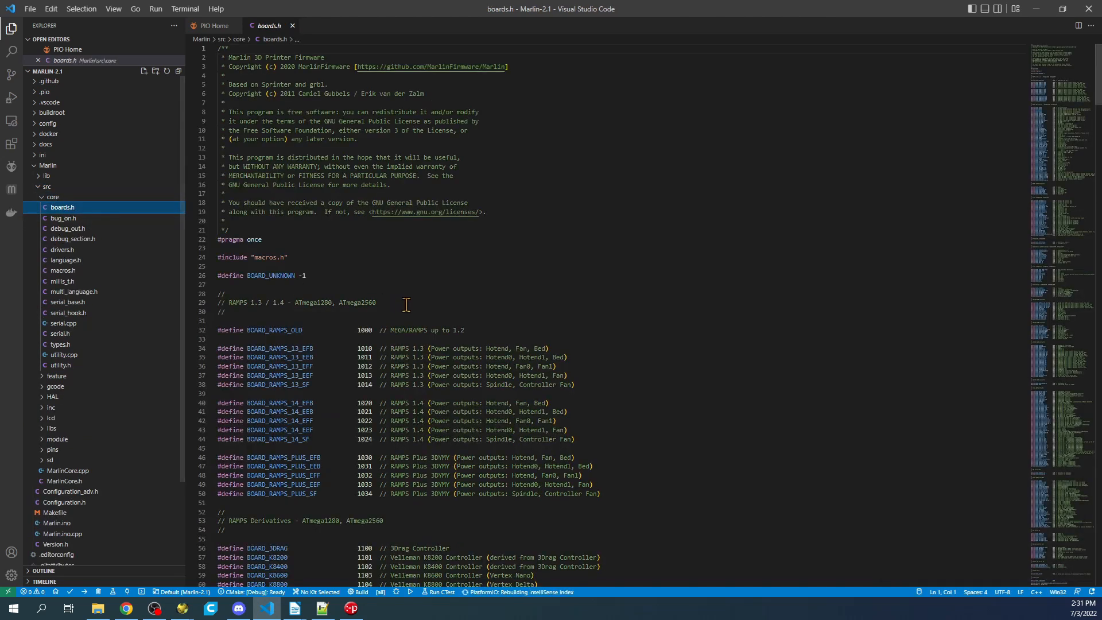
- Search boards.h for 'octopus' and copy the BOARD_BTT_OCTOPUS_V1_1 board name
{"action": "left_click", "coordinate": [304, 275]}
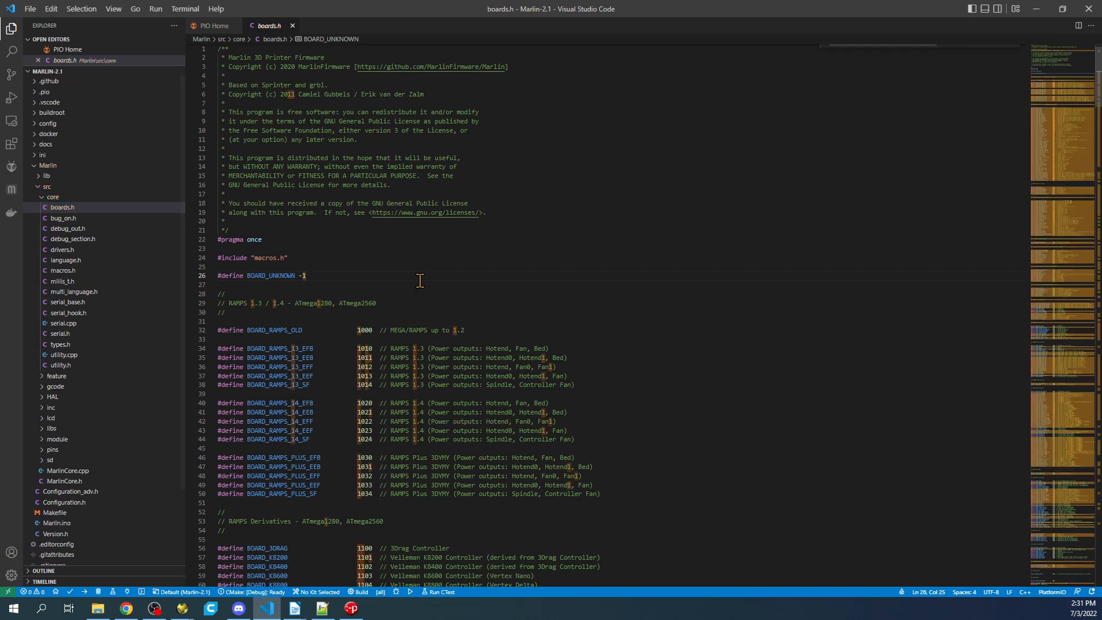
{"action": "key", "text": "Ctrl+f"}
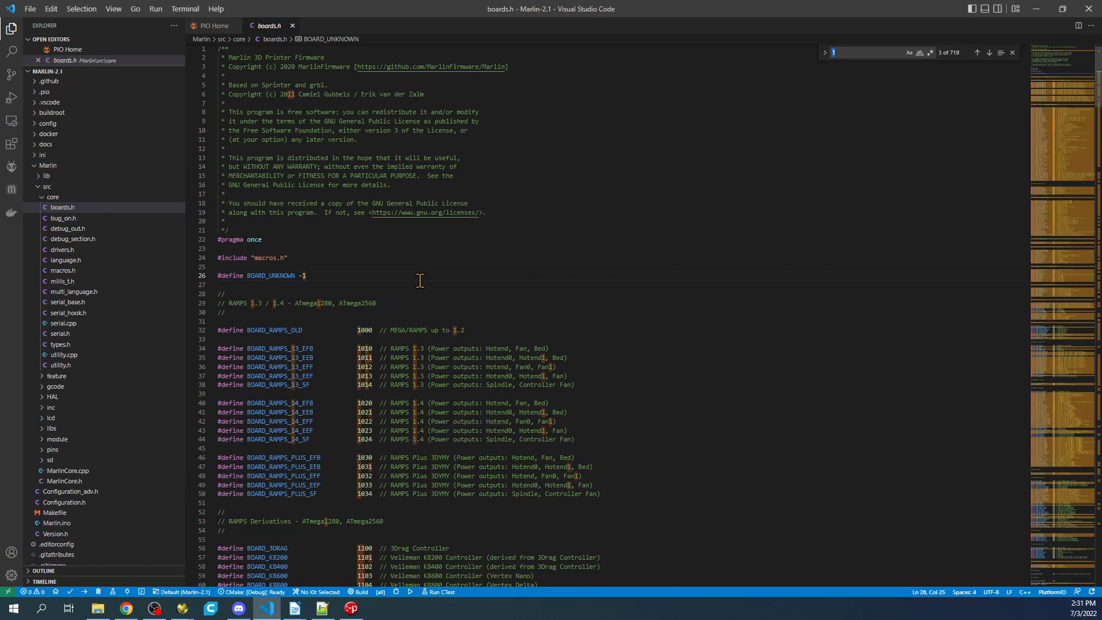
{"action": "type", "text": "octopus"}
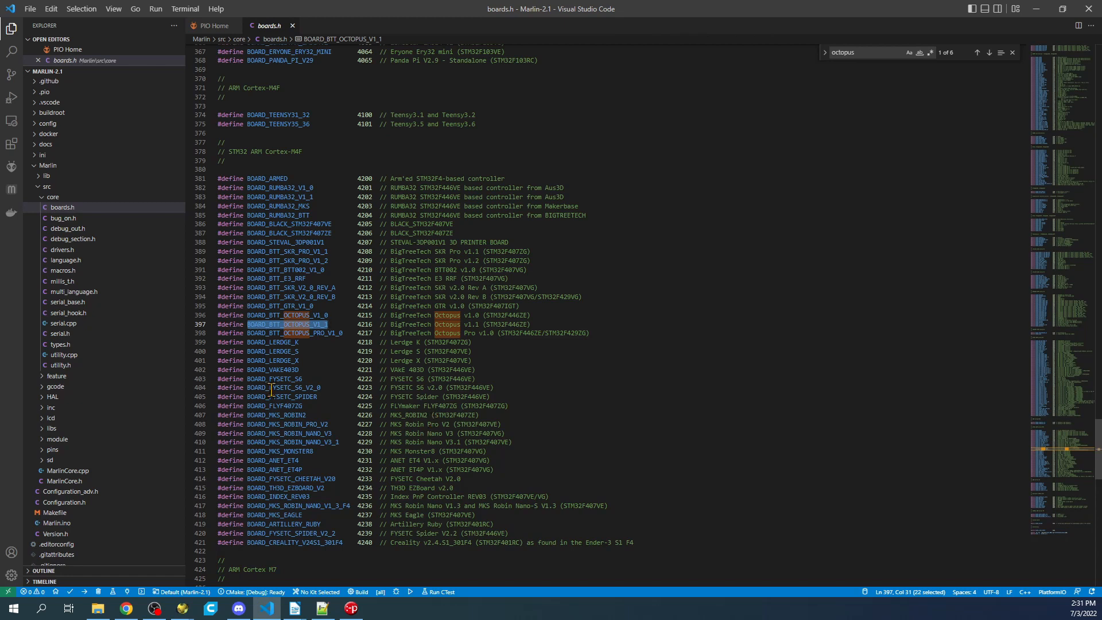
{"action": "right_click", "coordinate": [270, 324]}
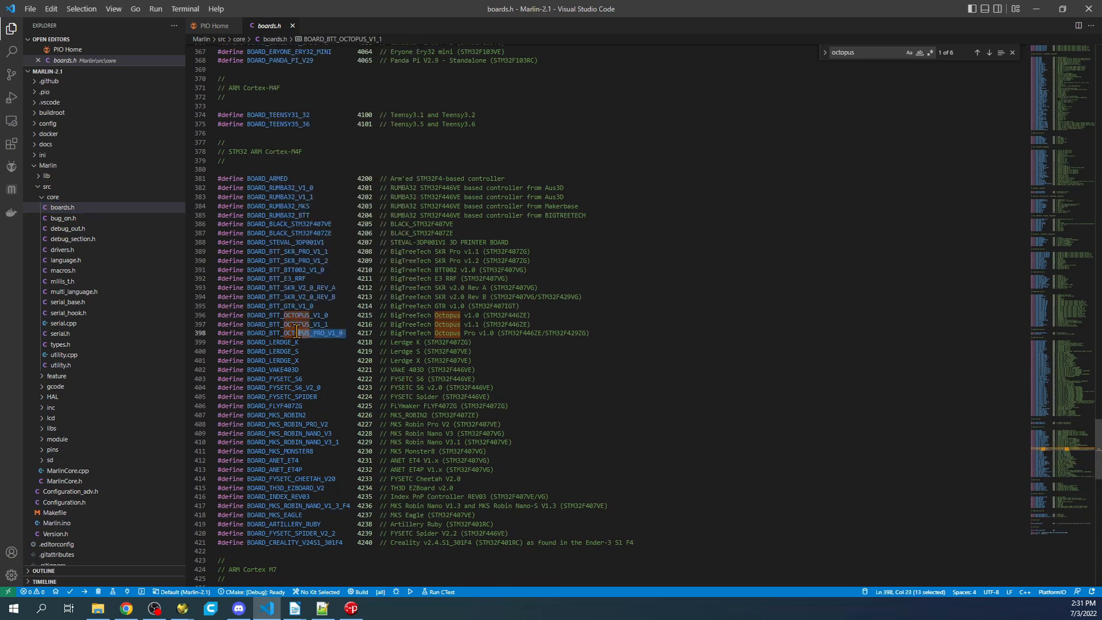
{"action": "double_click", "coordinate": [288, 332]}
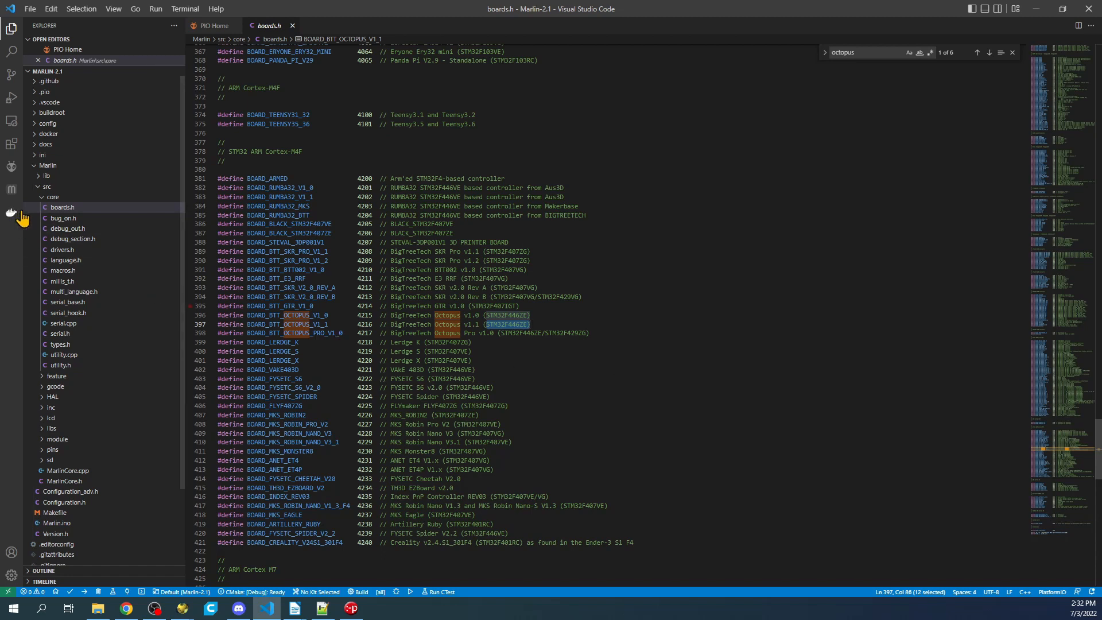
{"action": "left_click", "coordinate": [52, 197]}
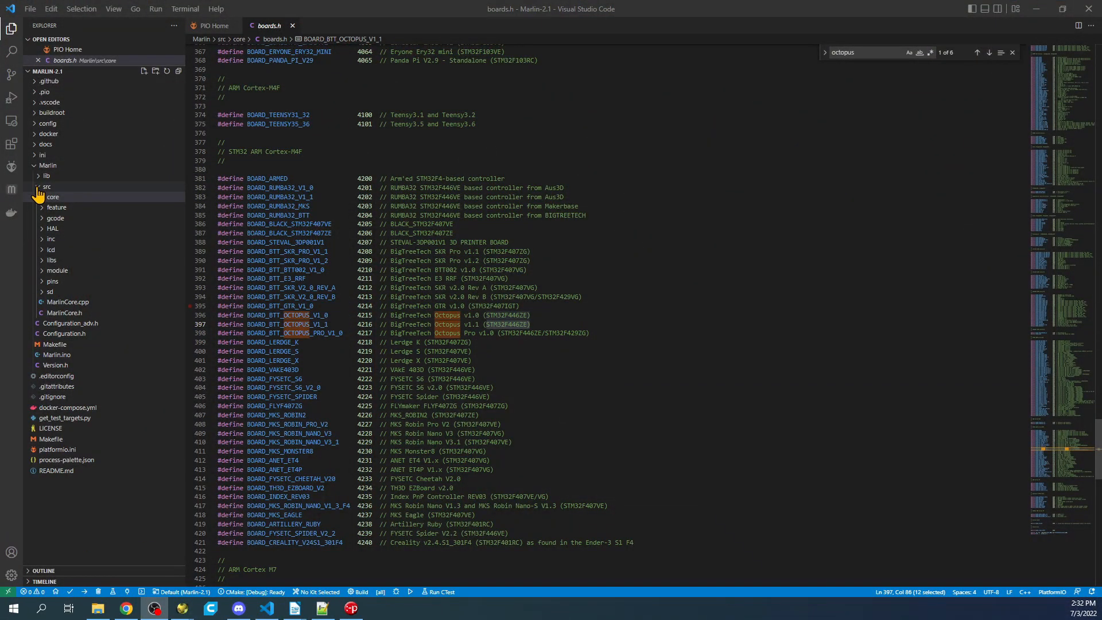
- In Configuration.h, set MOTHERBOARD to BOARD_BTT_OCTOPUS_V1_1 and SERIAL_PORT to -1
{"action": "left_click", "coordinate": [66, 207]}
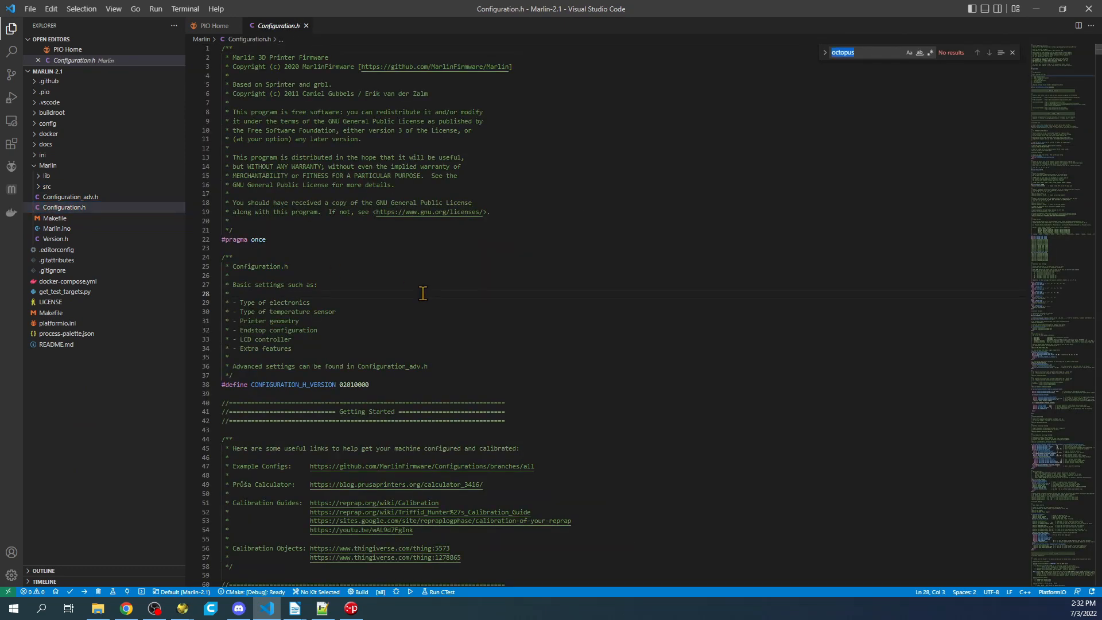
{"action": "type", "text": "mother"}
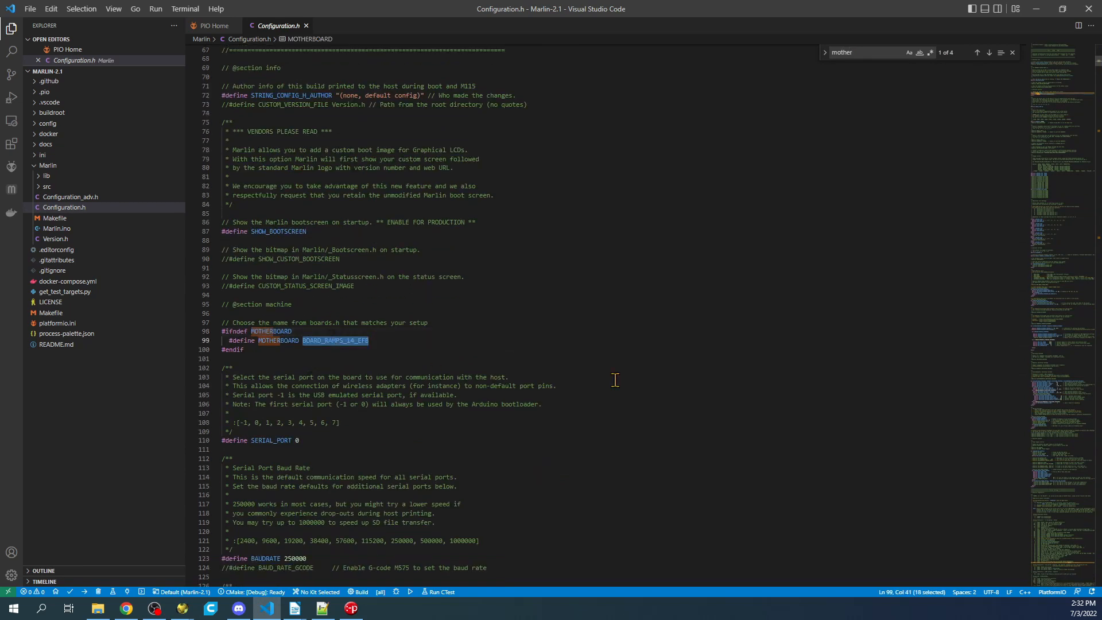
{"action": "type", "text": "BOARD_BTT_OCTOPUS_V1_1"}
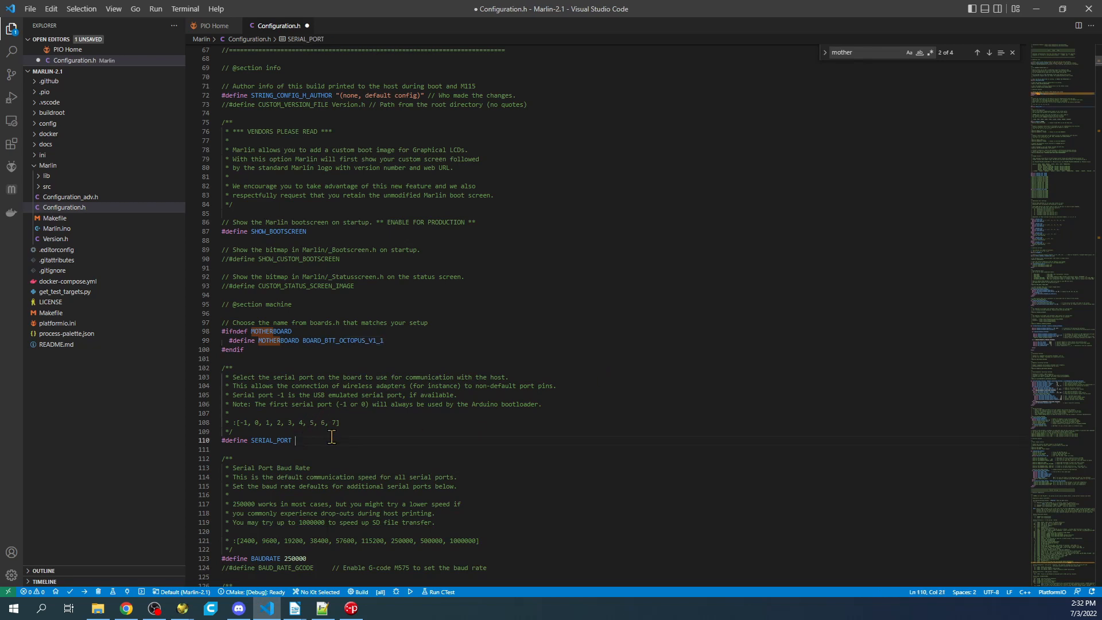
{"action": "type", "text": "-1"}
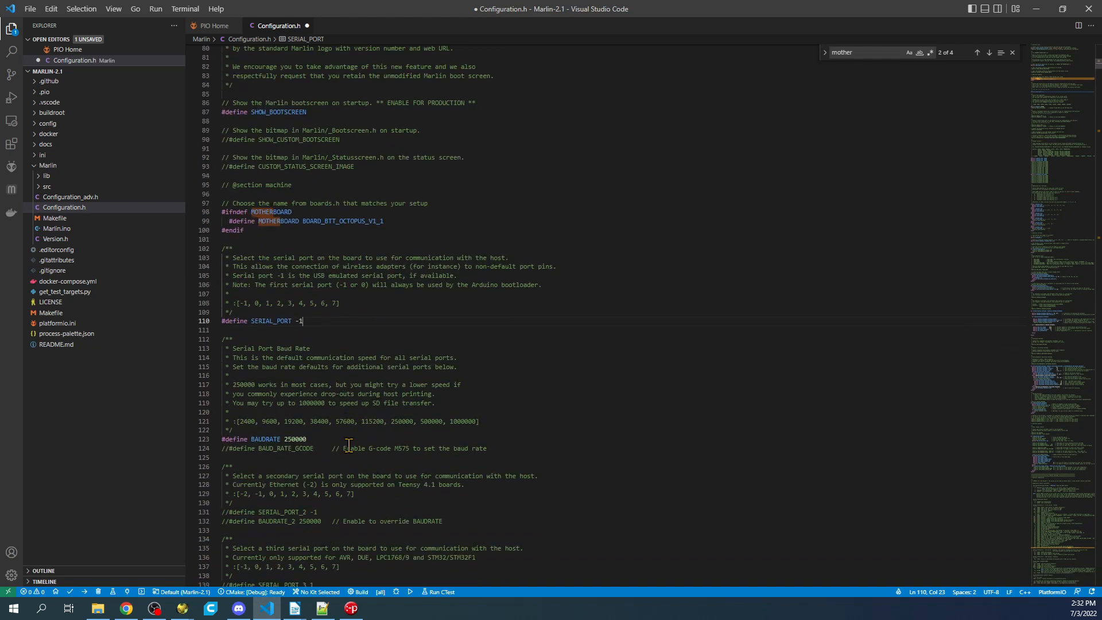
{"action": "scroll", "scroll_direction": "down", "scroll_amount": 3}
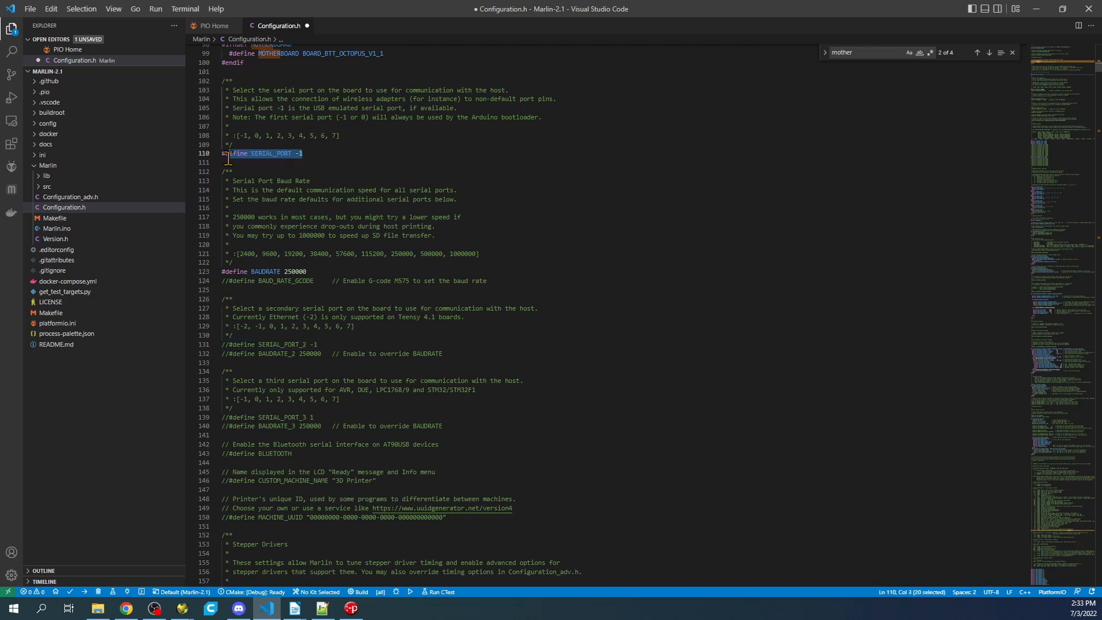
{"action": "left_click", "coordinate": [988, 52]}
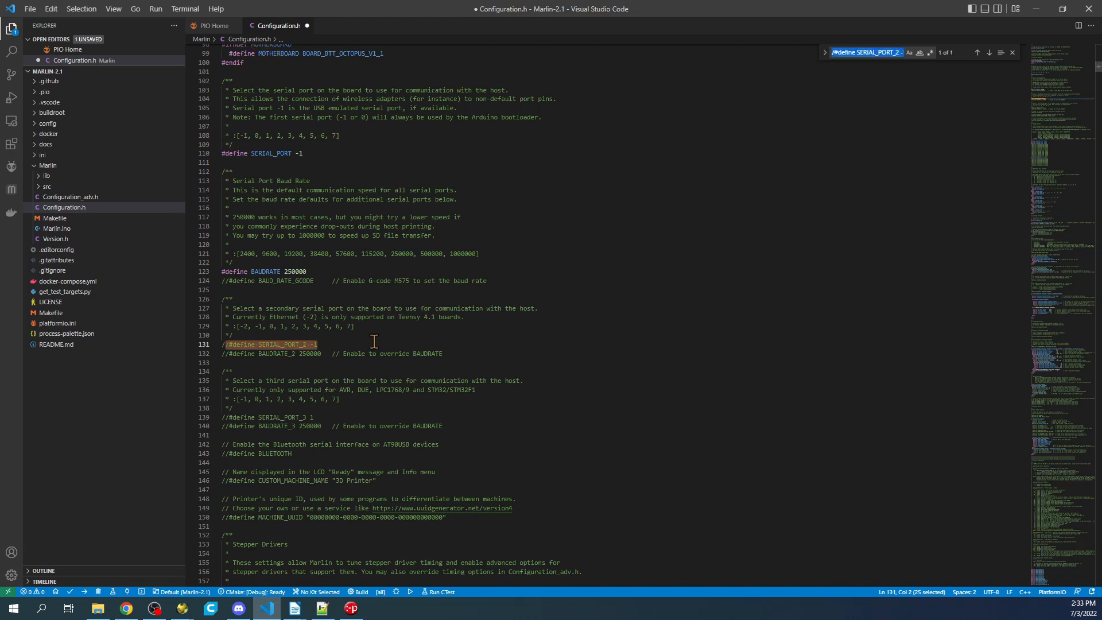
- Review the thermistor table via a 'therm' search and change the TEMP_SENSOR_0 value
{"action": "type", "text": "therm"}
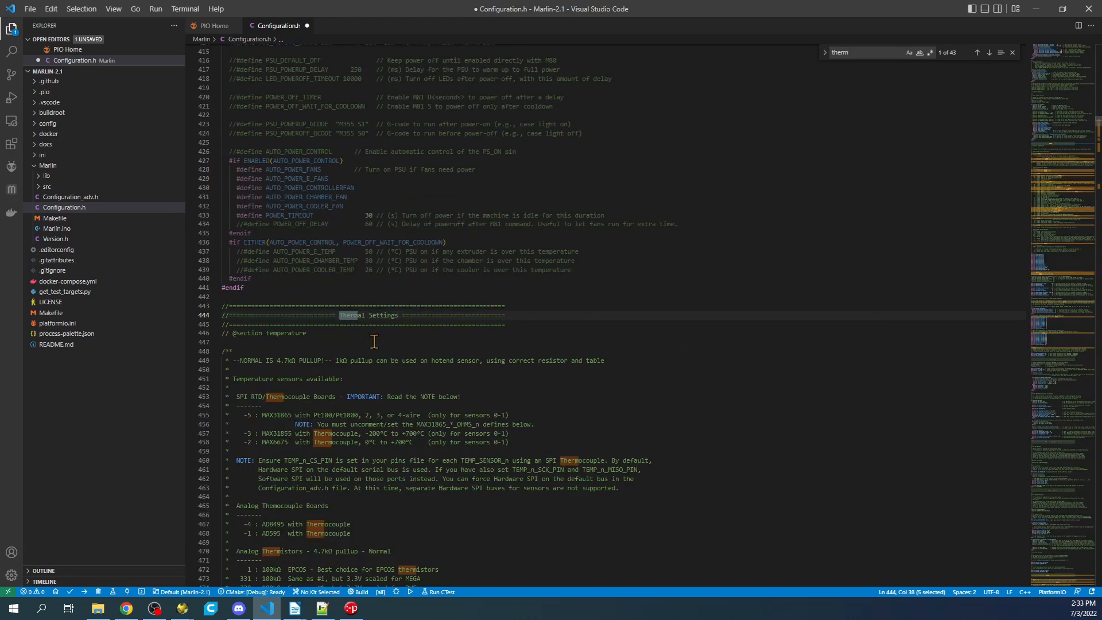
{"action": "scroll", "scroll_direction": "down", "scroll_amount": 3}
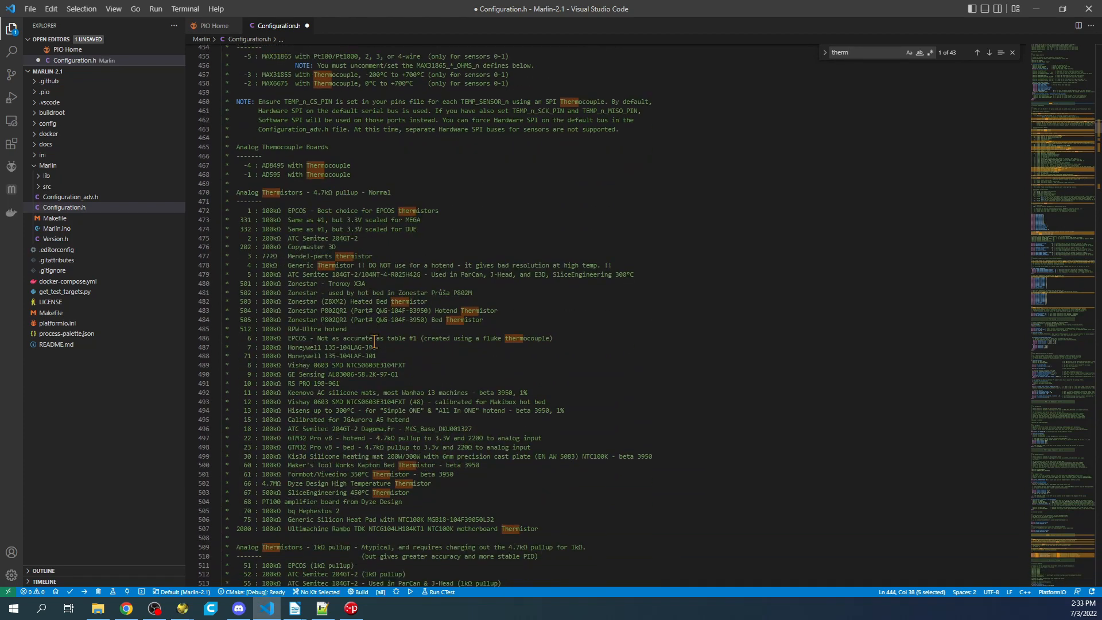
{"action": "mouse_move", "coordinate": [313, 195]}
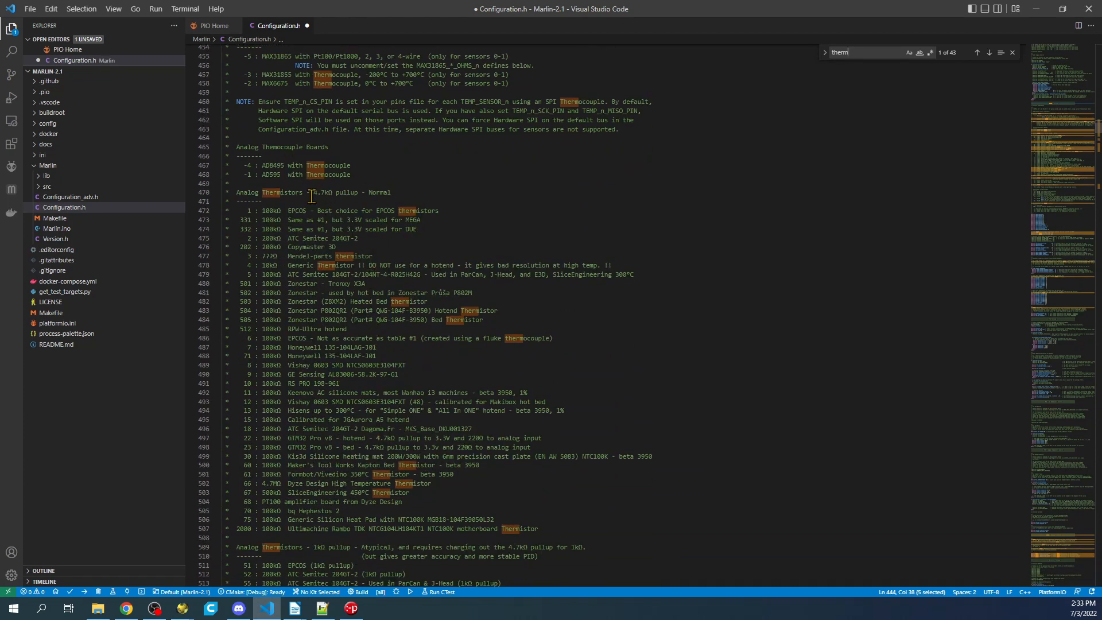
{"action": "scroll", "scroll_direction": "down", "scroll_amount": 3}
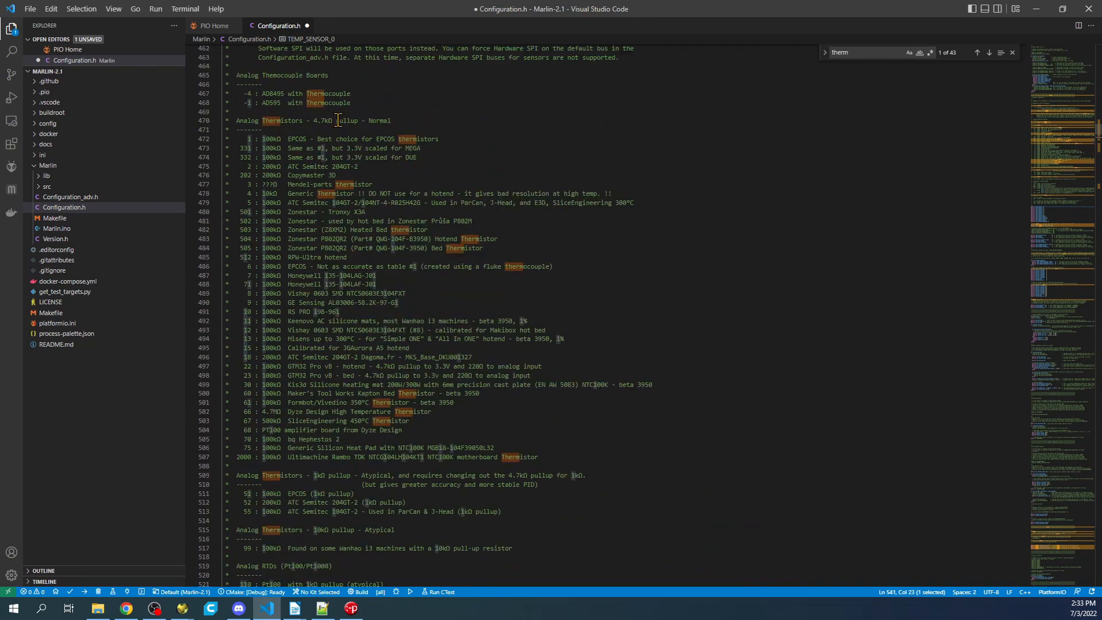
{"action": "left_click_drag", "start_coordinate": [281, 139], "coordinate": [438, 138]}
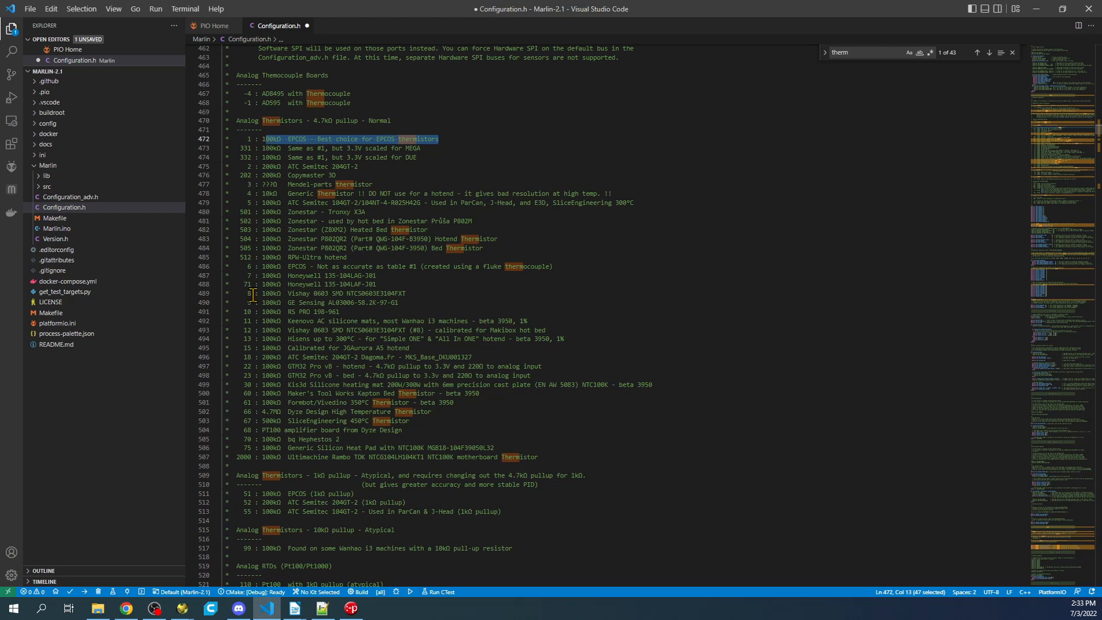
{"action": "left_click", "coordinate": [404, 293]}
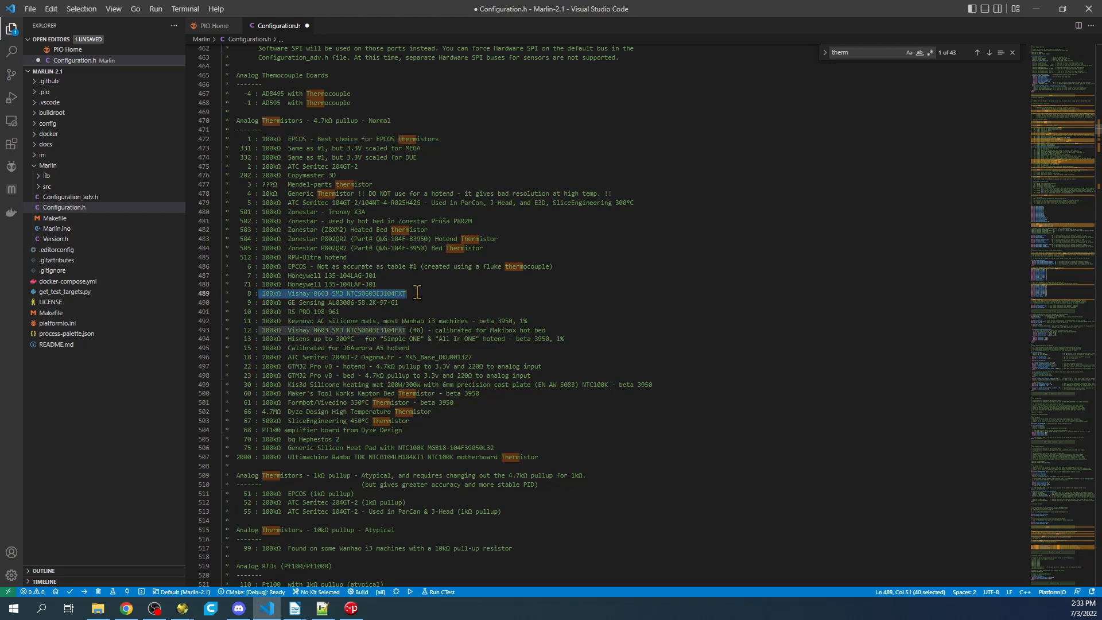
{"action": "scroll", "scroll_direction": "down", "scroll_amount": 3}
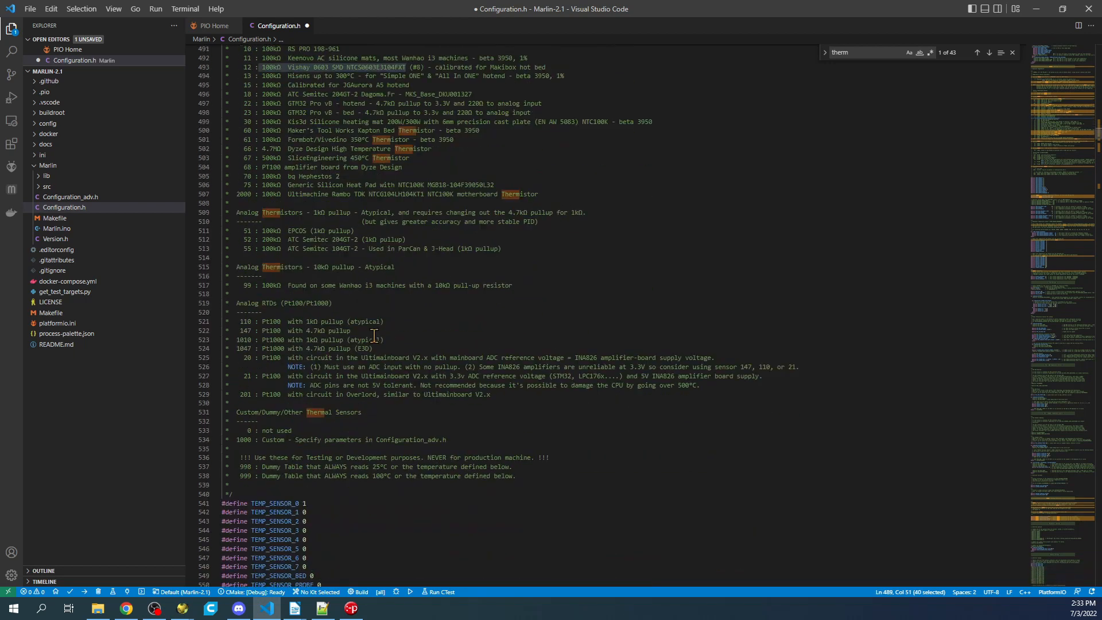
{"action": "left_click", "coordinate": [306, 503]}
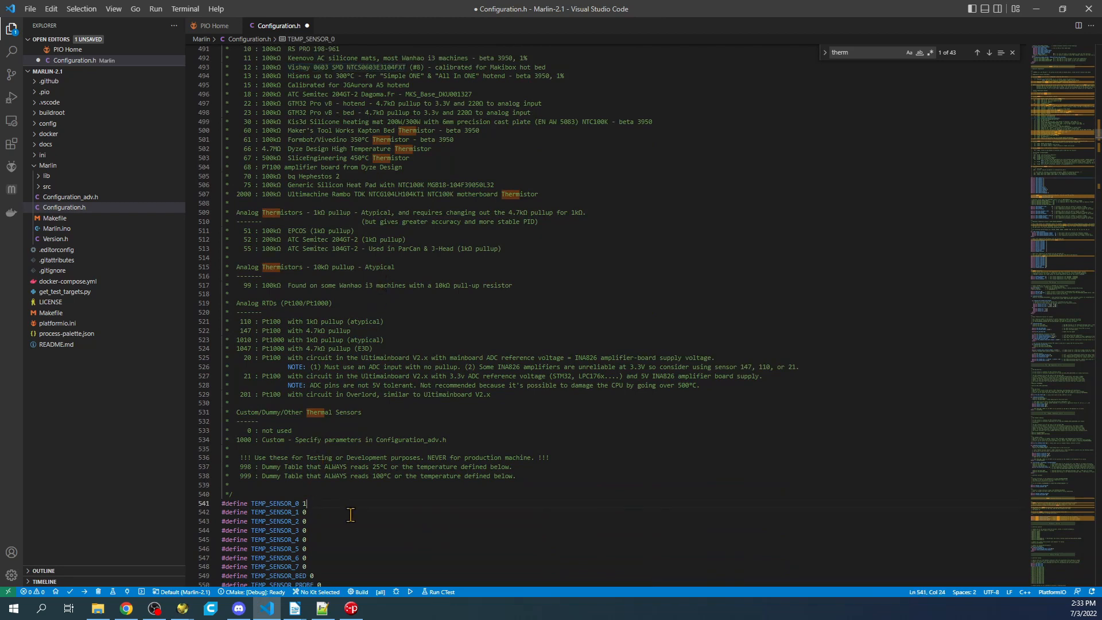
{"action": "type", "text": "0"}
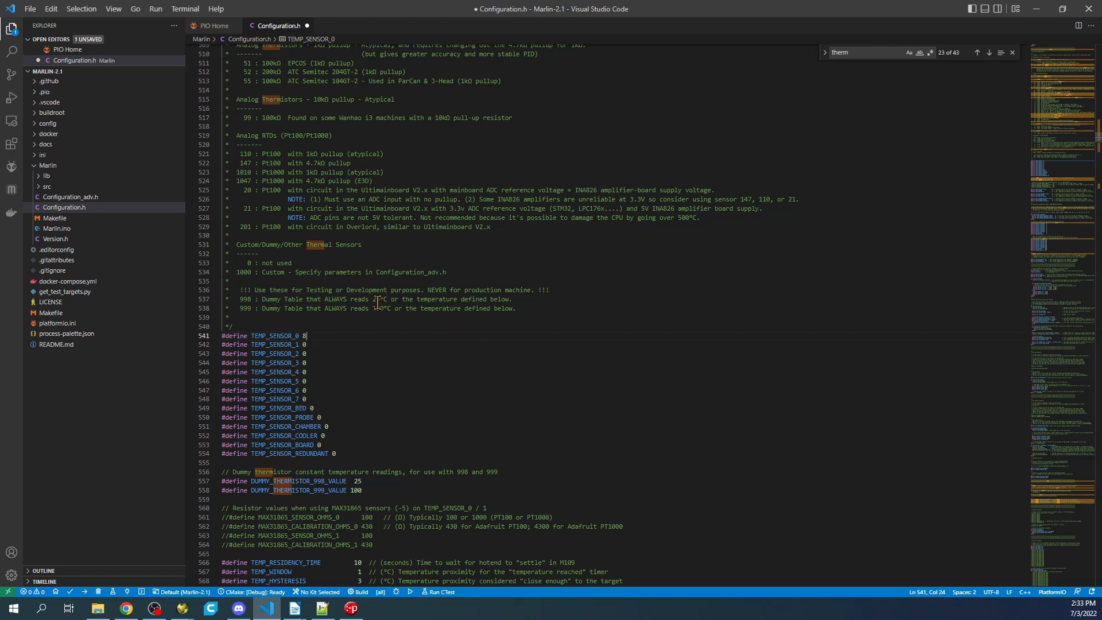
{"action": "scroll", "scroll_direction": "down", "scroll_amount": 3}
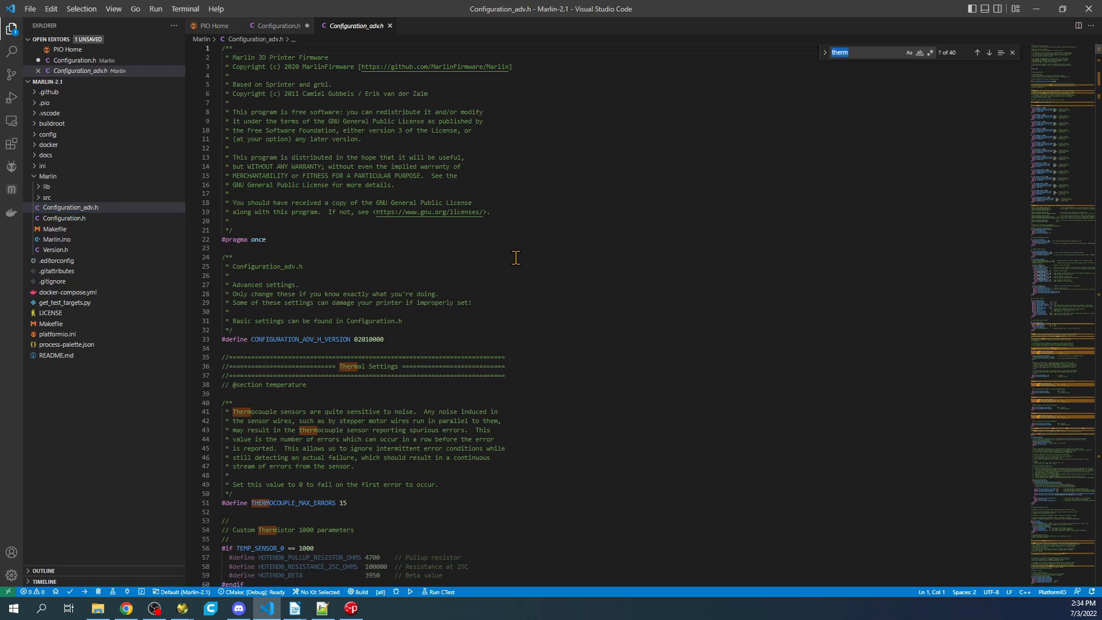
- Search Configuration_adv.h for 'cooling' and step through matches to the extruder auto-fan settings
{"action": "type", "text": "coolling"}
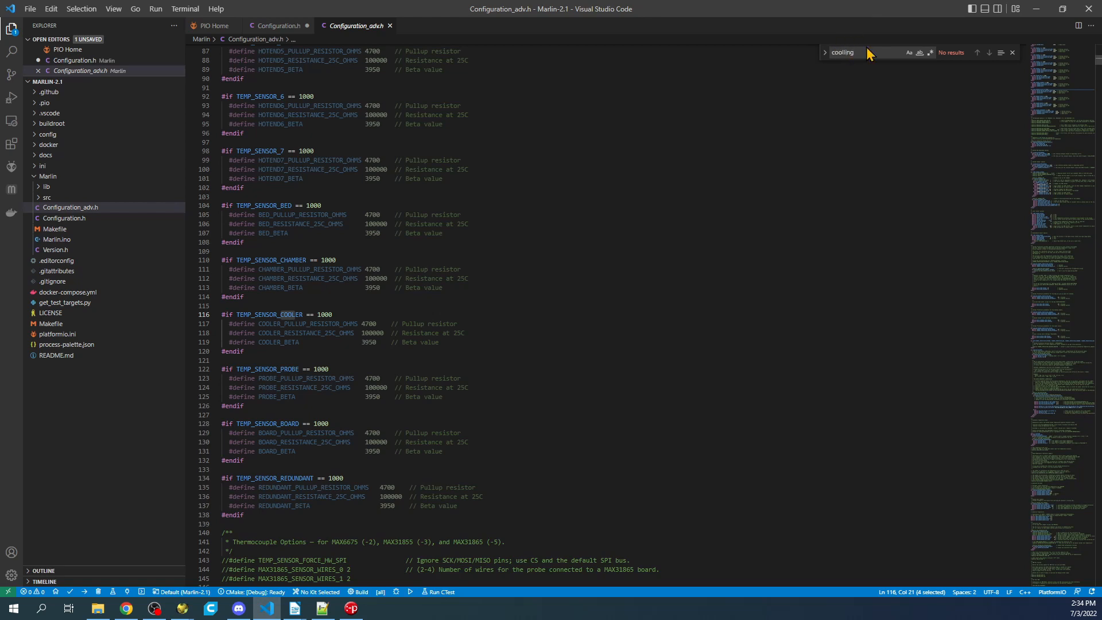
{"action": "key", "text": "Backspace"}
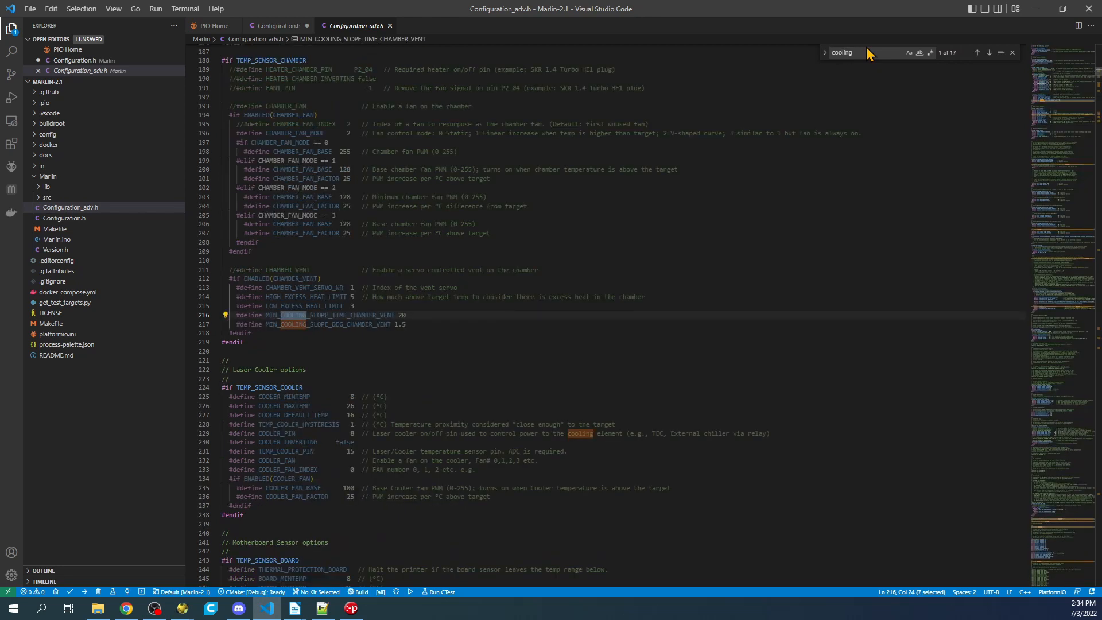
{"action": "left_click", "coordinate": [976, 52]}
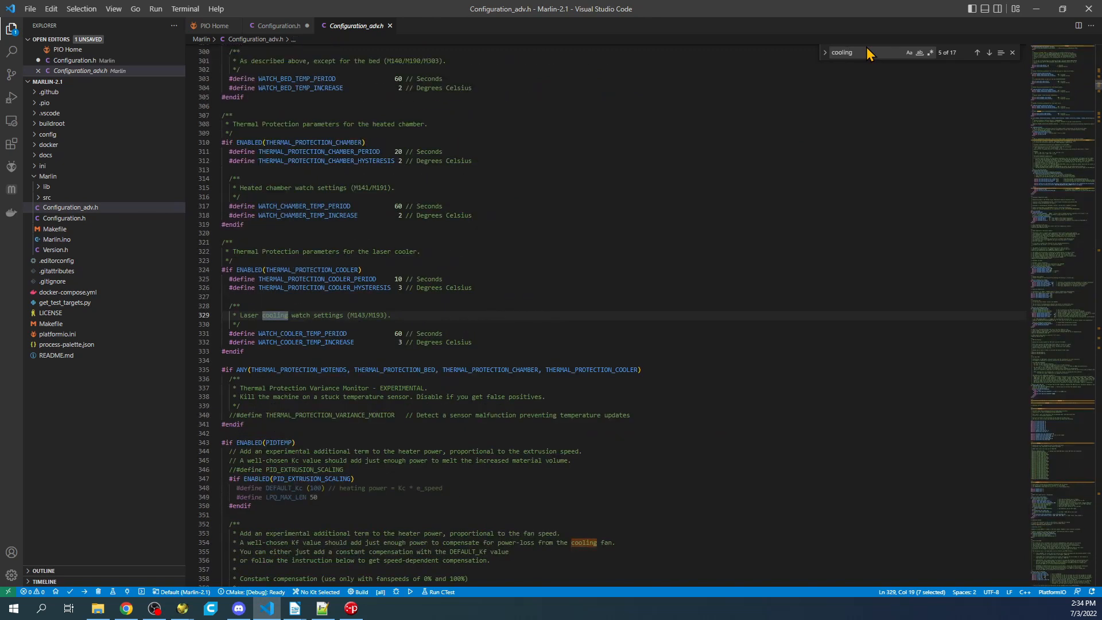
{"action": "left_click", "coordinate": [988, 52]}
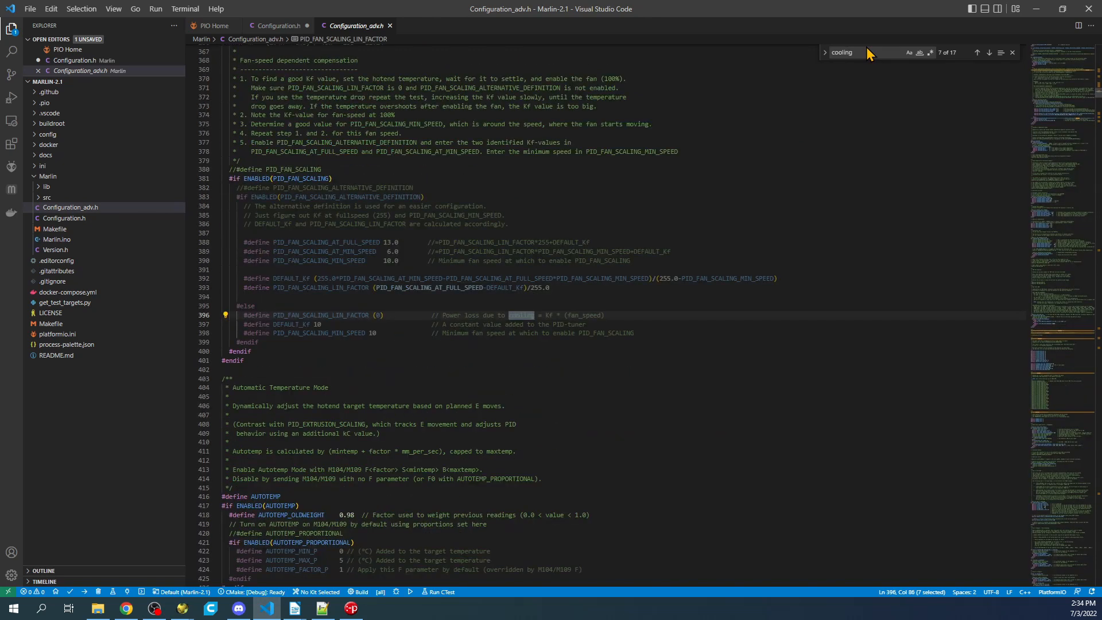
{"action": "left_click", "coordinate": [977, 52]}
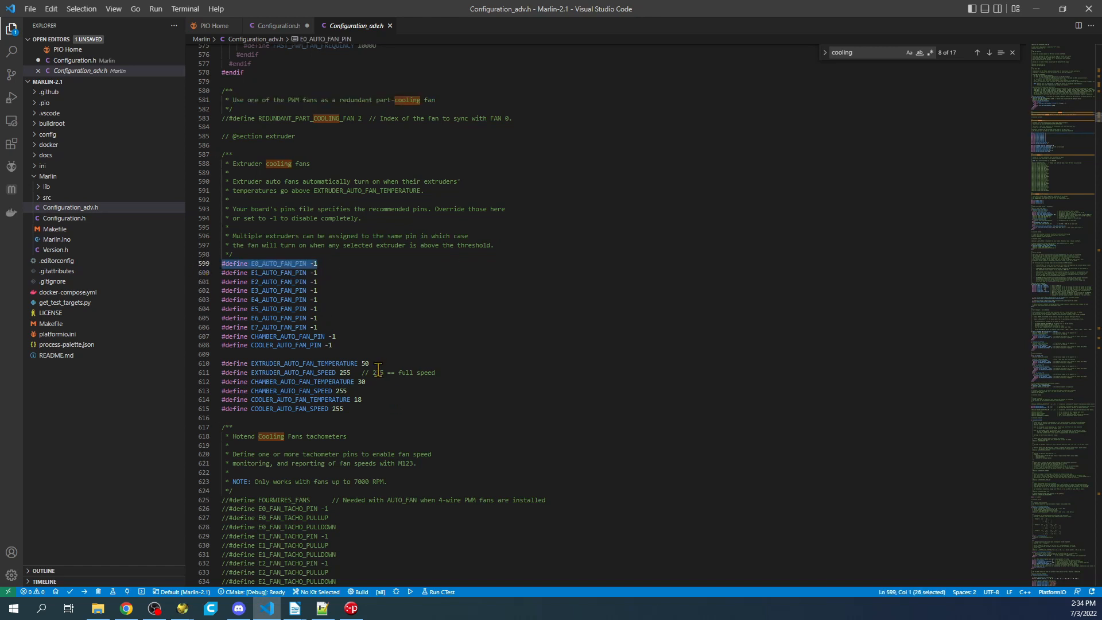
{"action": "mouse_move", "coordinate": [383, 397]}
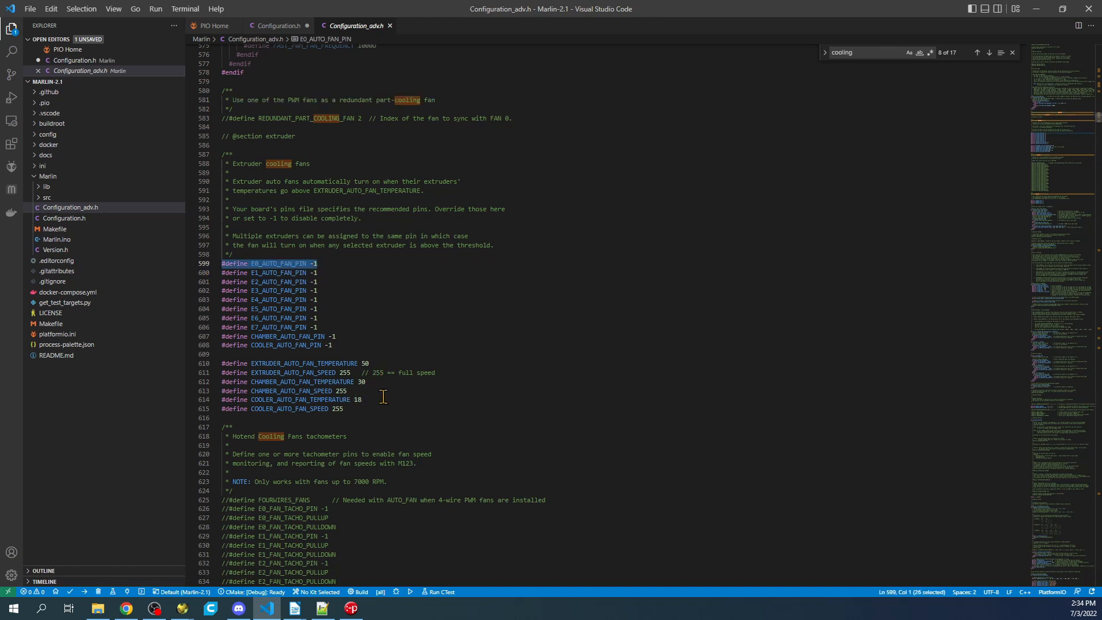
{"action": "mouse_move", "coordinate": [377, 363]}
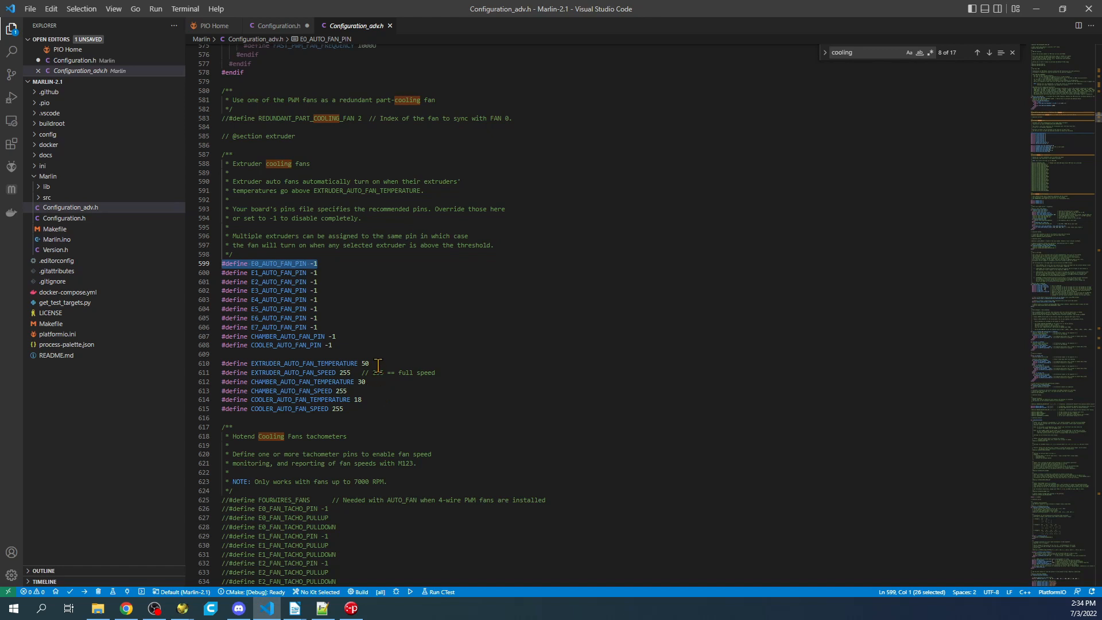
- Change EXTRUDER_AUTO_FAN_TEMPERATURE from 50 to 35
{"action": "double_click", "coordinate": [282, 363]}
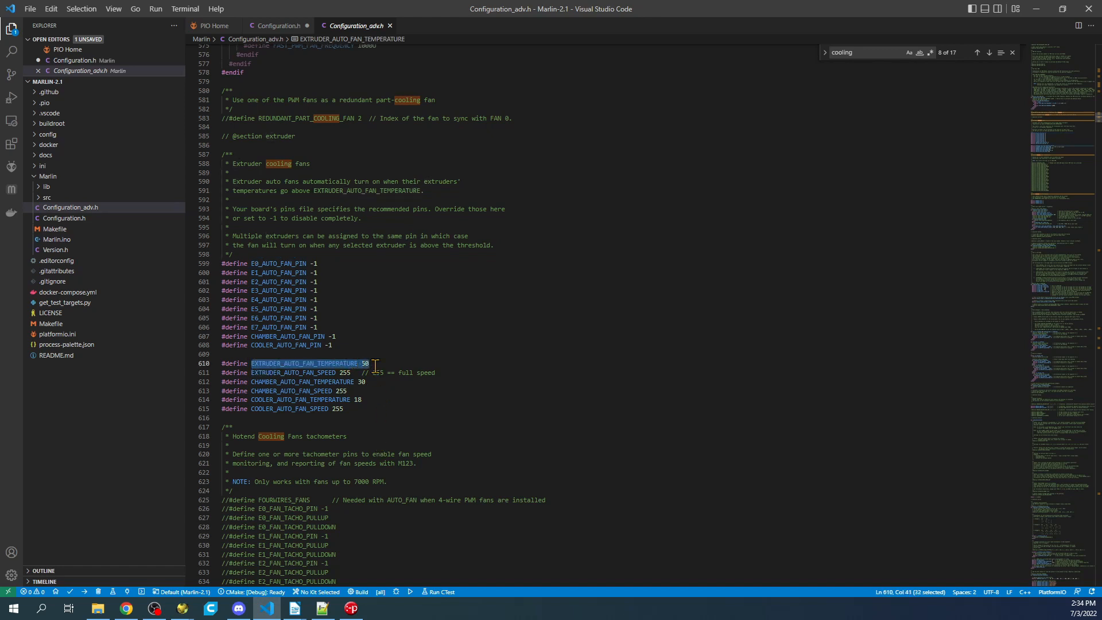
{"action": "mouse_move", "coordinate": [365, 363]}
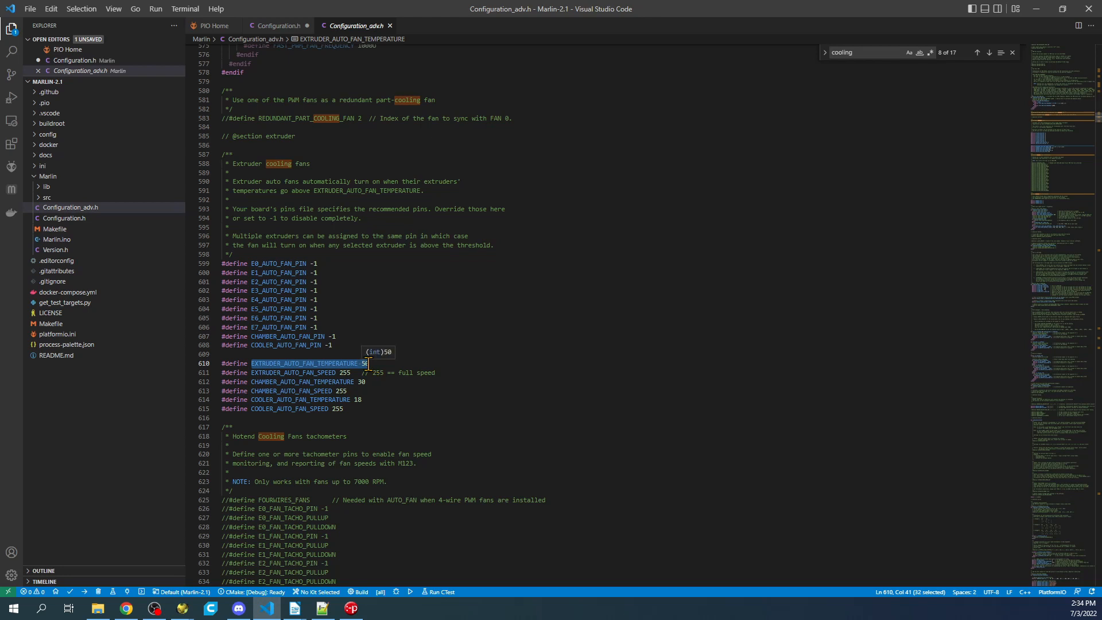
{"action": "mouse_move", "coordinate": [377, 401]}
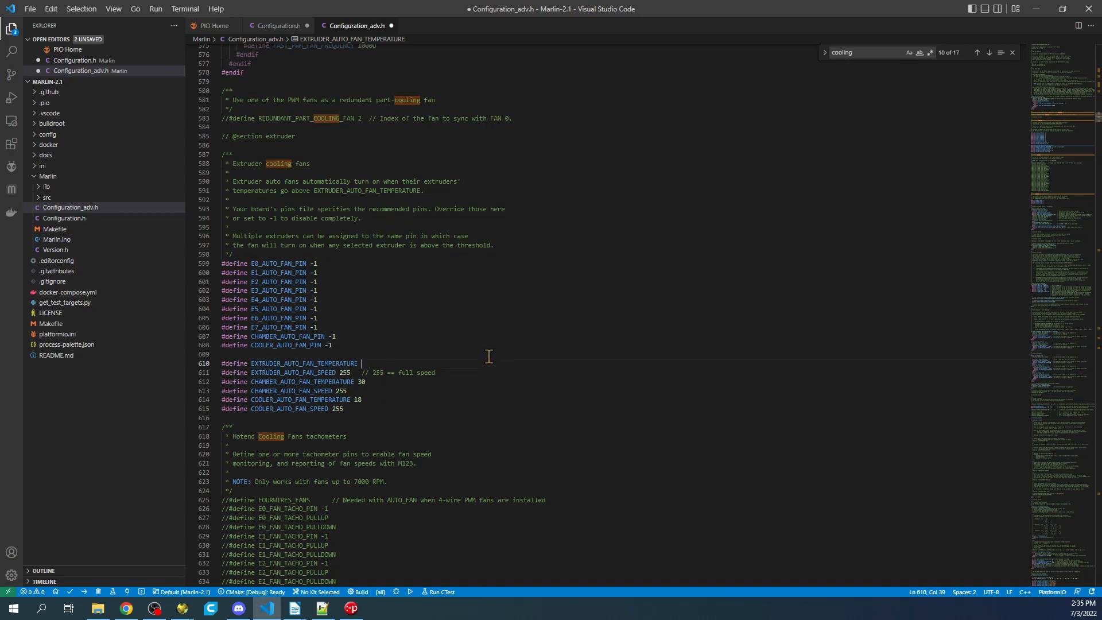
{"action": "type", "text": "35"}
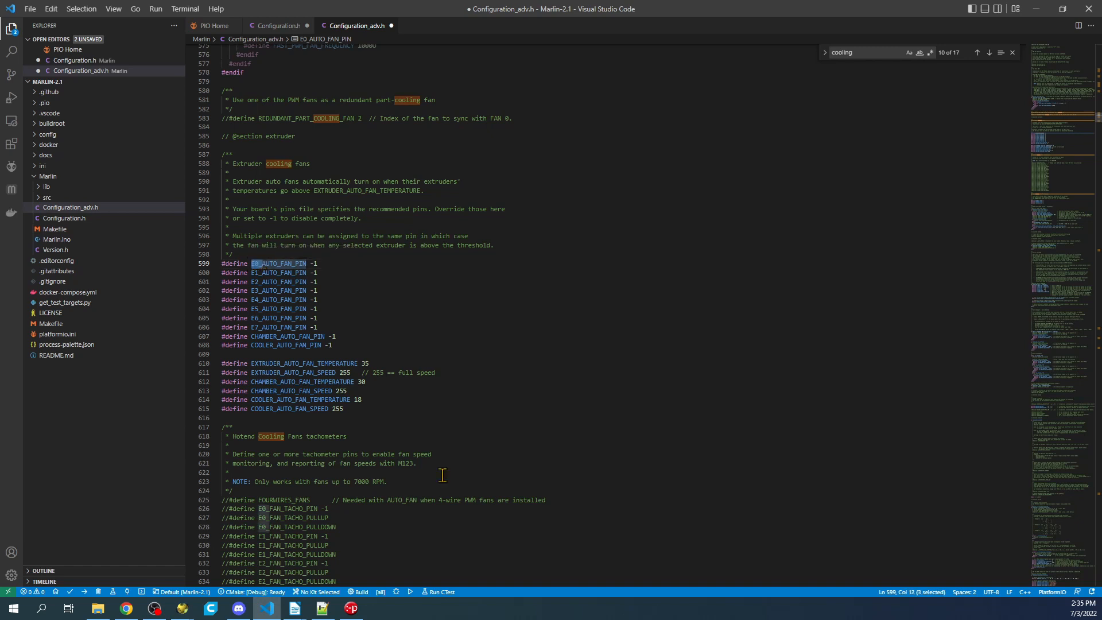
{"action": "mouse_move", "coordinate": [482, 212]}
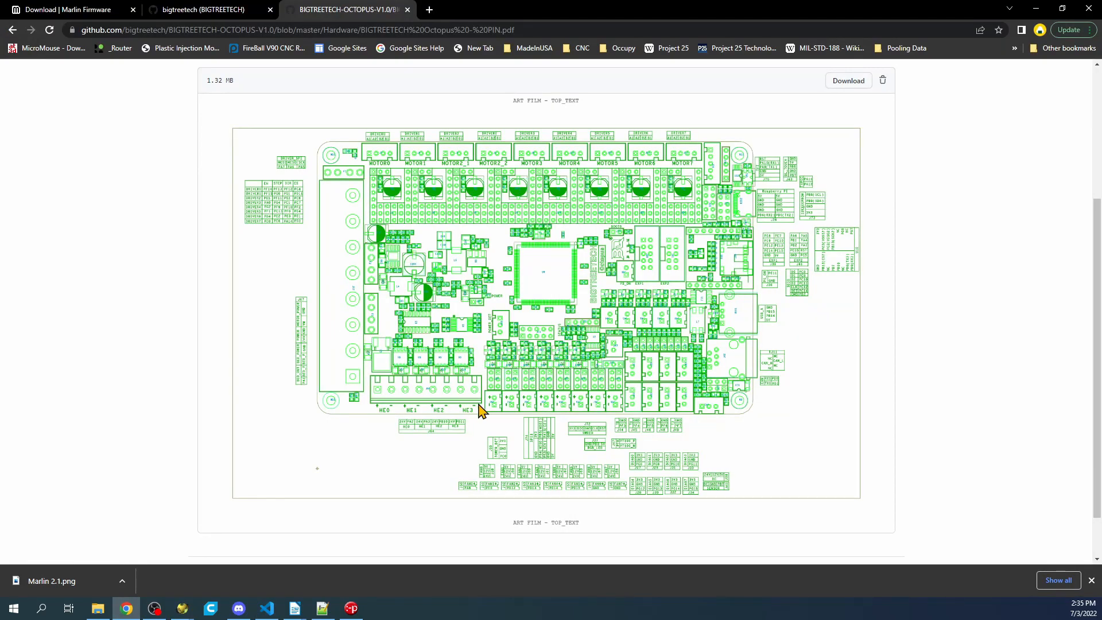
{"action": "mouse_move", "coordinate": [494, 404]}
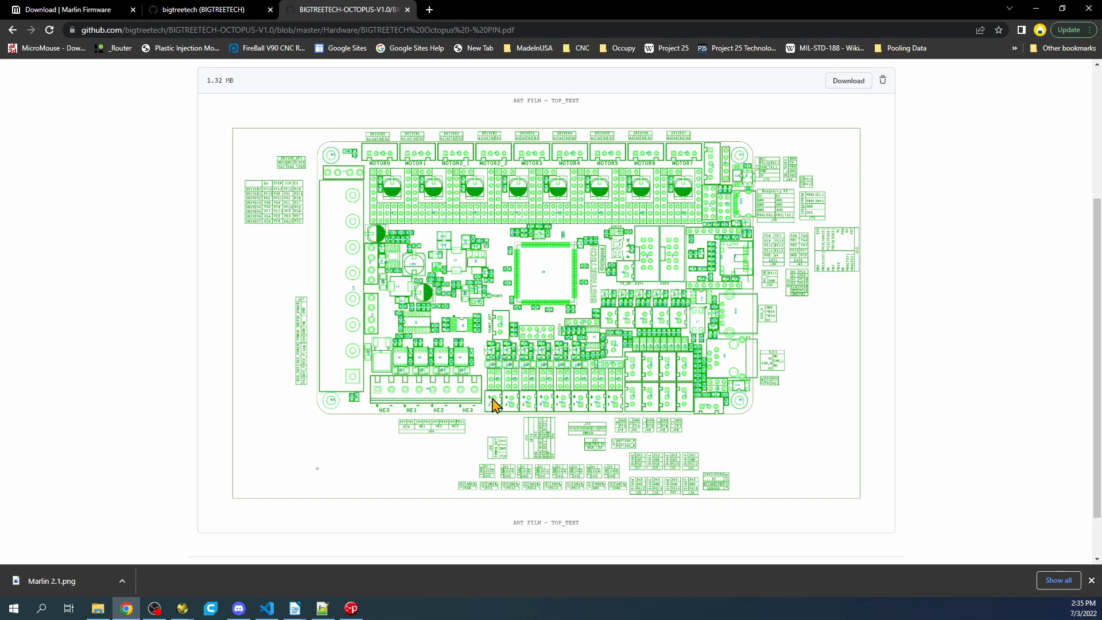
{"action": "mouse_move", "coordinate": [470, 495]}
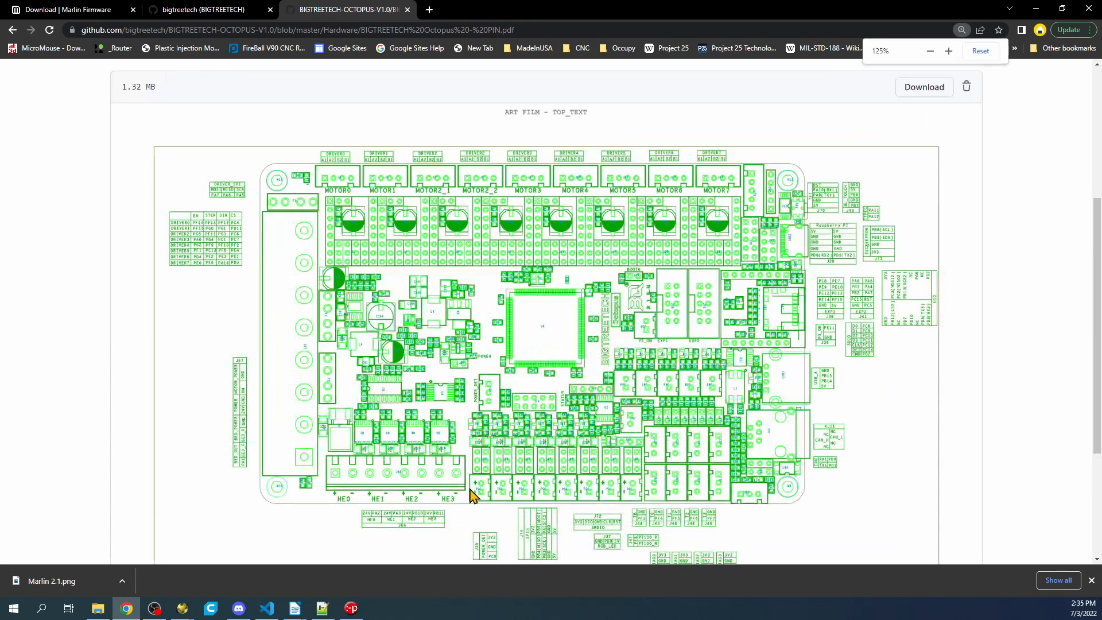
- Scroll the Octopus pin PDF in Chrome around the heater and fan headers
{"action": "scroll", "scroll_direction": "down", "scroll_amount": 3}
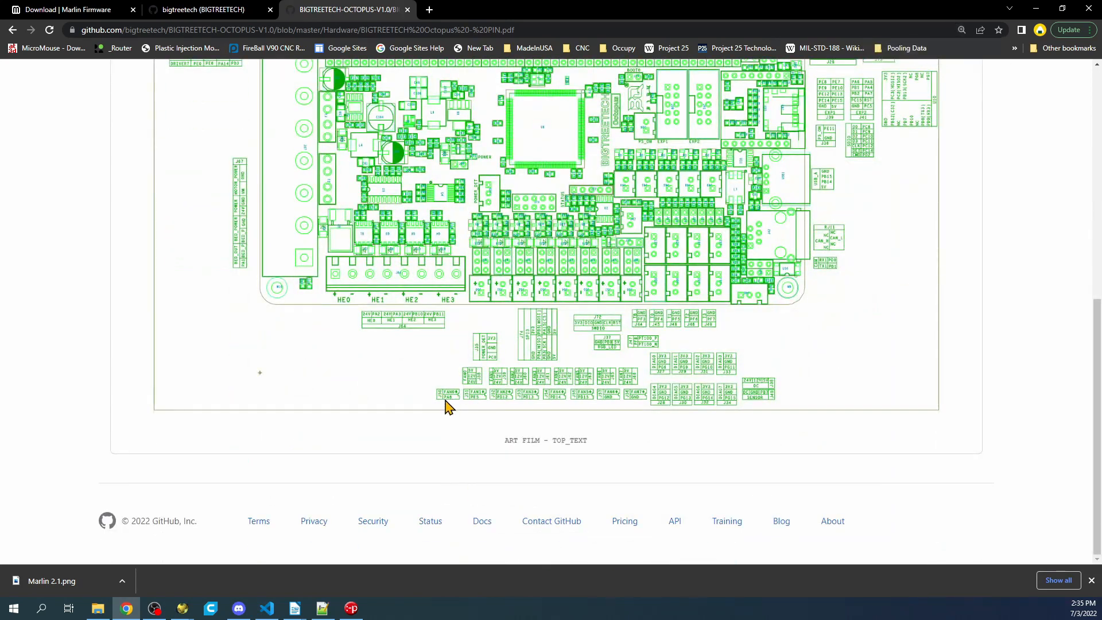
{"action": "scroll", "scroll_direction": "up", "scroll_amount": 3}
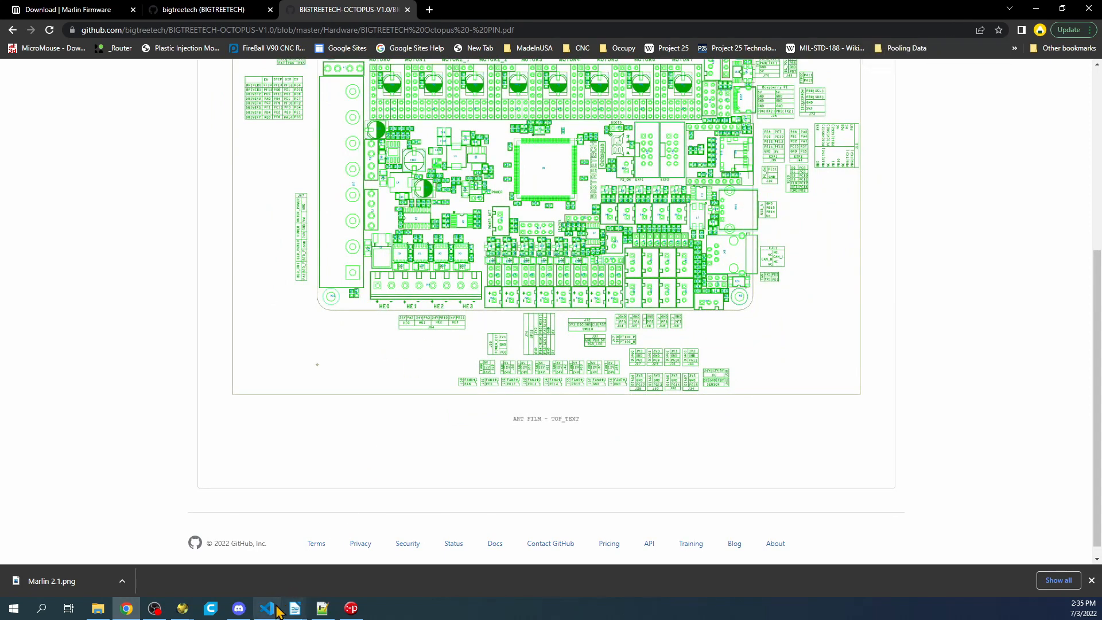
- Open pins_BTT_OCTOPUS_V1_common.h from Marlin/src/pins/stm32f4 and find the fan0 pin definitions
{"action": "left_click", "coordinate": [265, 608]}
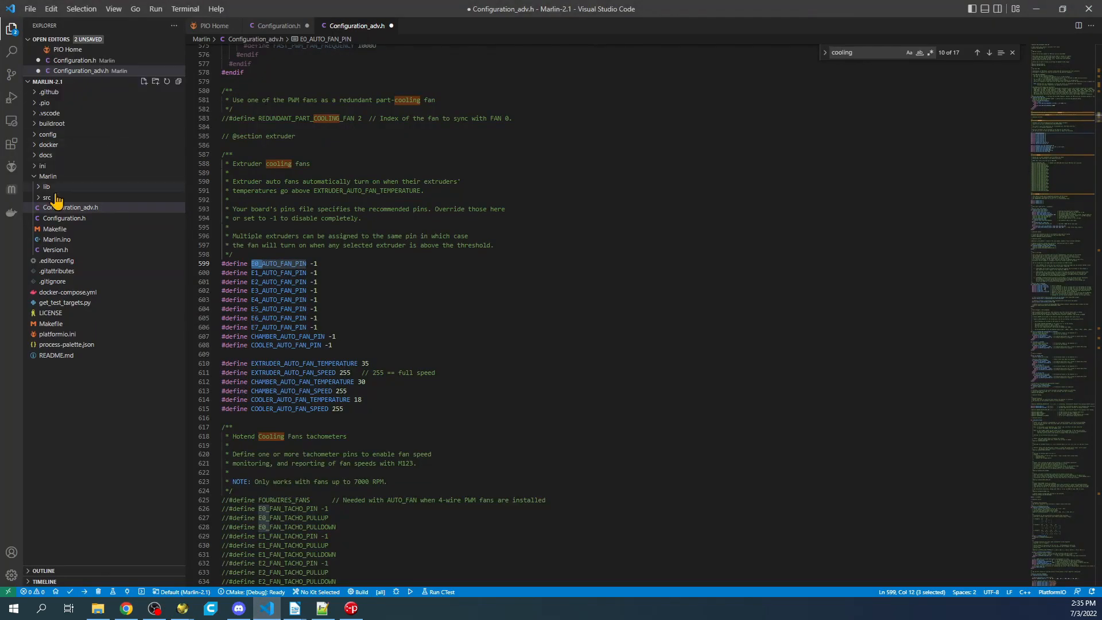
{"action": "left_click", "coordinate": [46, 197]}
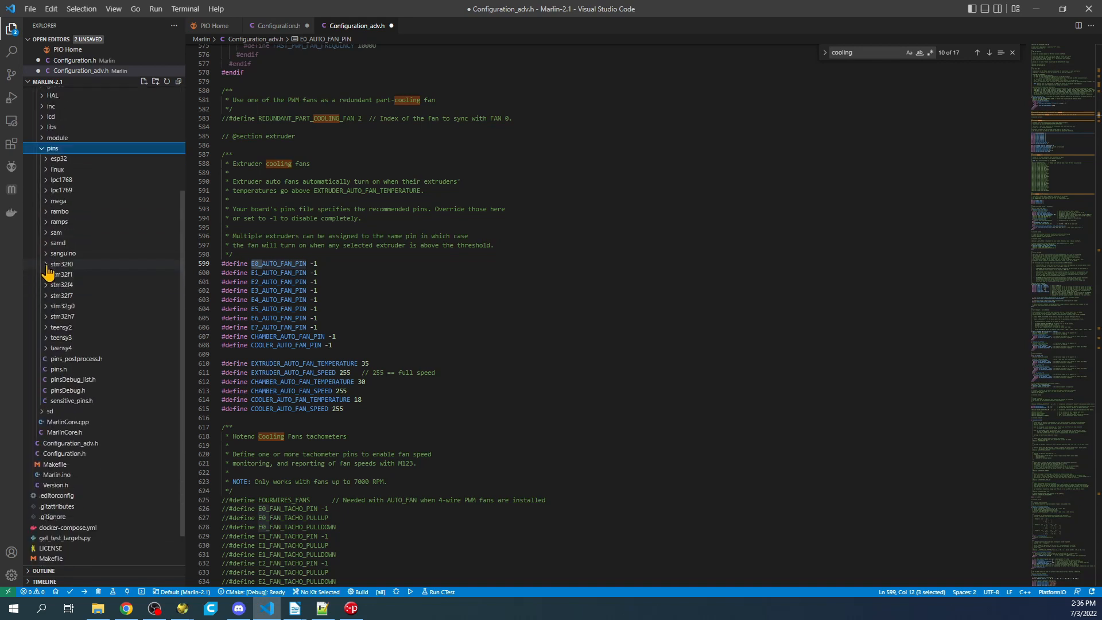
{"action": "mouse_move", "coordinate": [62, 288]}
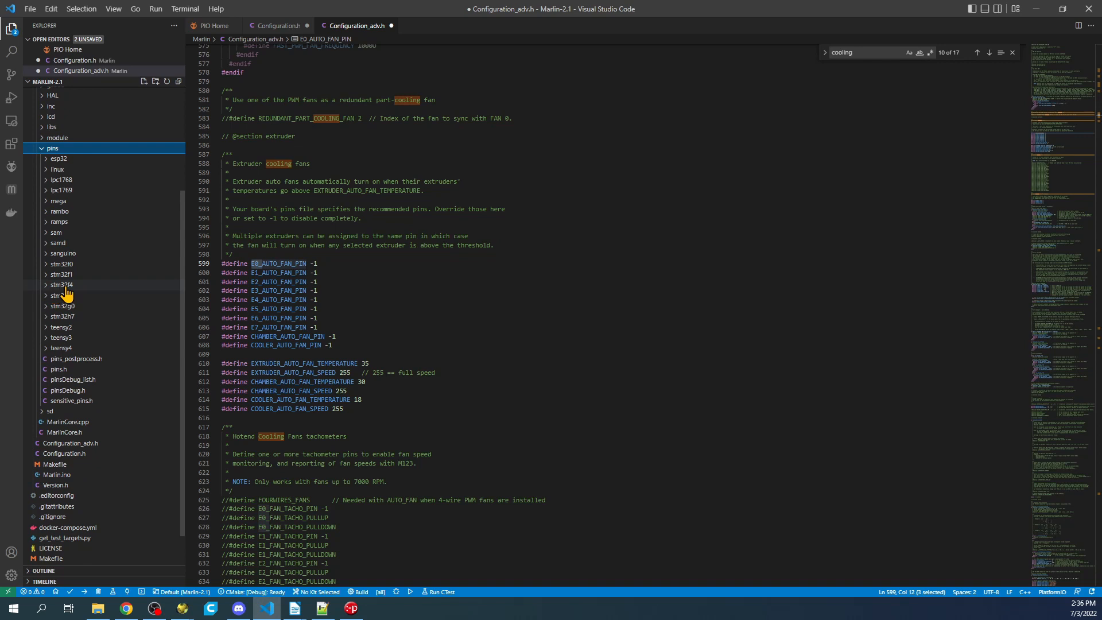
{"action": "left_click", "coordinate": [60, 285]}
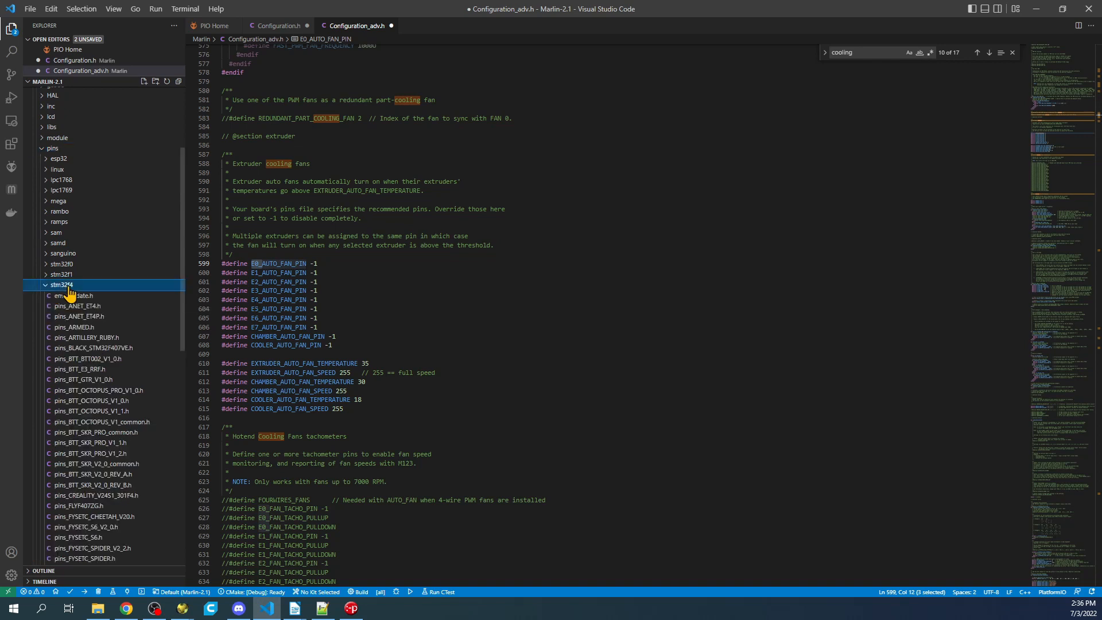
{"action": "scroll", "scroll_direction": "down", "scroll_amount": 3}
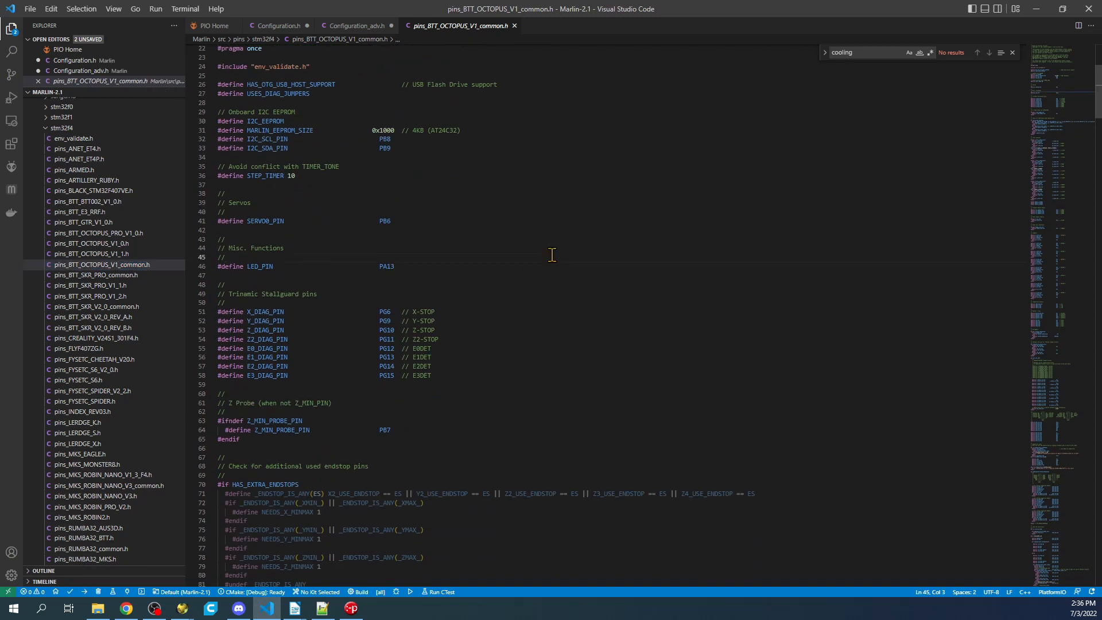
{"action": "scroll", "scroll_direction": "down", "scroll_amount": 3}
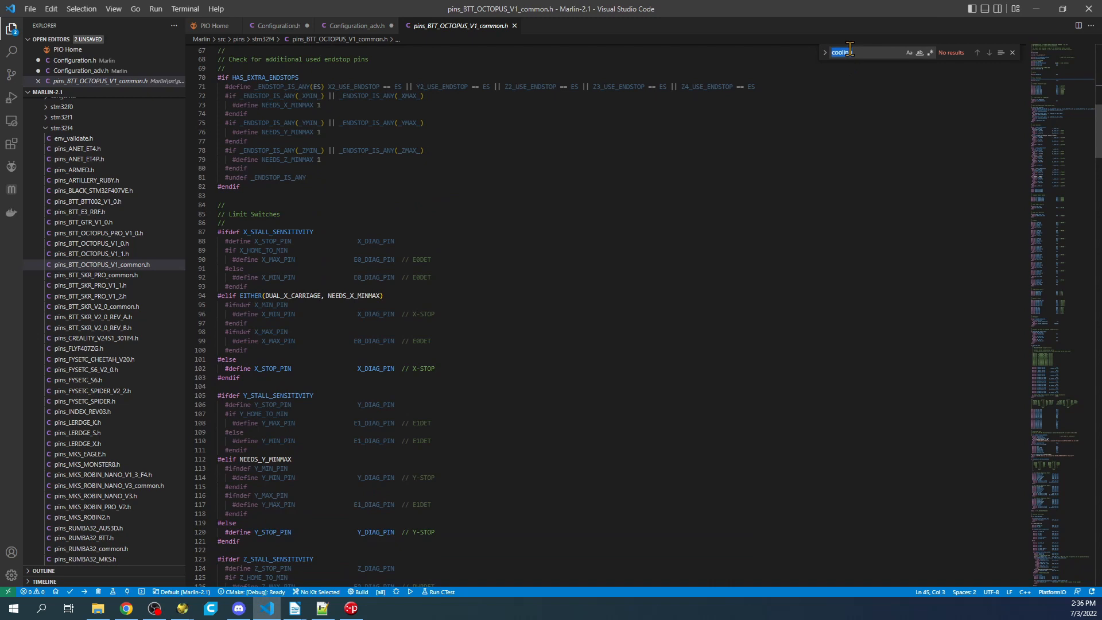
{"action": "type", "text": "fanc"}
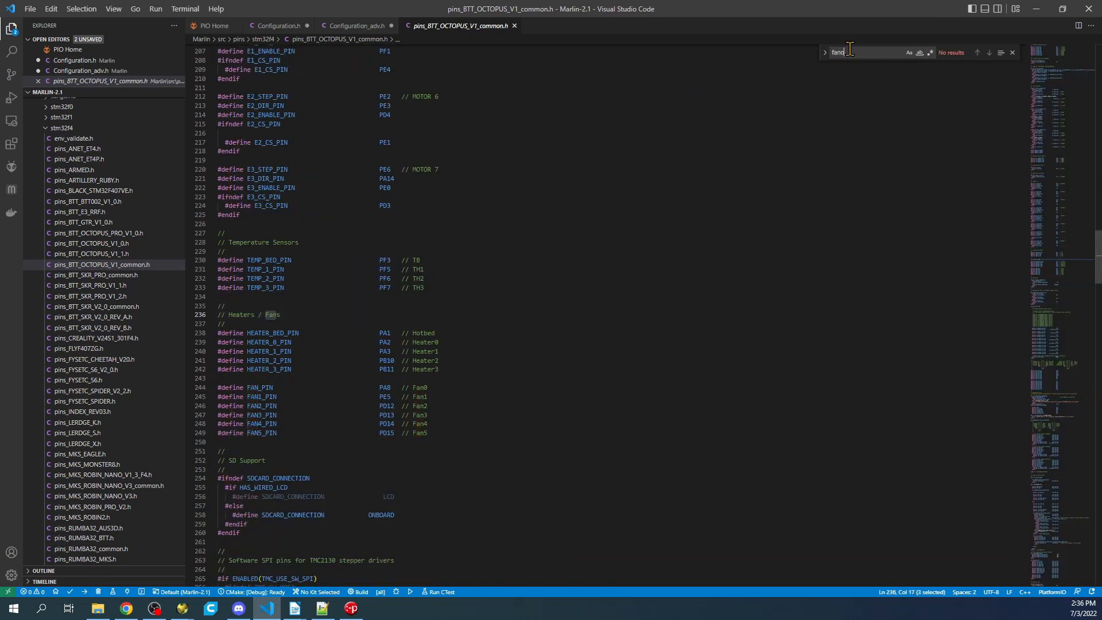
{"action": "type", "text": "o0"}
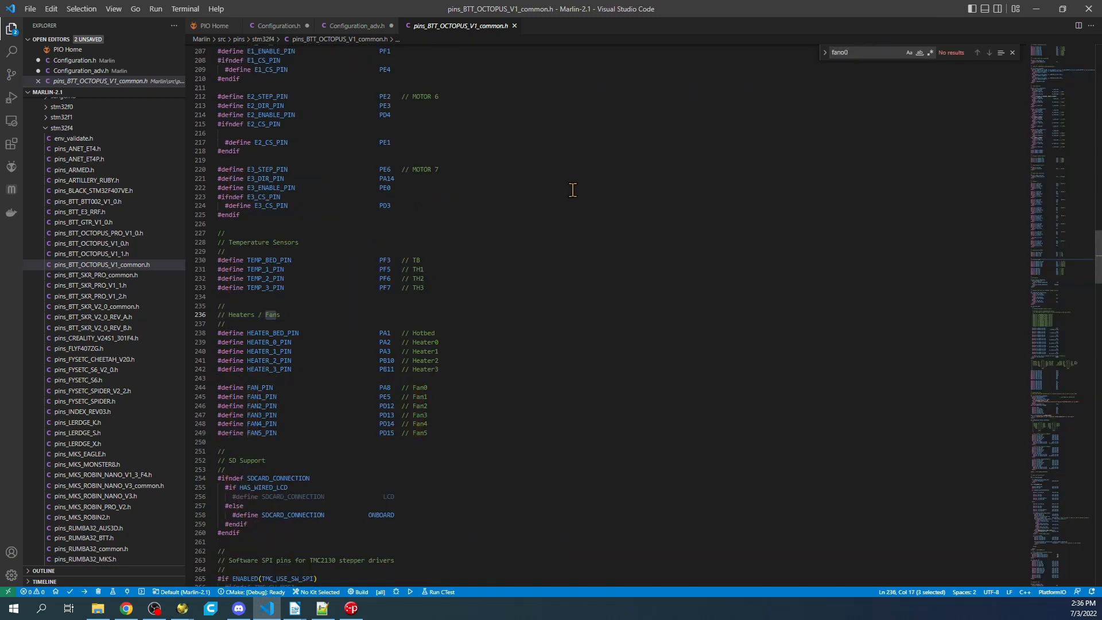
{"action": "scroll", "scroll_direction": "down", "scroll_amount": 3}
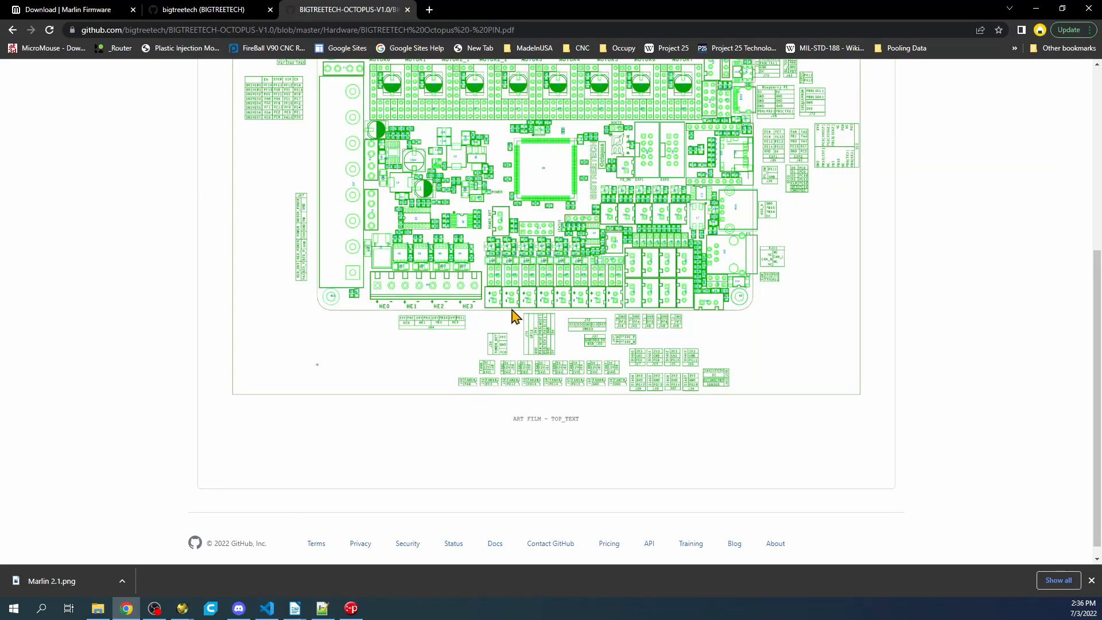
- In Configuration_adv.h, set E0_AUTO_FAN_PIN to PA8 and change EXTRUDER_AUTO_FAN_SPEED from 255 to 200
{"action": "left_click", "coordinate": [266, 608]}
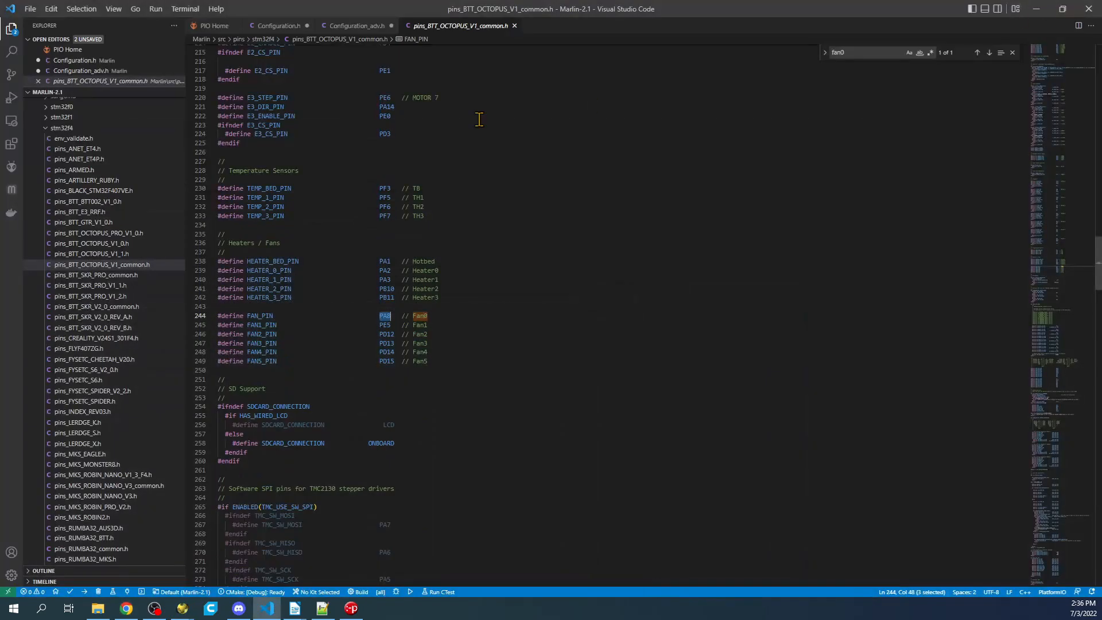
{"action": "left_click", "coordinate": [355, 26]}
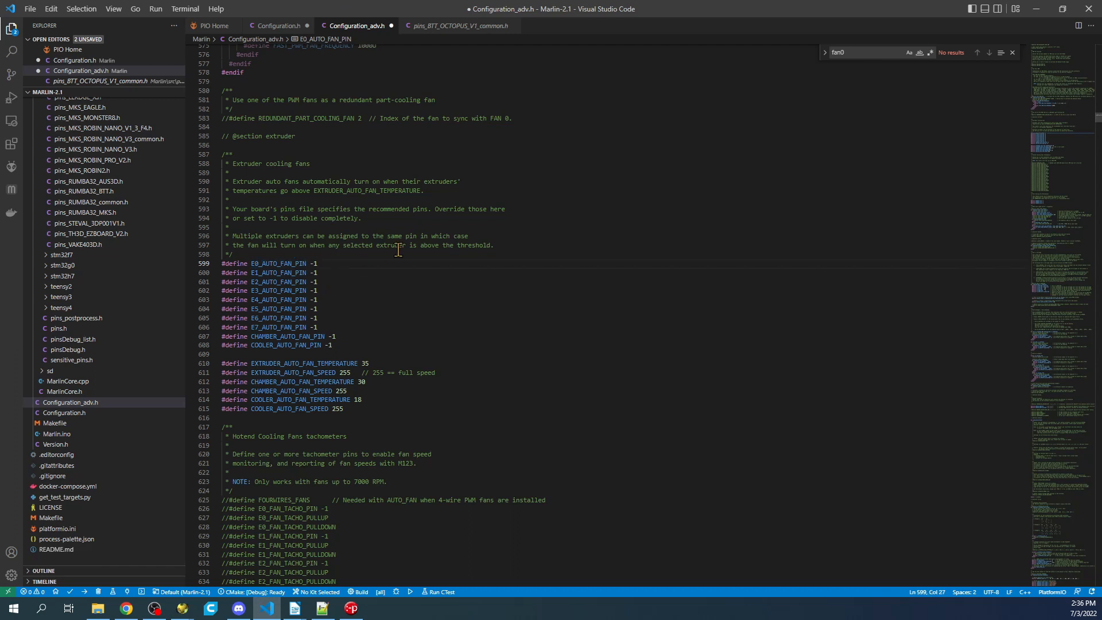
{"action": "type", "text": "PA8"}
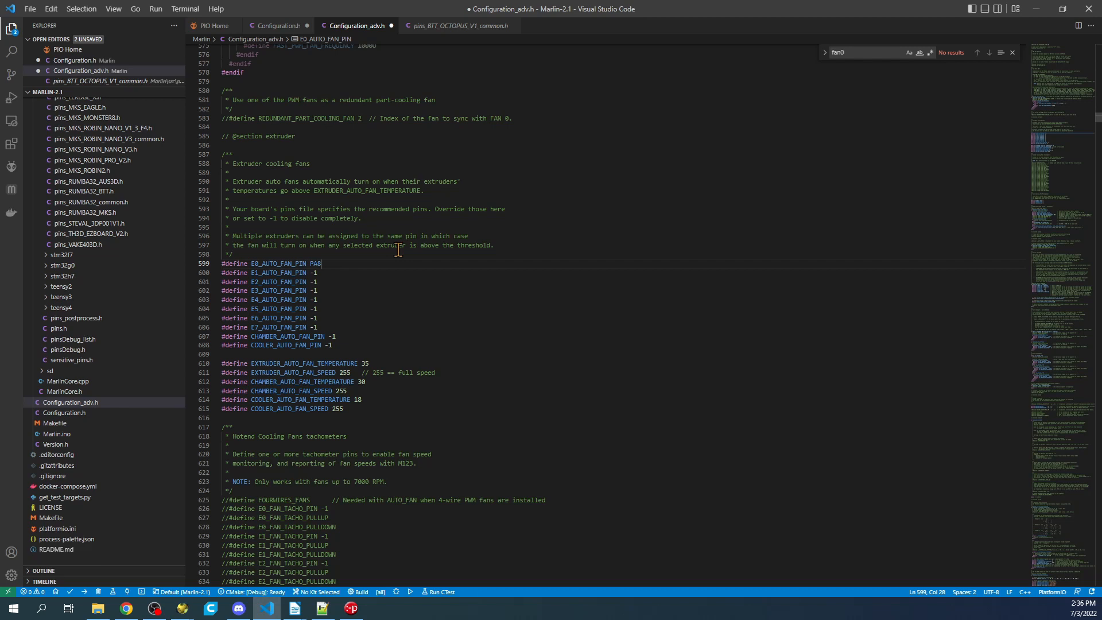
{"action": "mouse_move", "coordinate": [379, 354]}
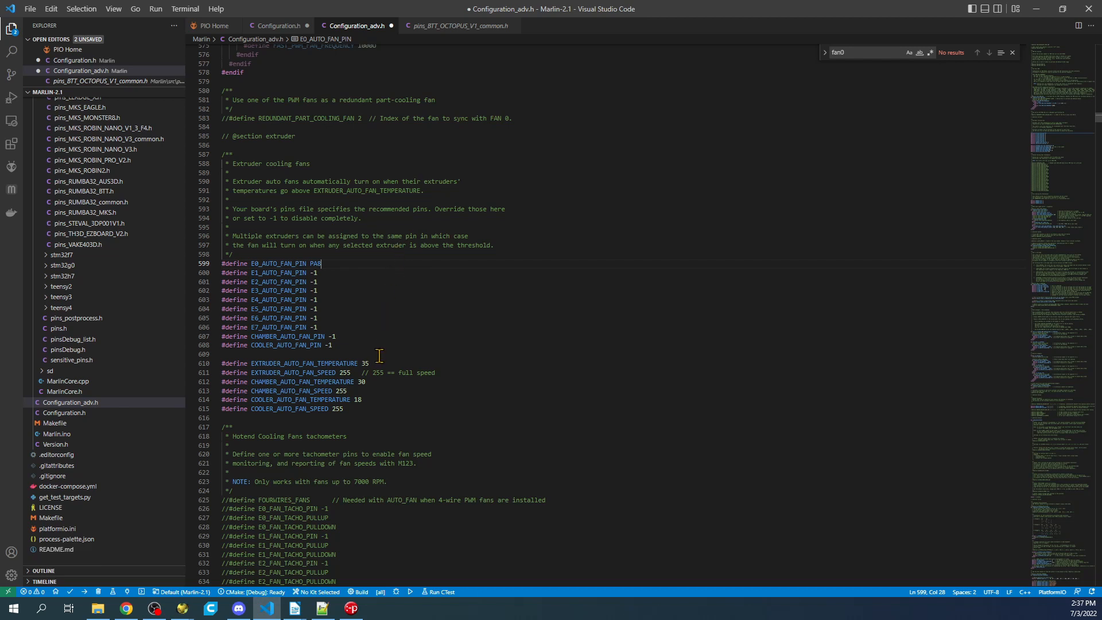
{"action": "double_click", "coordinate": [344, 373]}
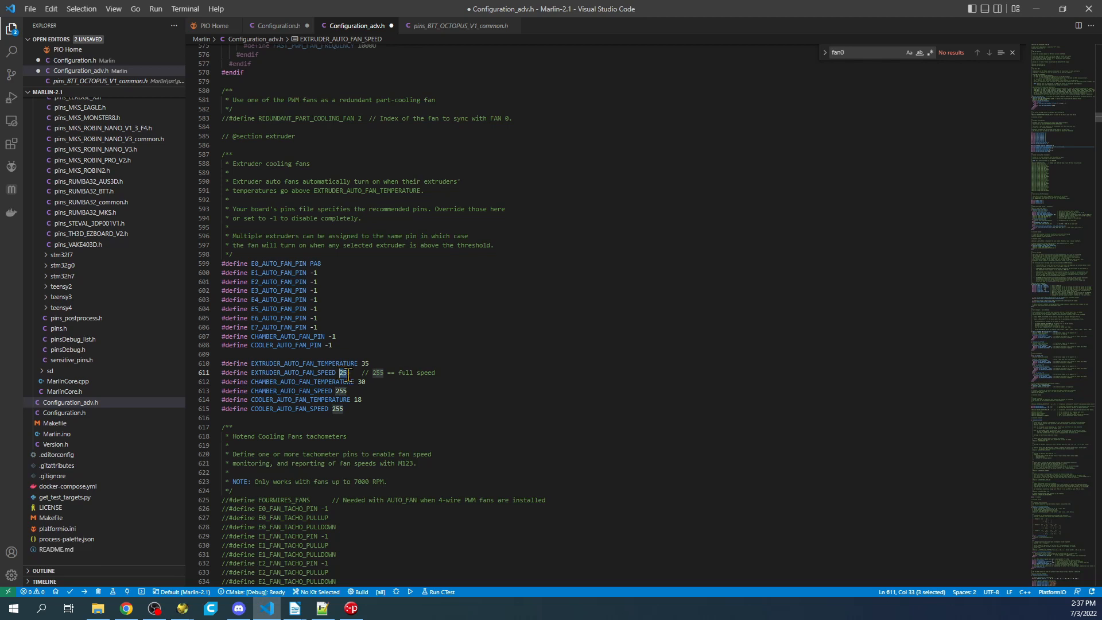
{"action": "type", "text": "200"}
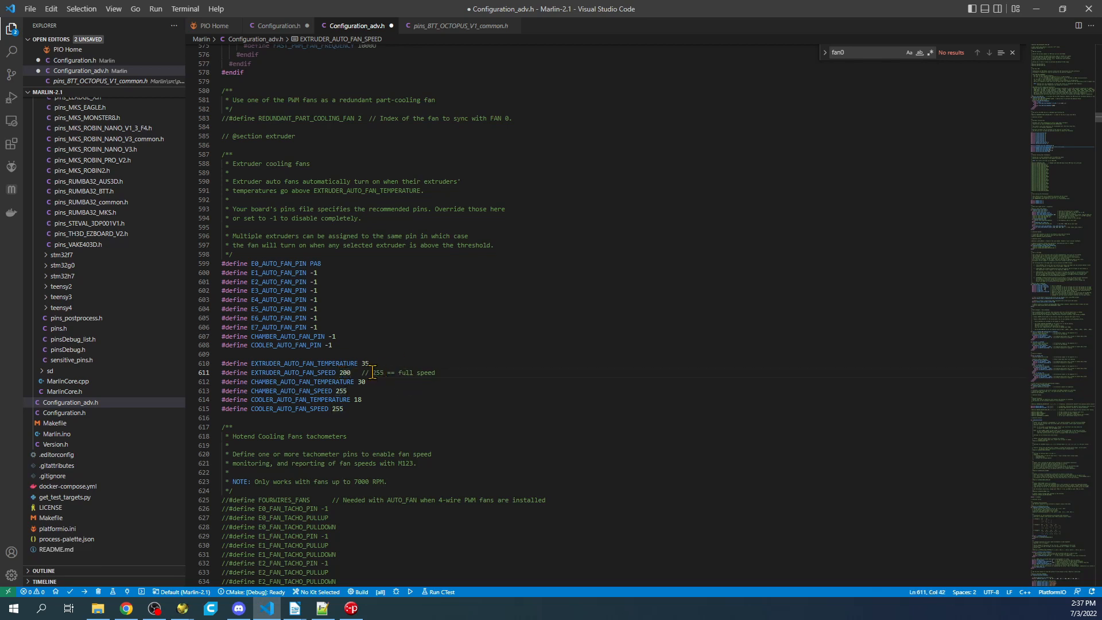
{"action": "double_click", "coordinate": [379, 373]}
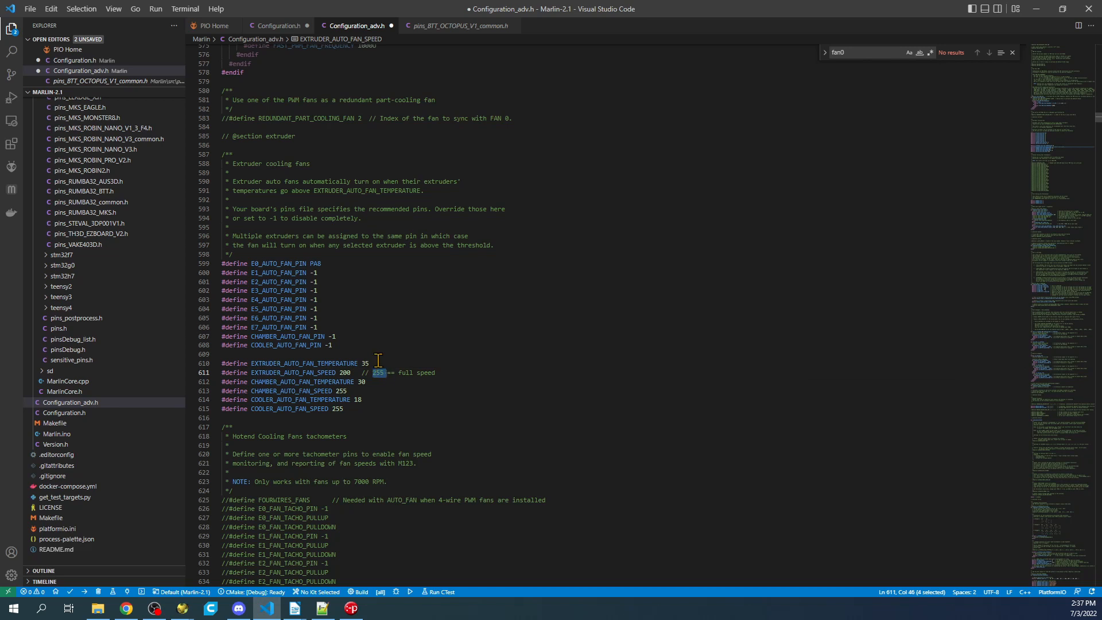
{"action": "mouse_move", "coordinate": [295, 283]}
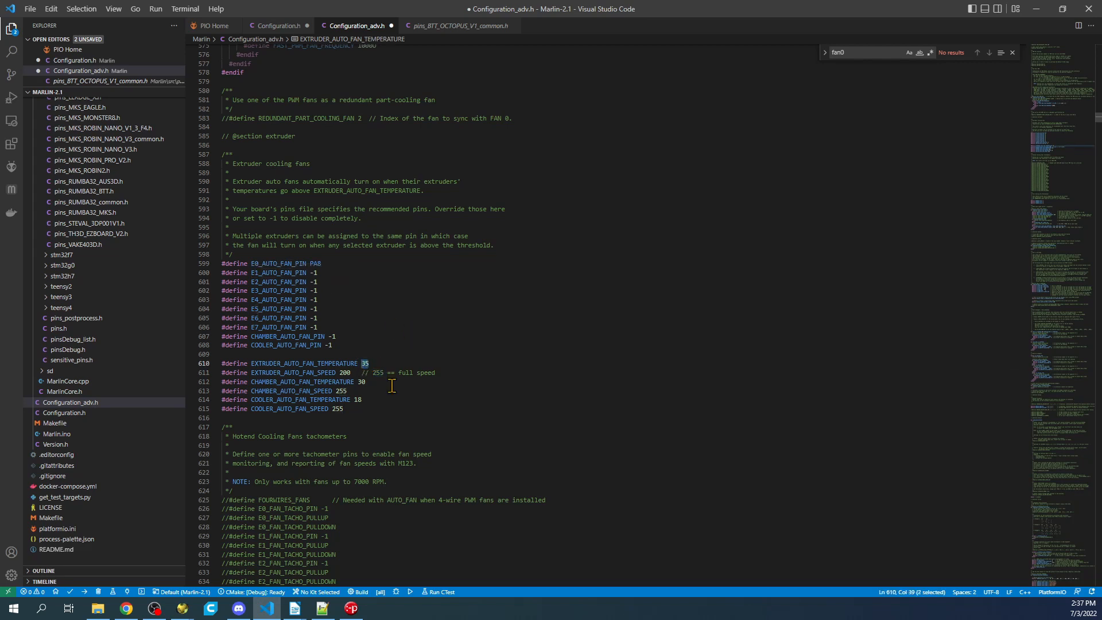
{"action": "mouse_move", "coordinate": [375, 264]}
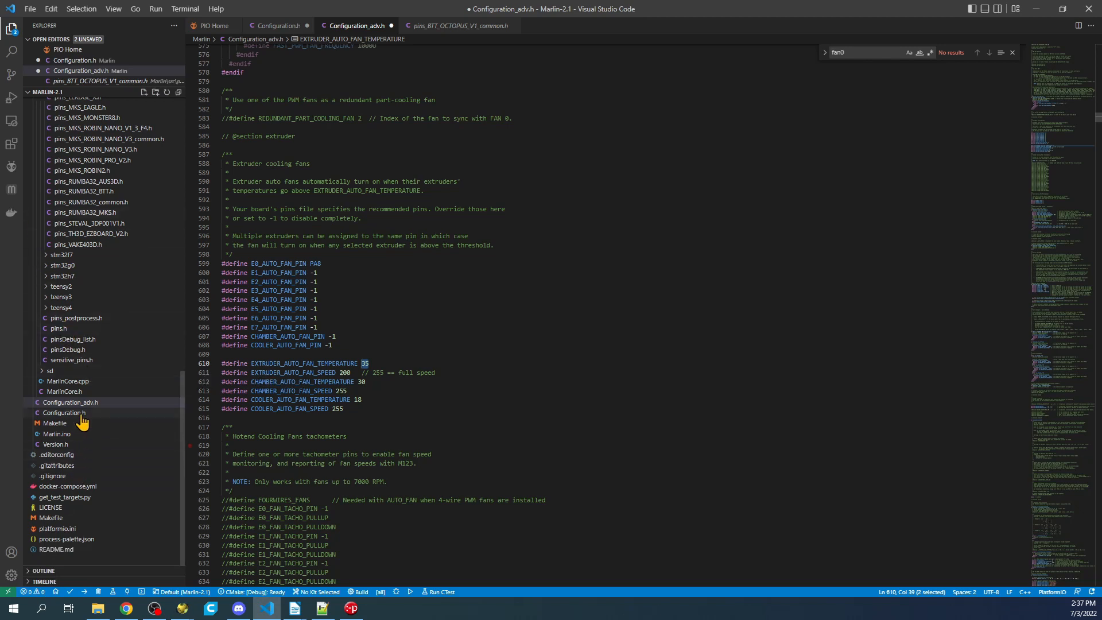
- Open platformio.ini, select the mega2560 default_envs value, and expand the ini folder
{"action": "scroll", "scroll_direction": "down", "scroll_amount": 3}
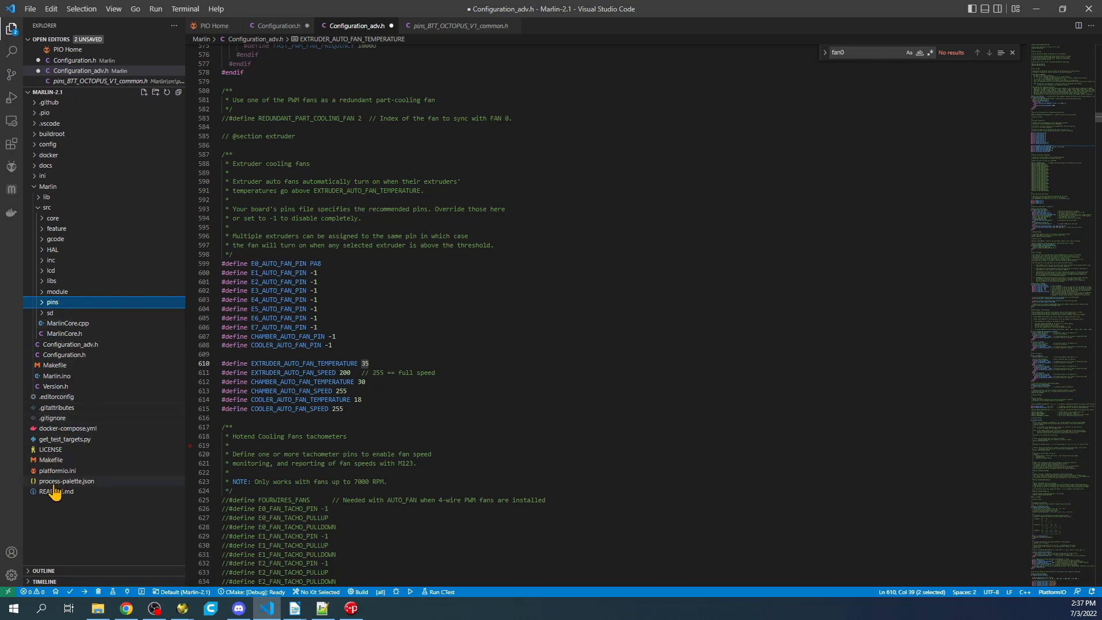
{"action": "left_click", "coordinate": [57, 470]}
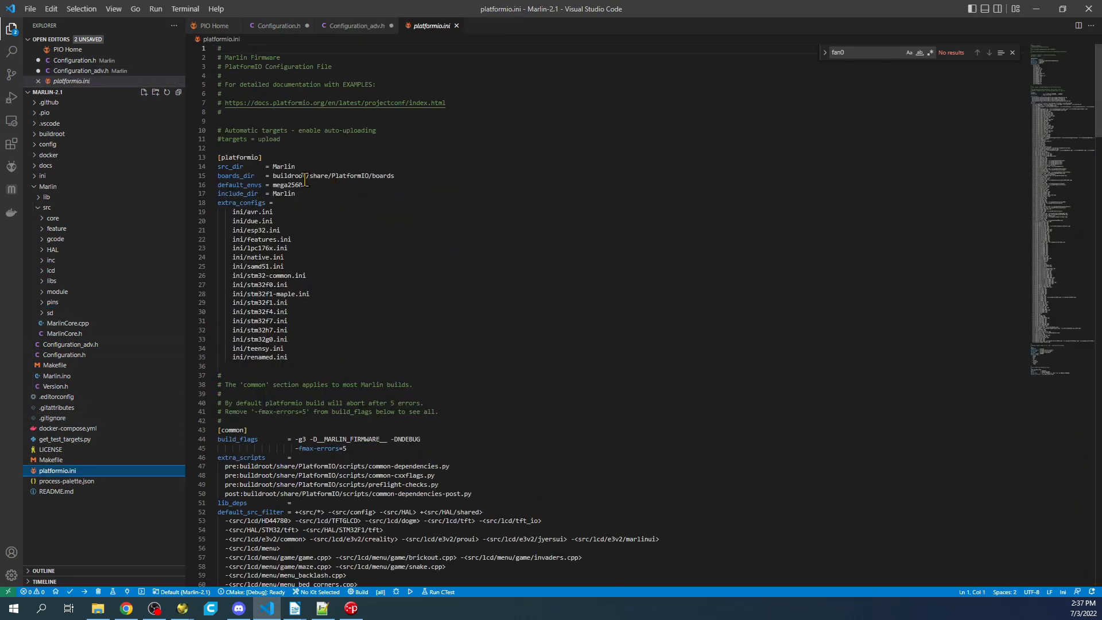
{"action": "double_click", "coordinate": [287, 185]}
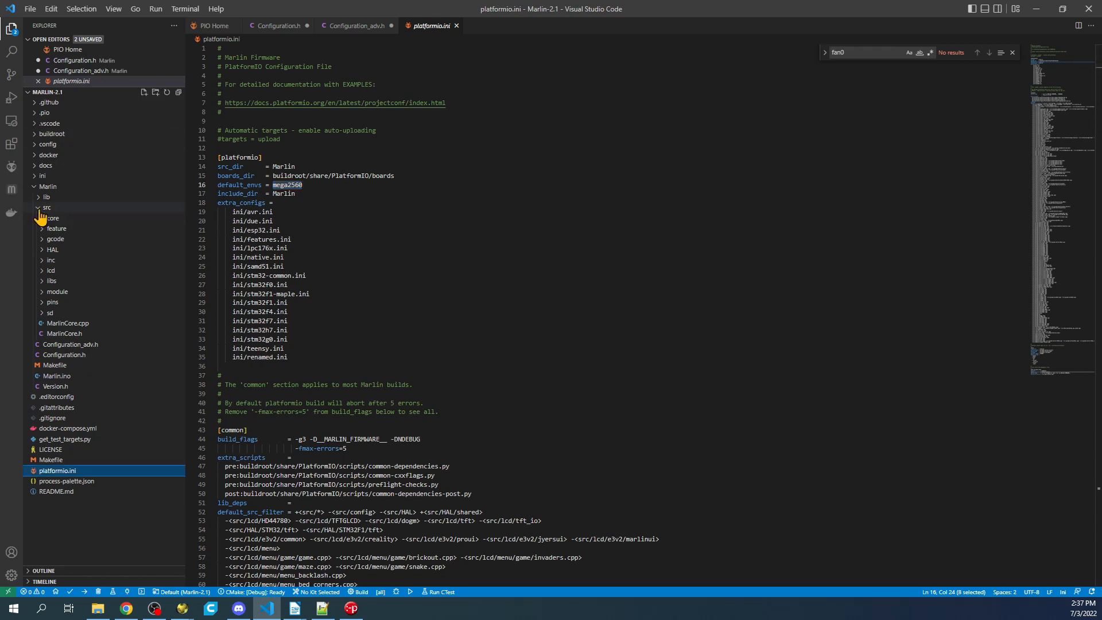
{"action": "left_click", "coordinate": [43, 176]}
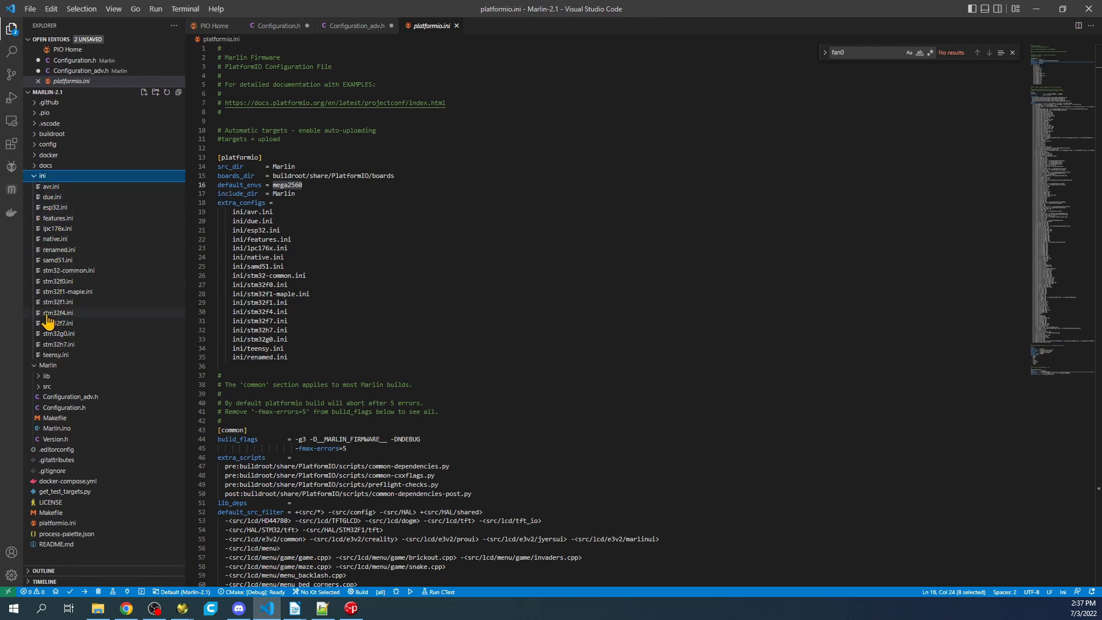
{"action": "mouse_move", "coordinate": [57, 323]}
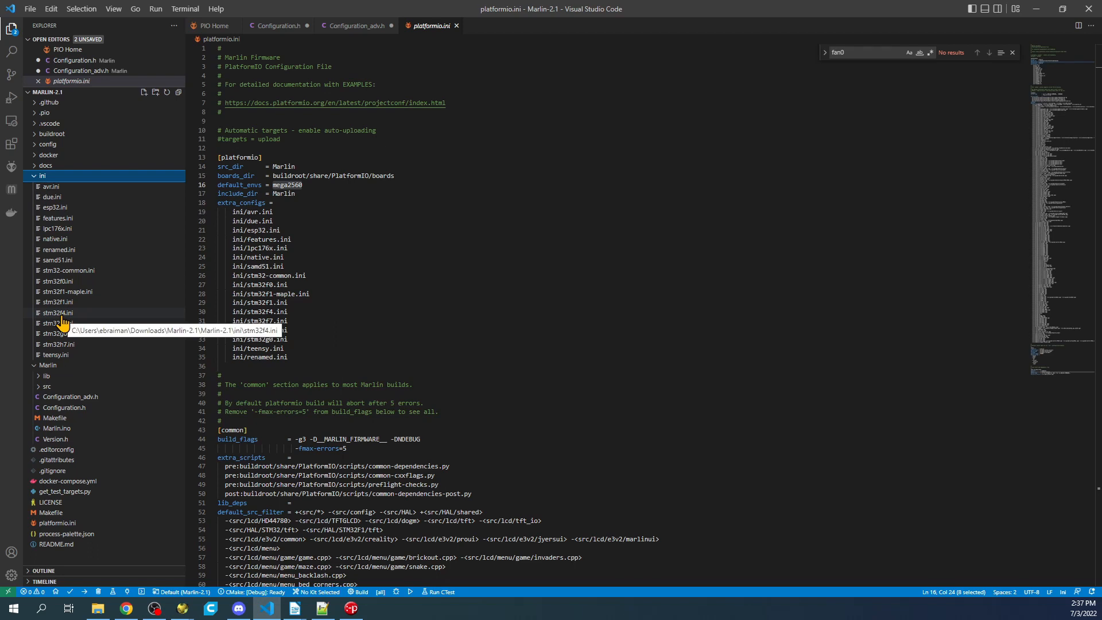
- Search stm32f4.ini for 'octopus' and copy the BIGTREE_OCTOPUS_V1 environment name
{"action": "left_click", "coordinate": [57, 312]}
{"action": "type", "text": "o"}
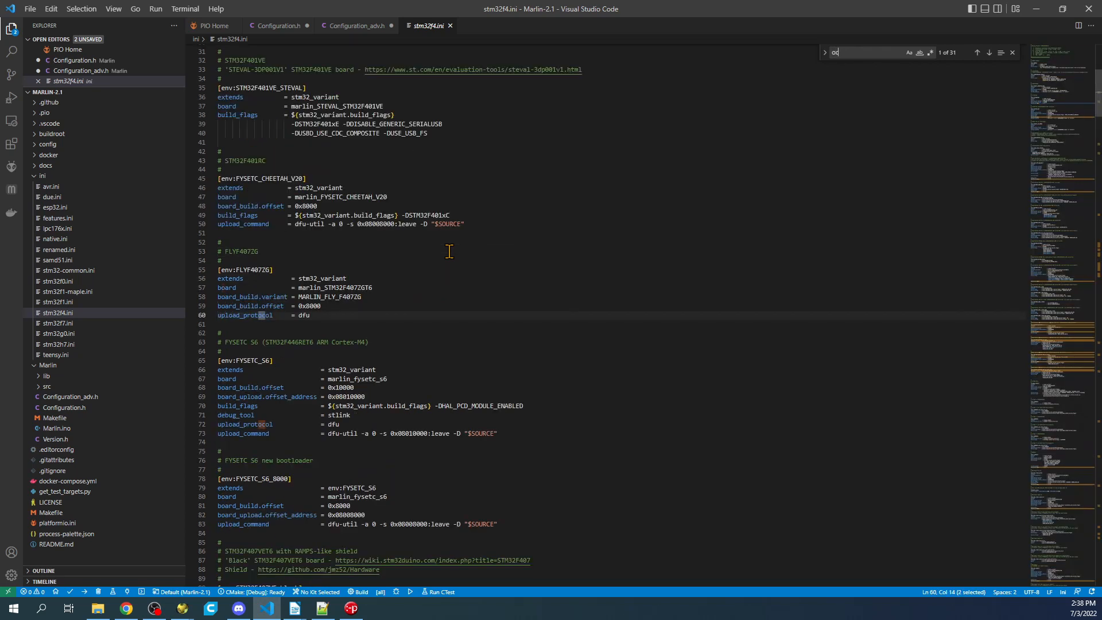
{"action": "type", "text": "ctopus"}
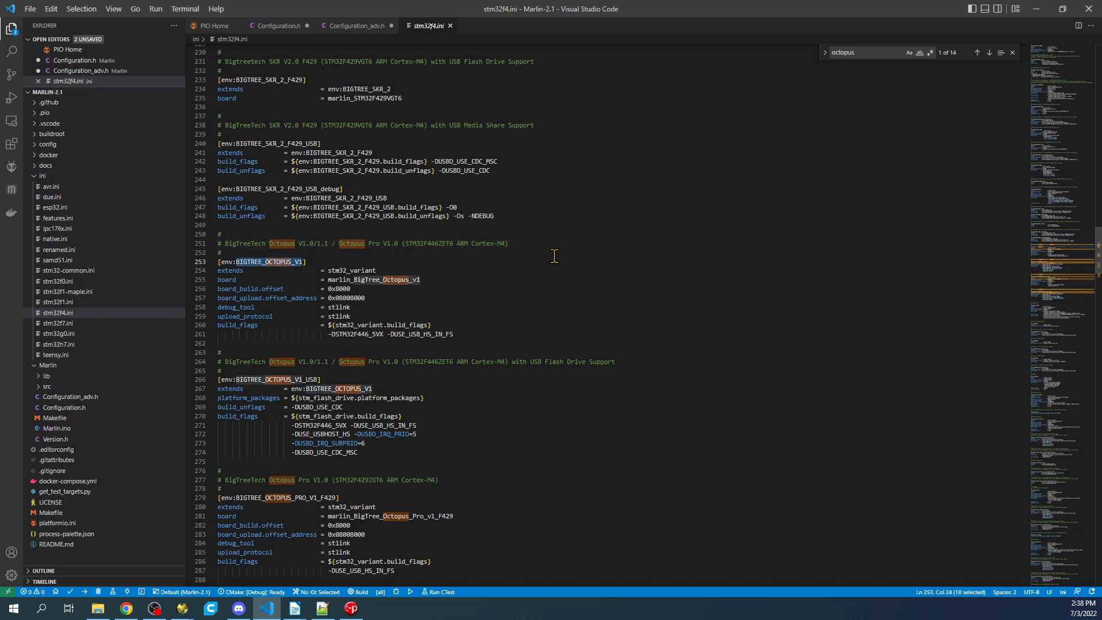
{"action": "mouse_move", "coordinate": [424, 244]}
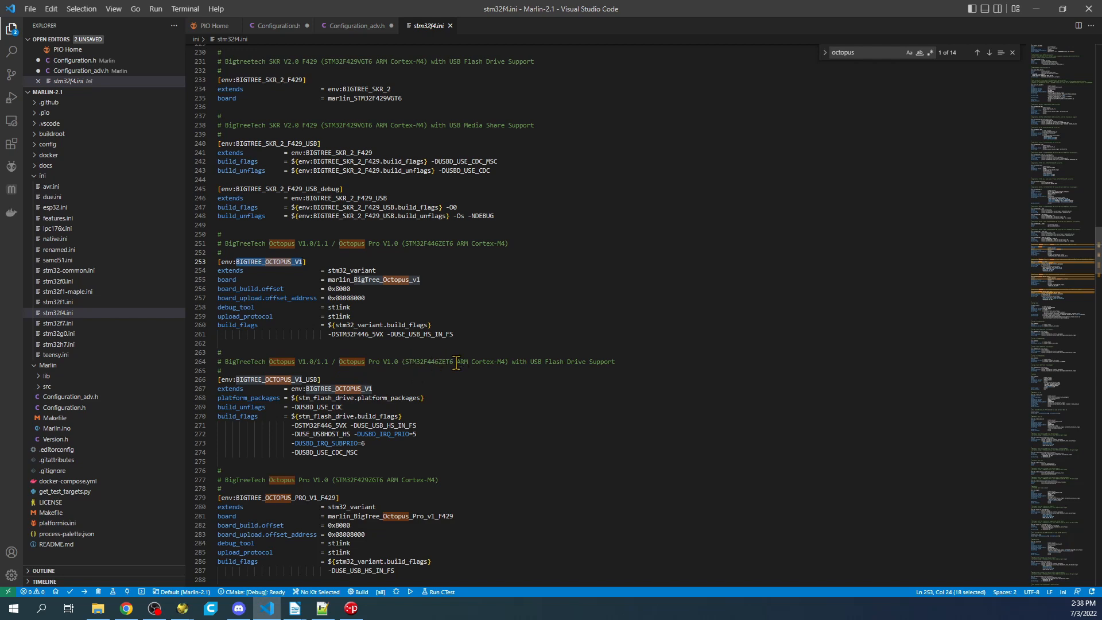
{"action": "right_click", "coordinate": [266, 262]}
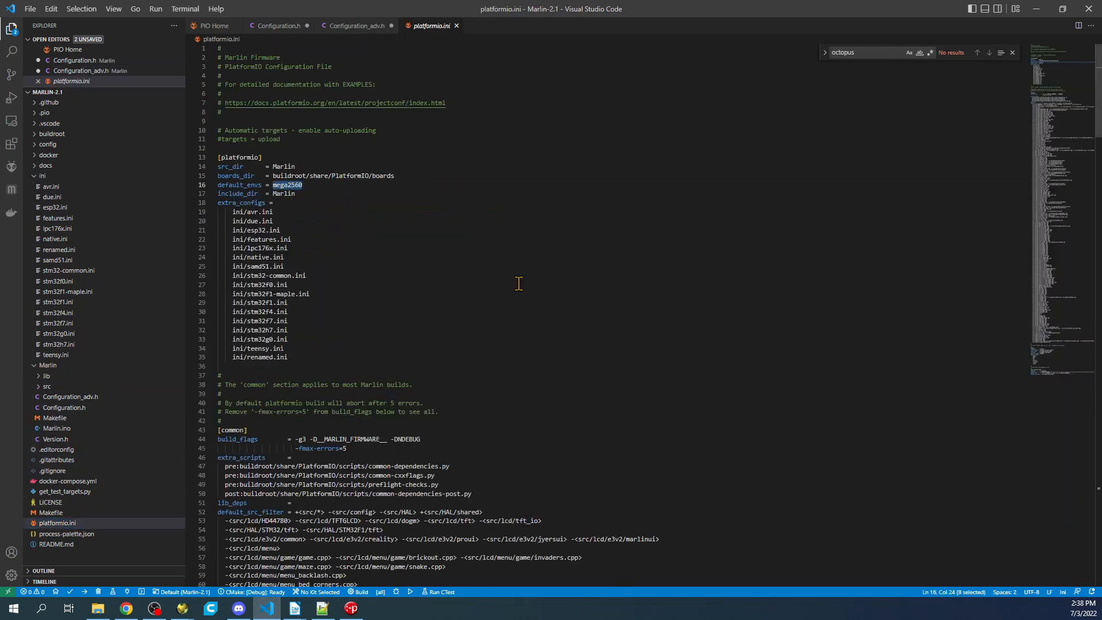
- Set default_envs to BIGTREE_OCTOPUS_V1 and build; it fails on E0_AUTO_FAN_PIN equalling FAN_PIN
{"action": "type", "text": "BIGTREE_OCTOPUS_V1"}
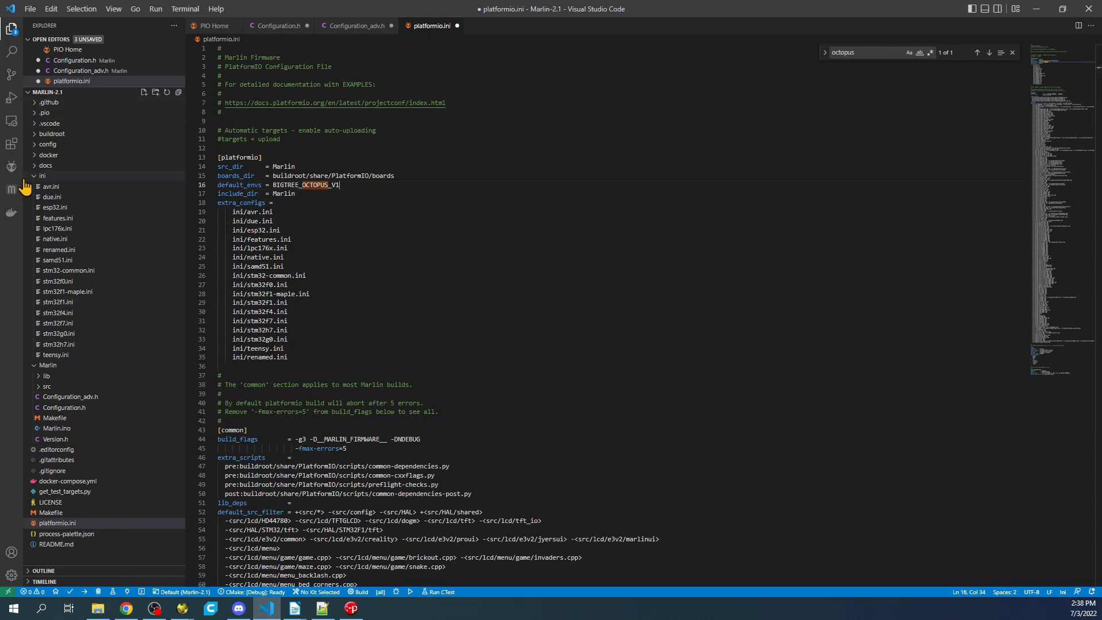
{"action": "left_click", "coordinate": [42, 175]}
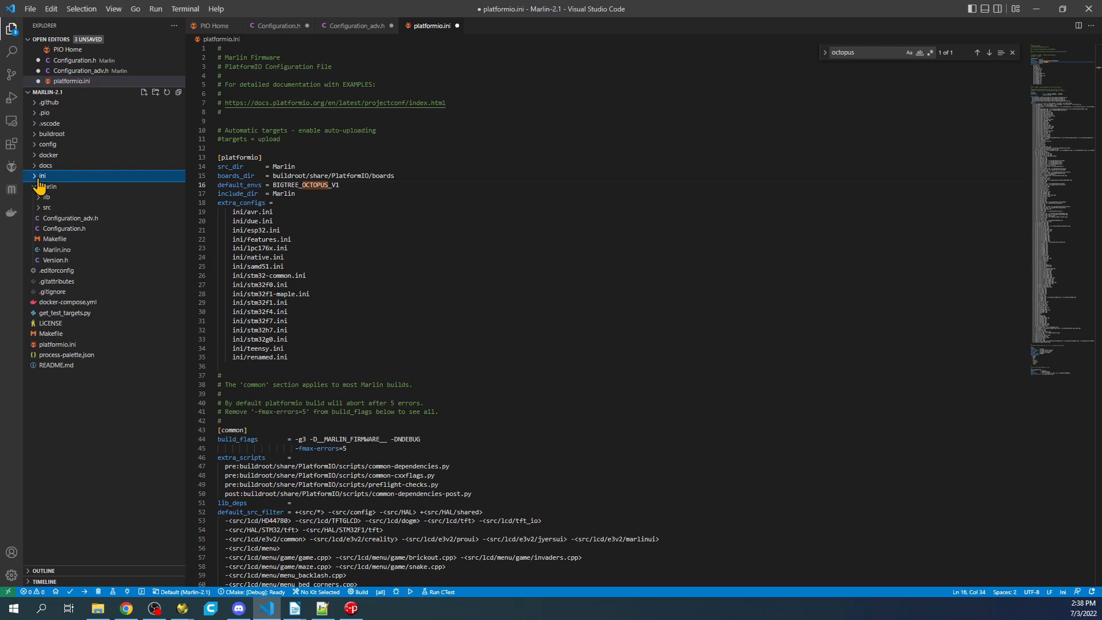
{"action": "left_click", "coordinate": [48, 102]}
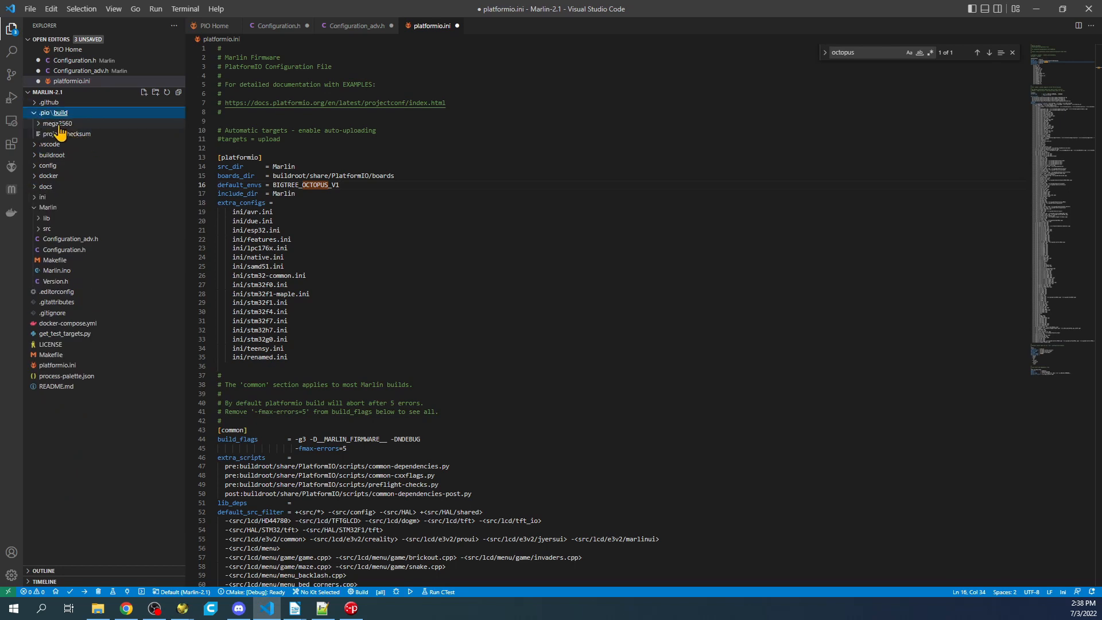
{"action": "left_click", "coordinate": [57, 123]}
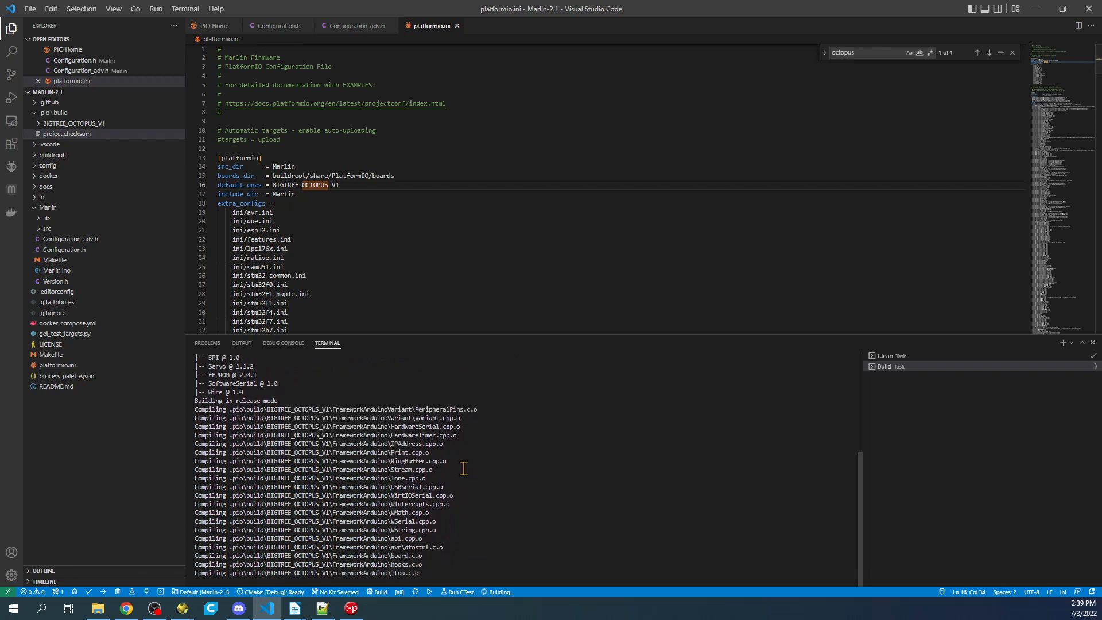
{"action": "scroll", "scroll_direction": "down", "scroll_amount": 3}
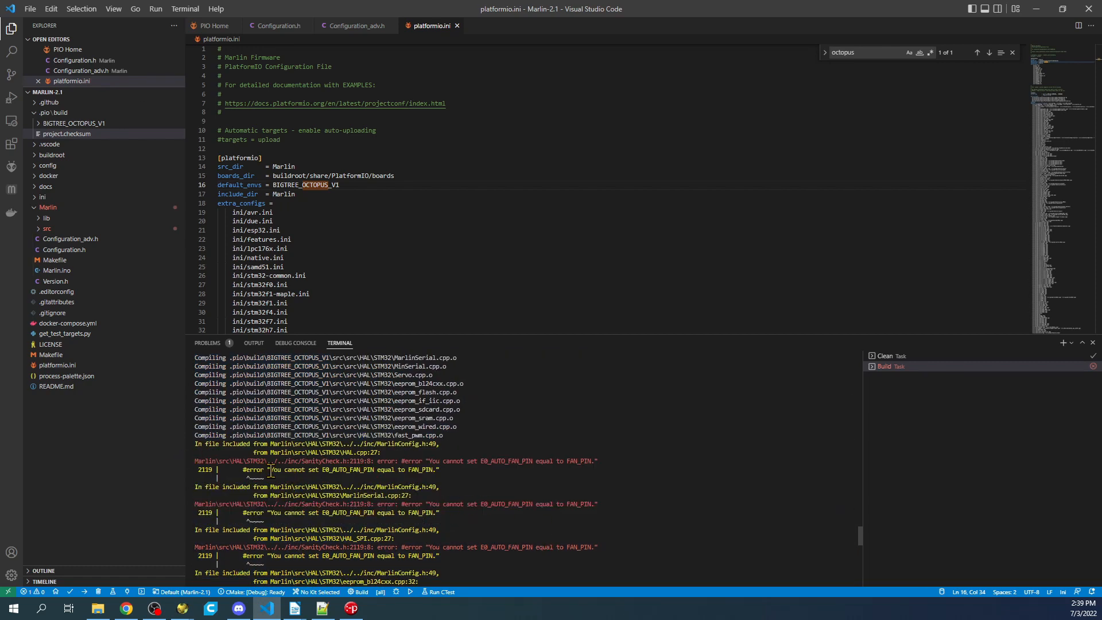
{"action": "double_click", "coordinate": [345, 469]}
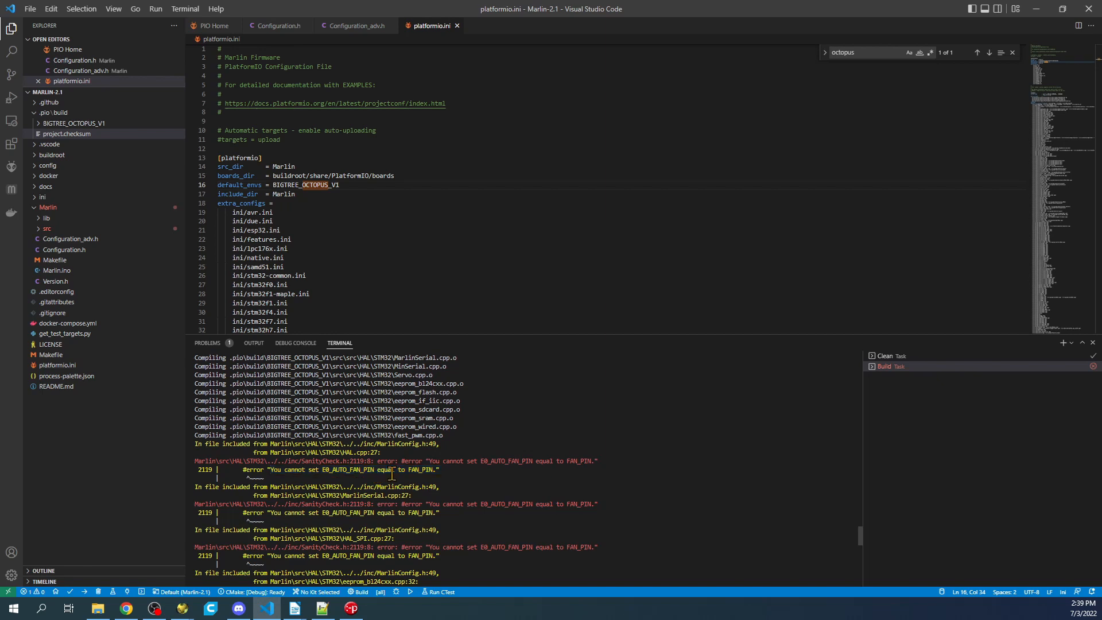
{"action": "mouse_move", "coordinate": [385, 310]}
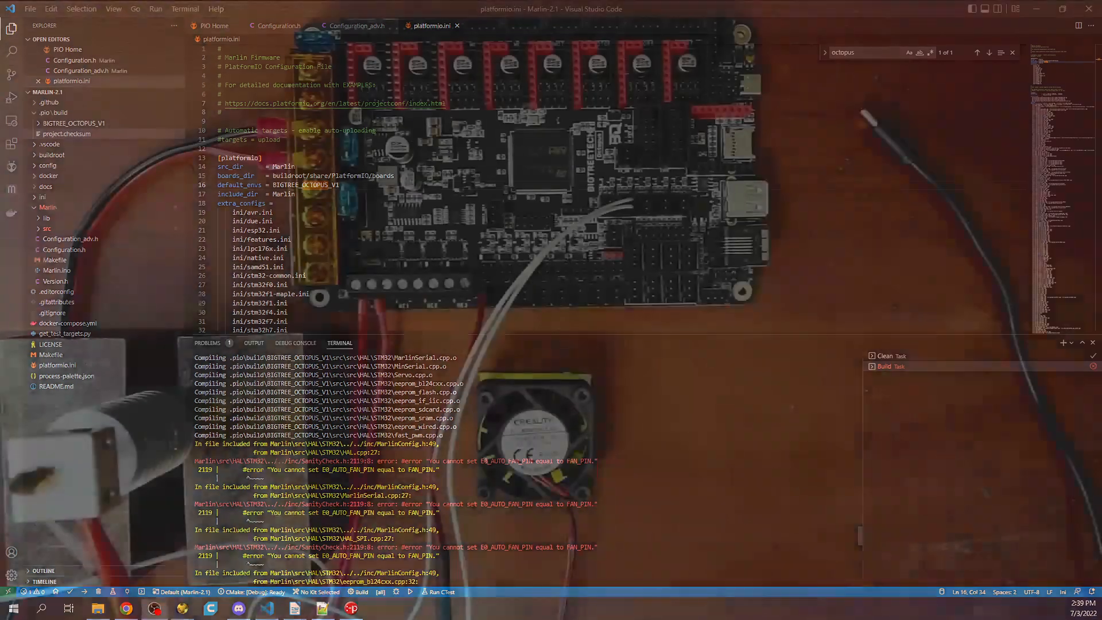
- Bring up the BIGTREETECH Octopus pin diagram PDF in Chrome
{"action": "left_click", "coordinate": [125, 608]}
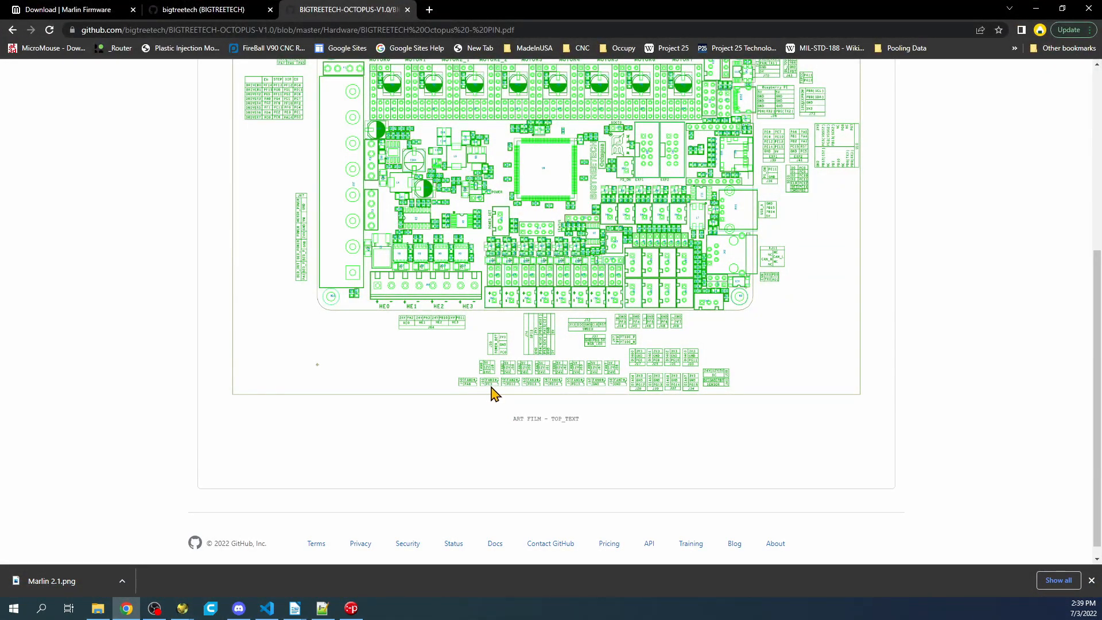
- Open pins/stm32f4/pins_BTT_OCTOPUS_V1_common.h and copy FAN1_PIN's value PE5
{"action": "left_click", "coordinate": [266, 608]}
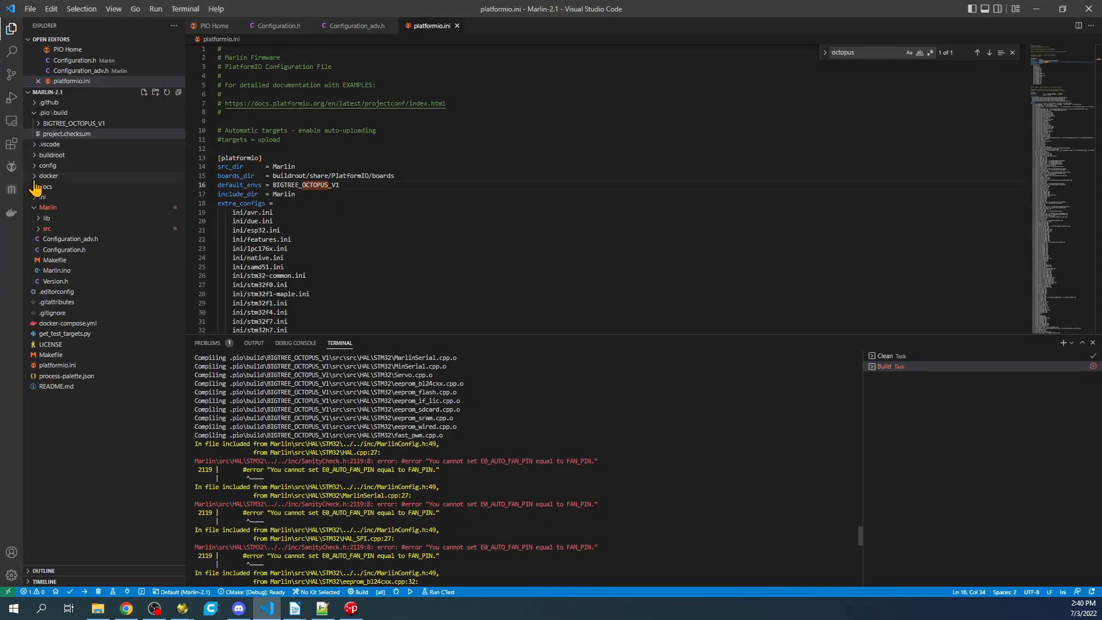
{"action": "left_click", "coordinate": [47, 228]}
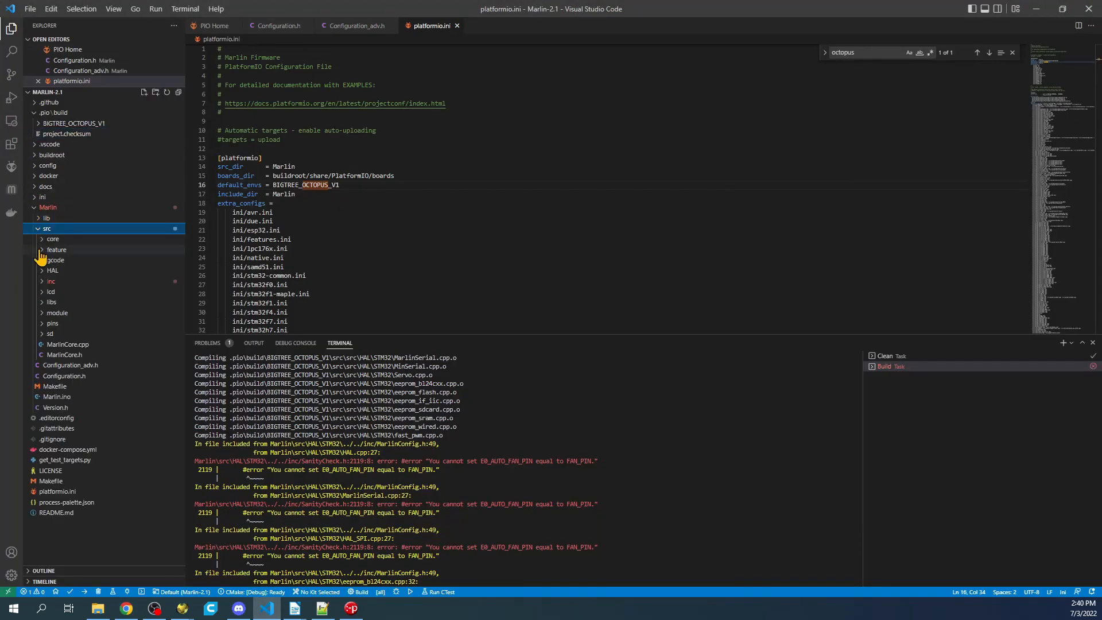
{"action": "left_click", "coordinate": [53, 238]}
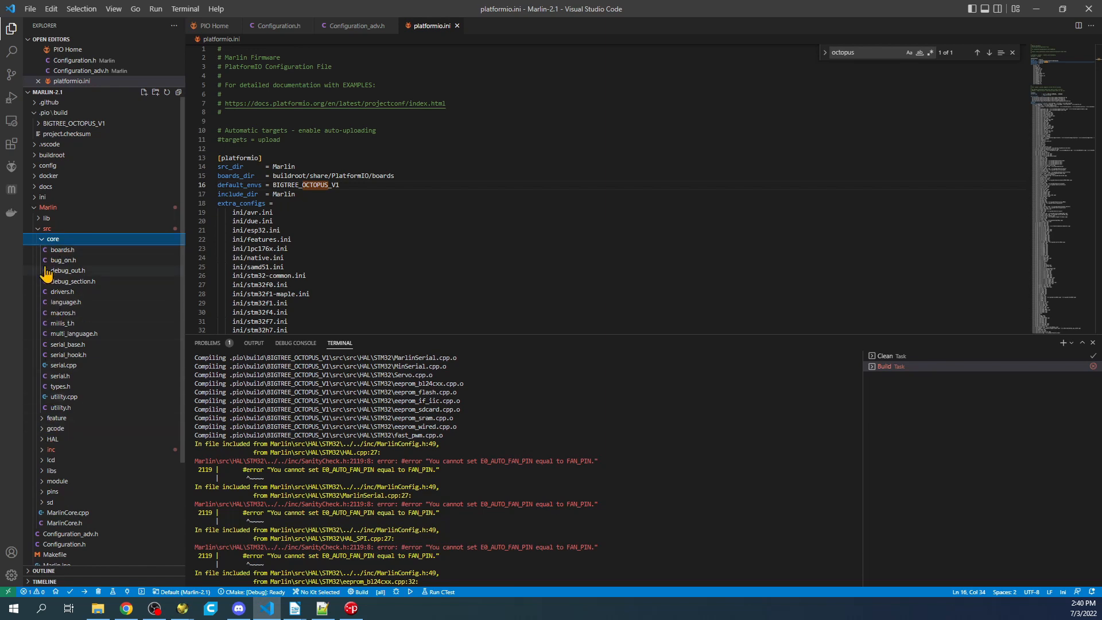
{"action": "left_click", "coordinate": [52, 239]}
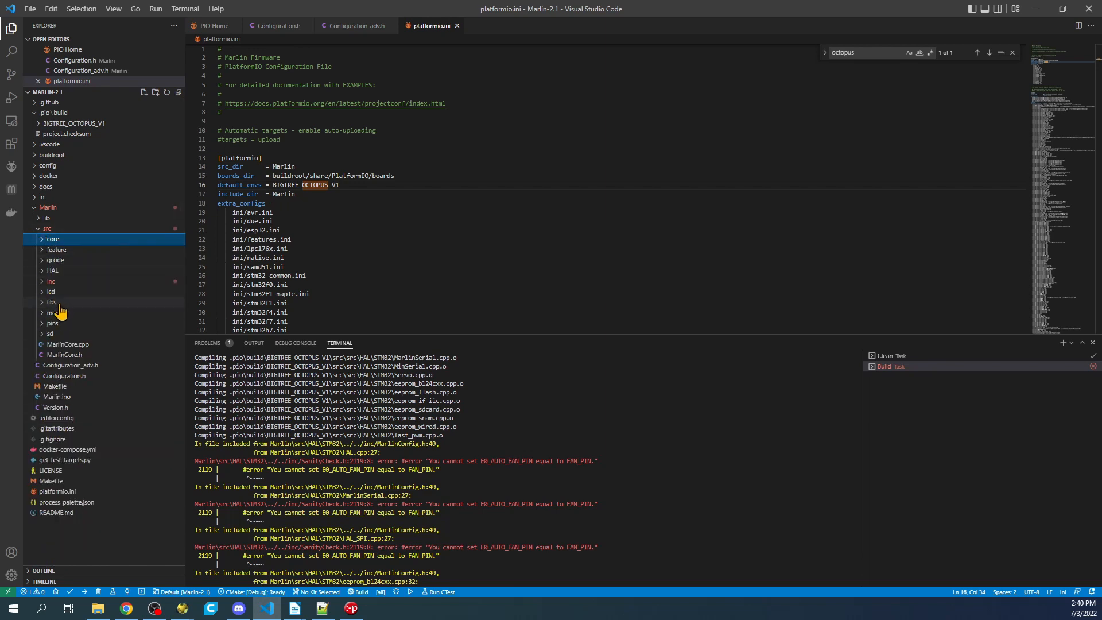
{"action": "left_click", "coordinate": [52, 323]}
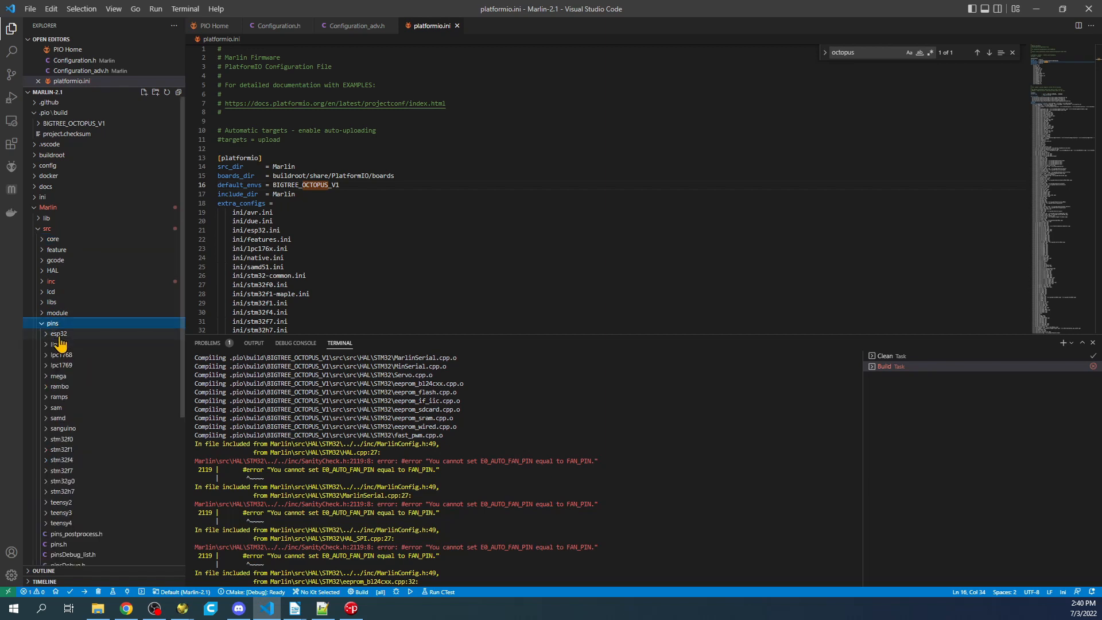
{"action": "left_click", "coordinate": [62, 450]}
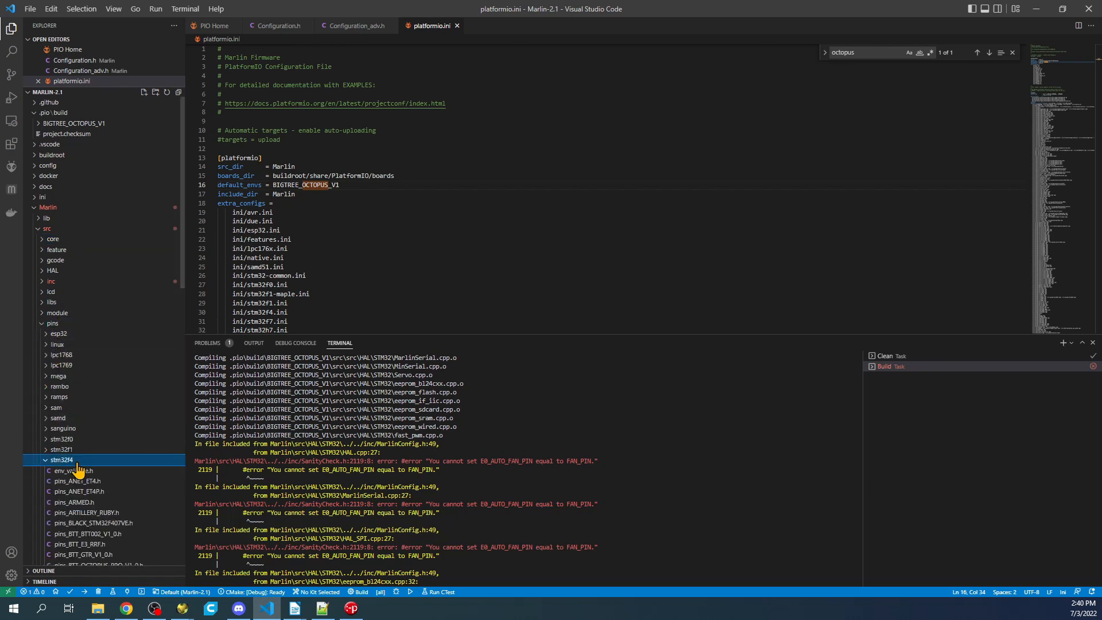
{"action": "left_click", "coordinate": [102, 405]}
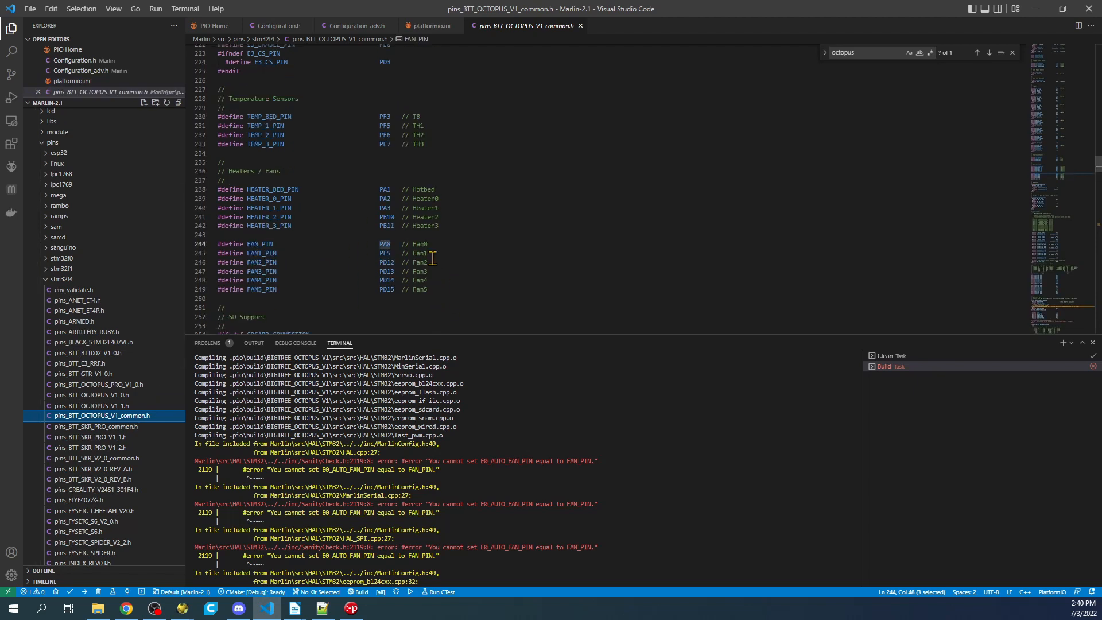
{"action": "double_click", "coordinate": [385, 253]}
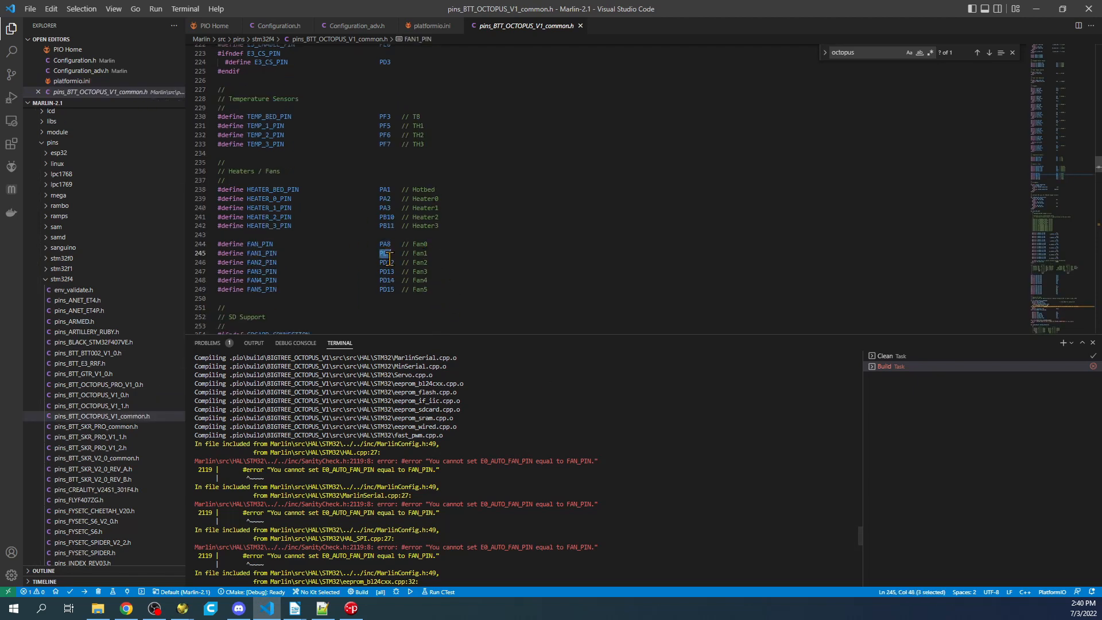
{"action": "right_click", "coordinate": [383, 253]}
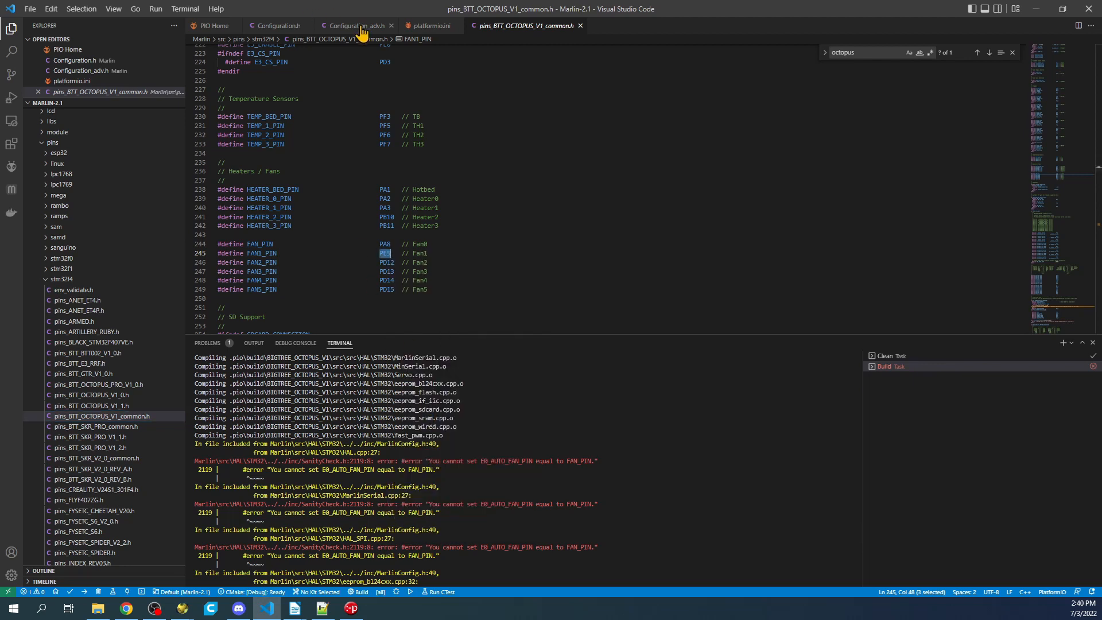
- Define E0_AUTO_FAN_PIN as PE5 in Configuration_adv.h, rebuild, and expand the BIGTREE_OCTOPUS_V1 build folder
{"action": "left_click", "coordinate": [354, 25]}
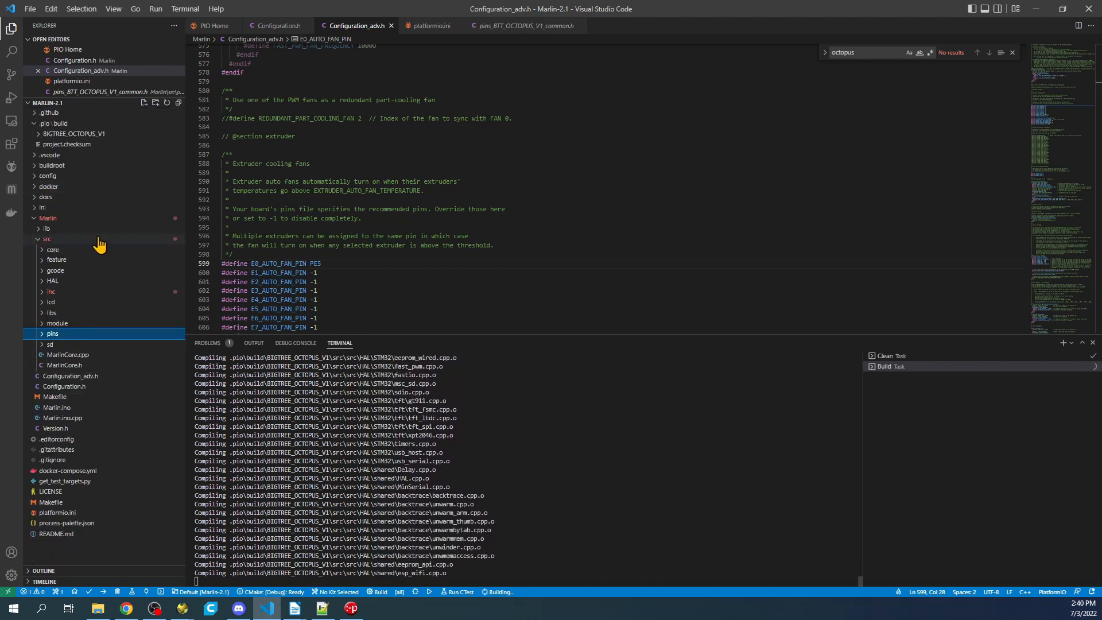
{"action": "left_click", "coordinate": [47, 218]}
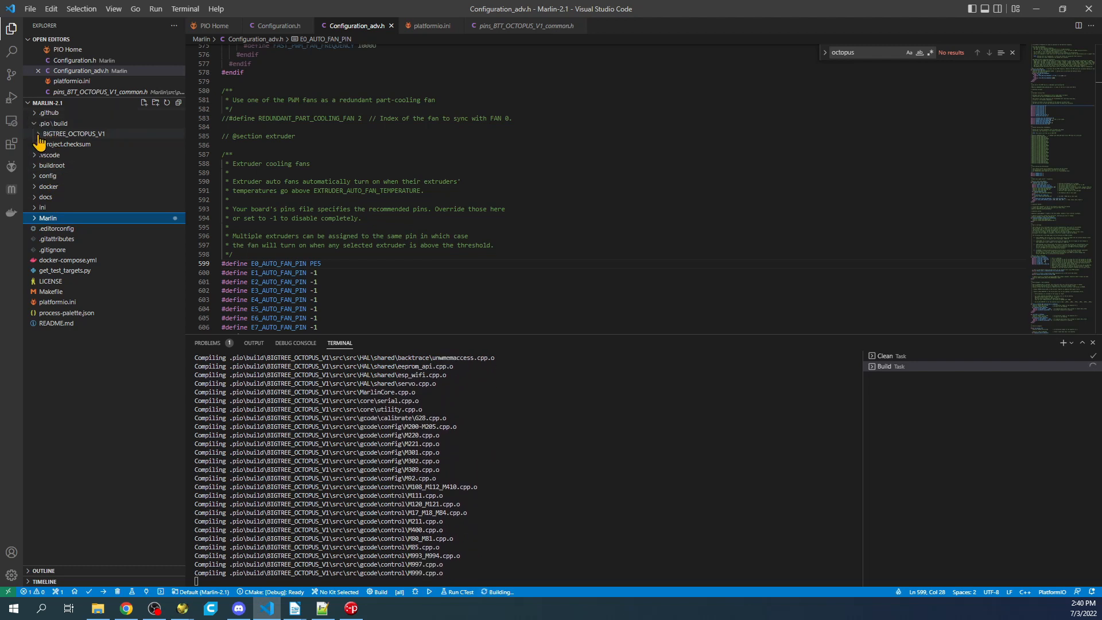
{"action": "left_click", "coordinate": [74, 134]}
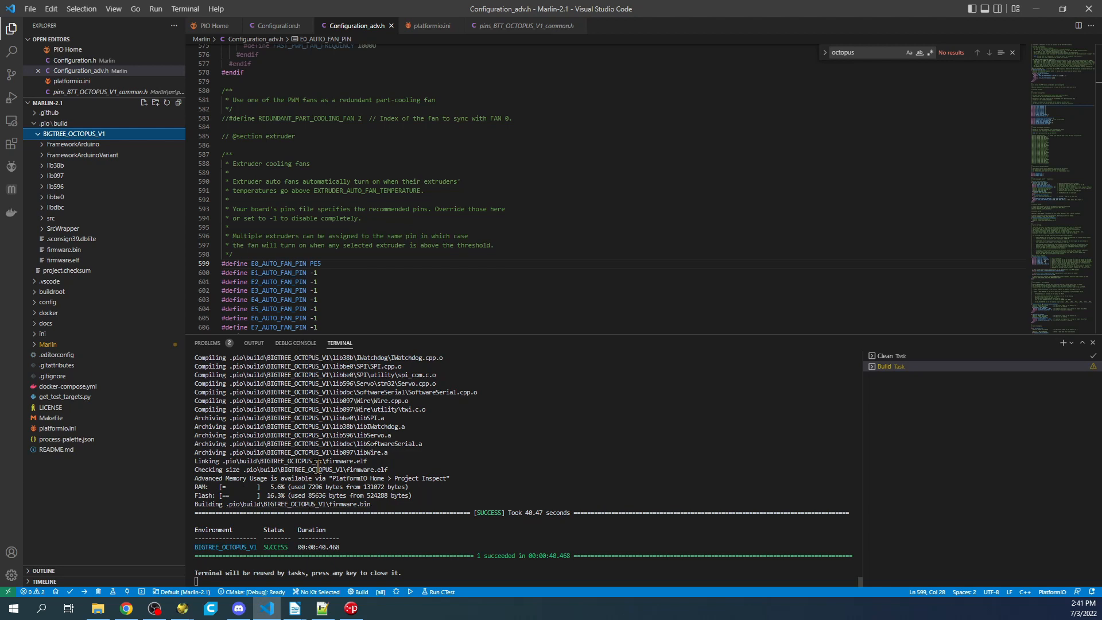
{"action": "mouse_move", "coordinate": [316, 452]}
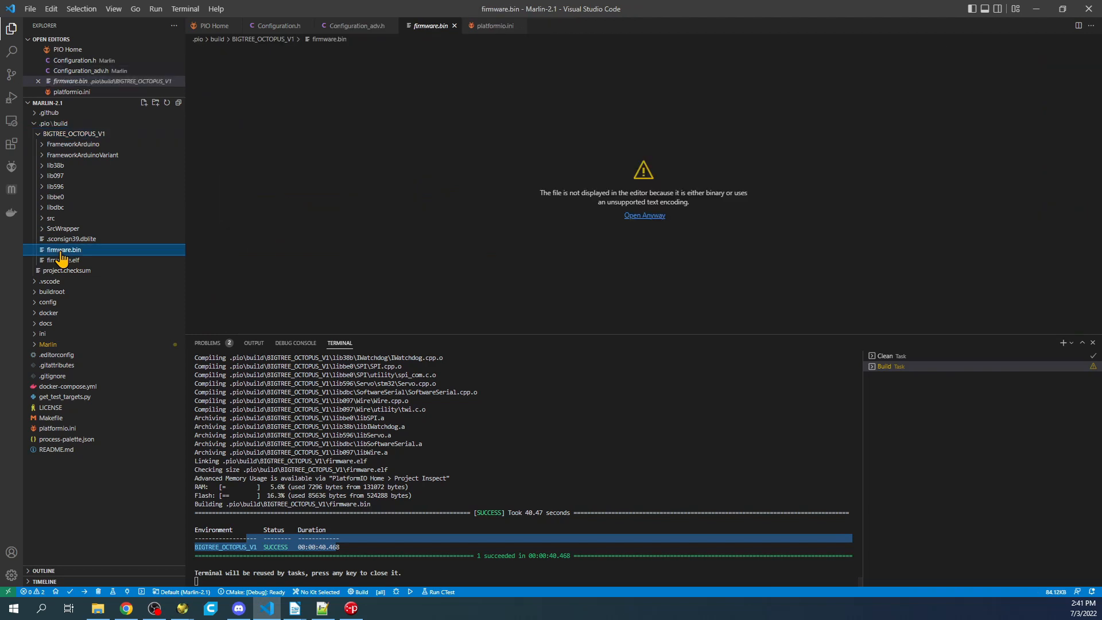
- Bring up the context menu for the compiled firmware.bin
{"action": "right_click", "coordinate": [63, 250]}
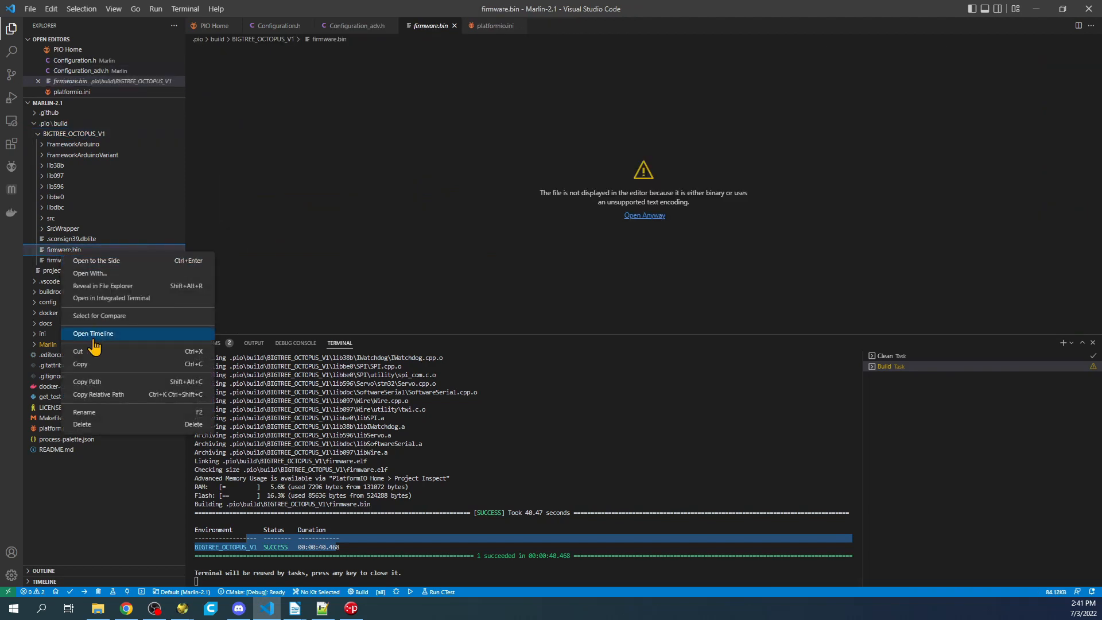
{"action": "mouse_move", "coordinate": [103, 285]}
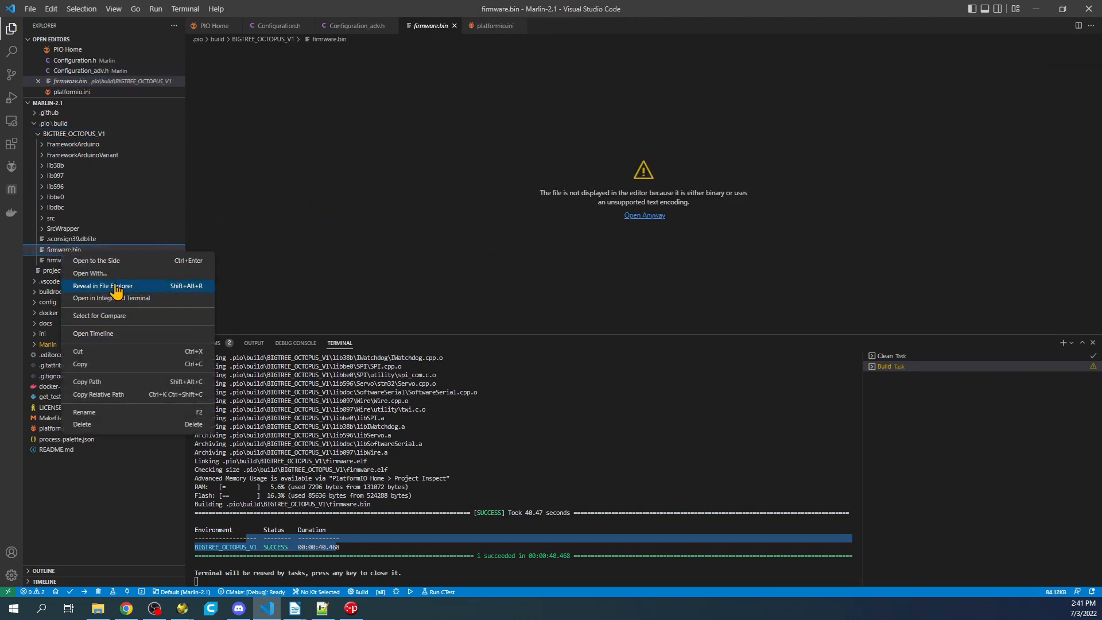
- Reveal firmware.bin in File Explorer and copy it for USB Drive (E:)
{"action": "left_click", "coordinate": [102, 285]}
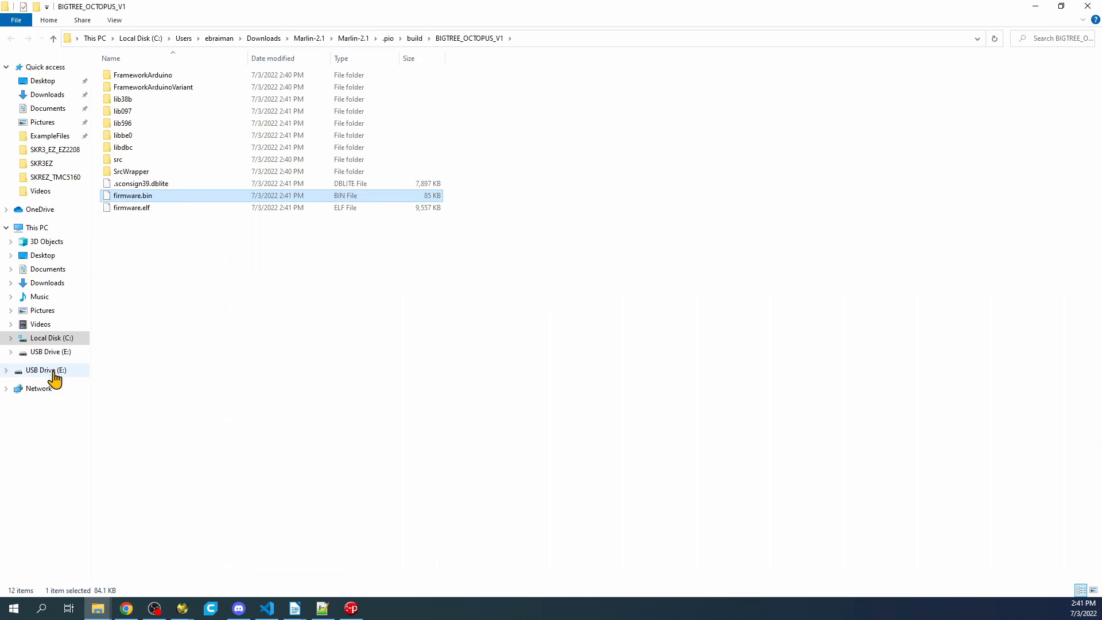
{"action": "left_click", "coordinate": [46, 370]}
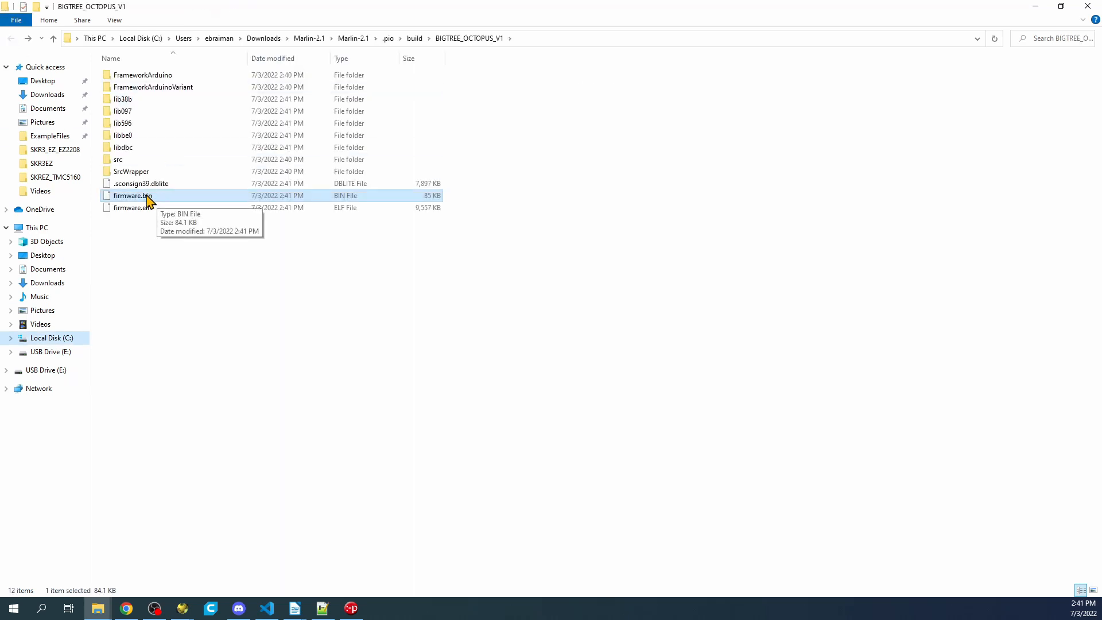
{"action": "right_click", "coordinate": [132, 195]}
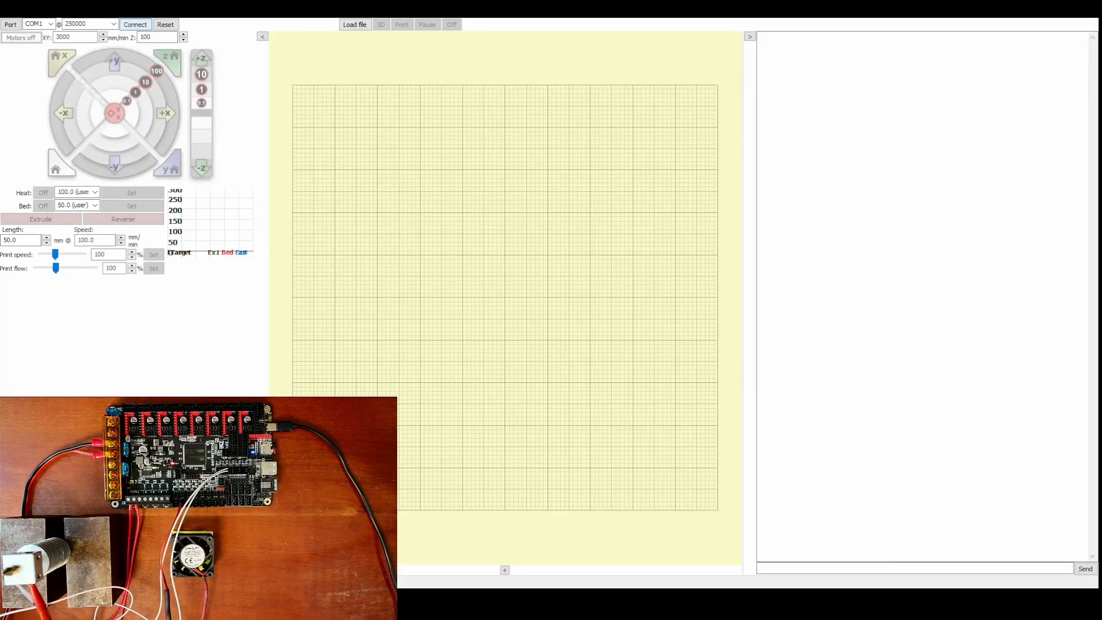
- Launch Device Manager from the taskbar search over Pronterface
{"action": "left_click", "coordinate": [135, 24]}
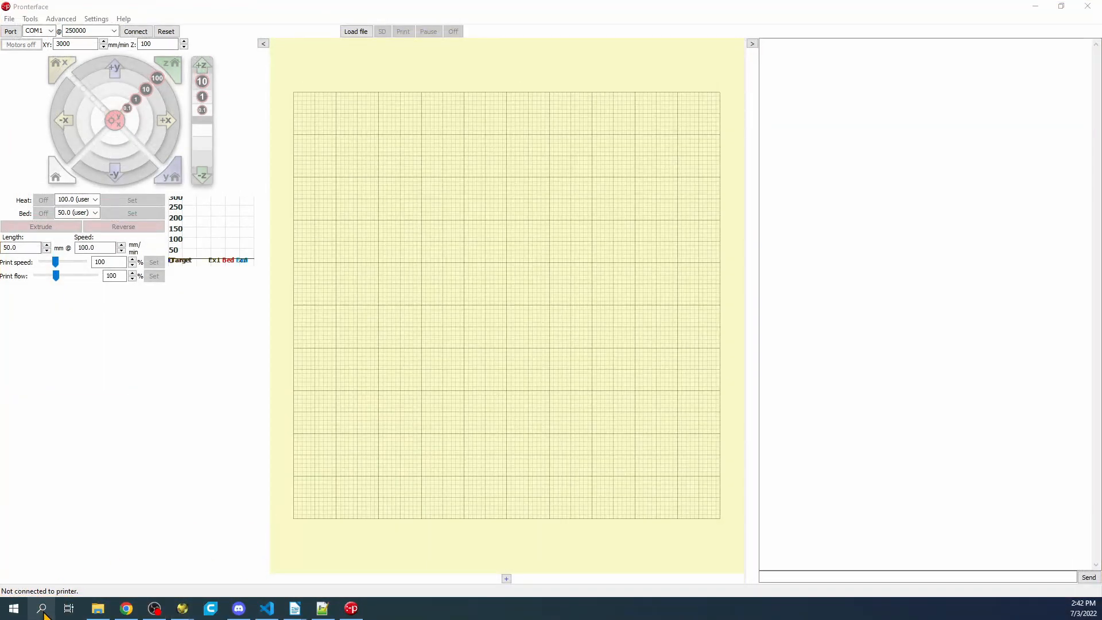
{"action": "mouse_move", "coordinate": [38, 611]}
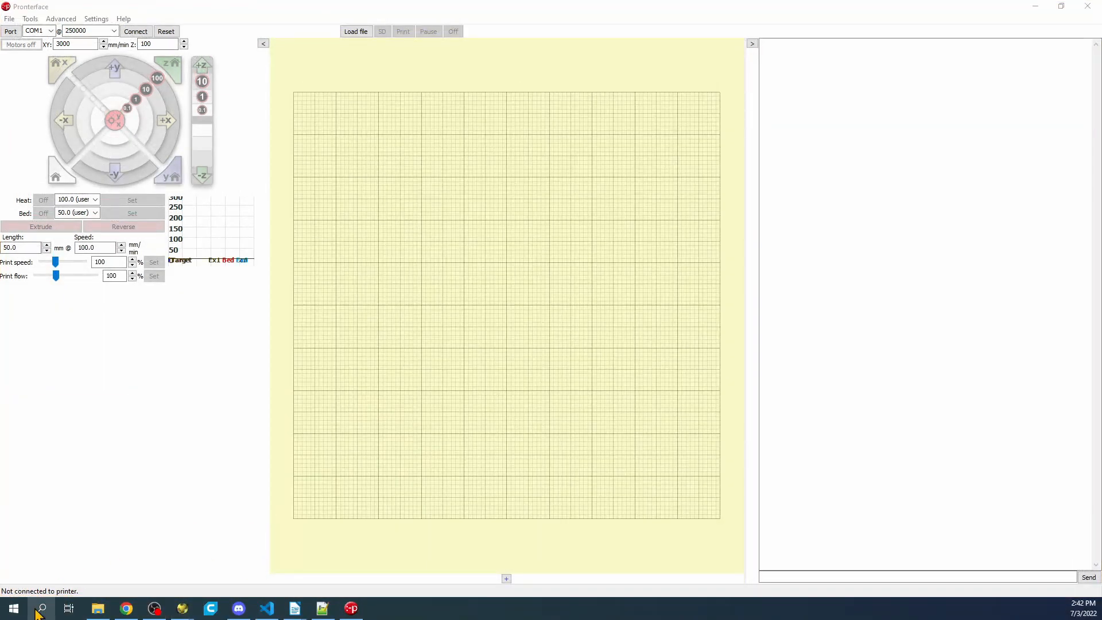
{"action": "left_click", "coordinate": [39, 607]}
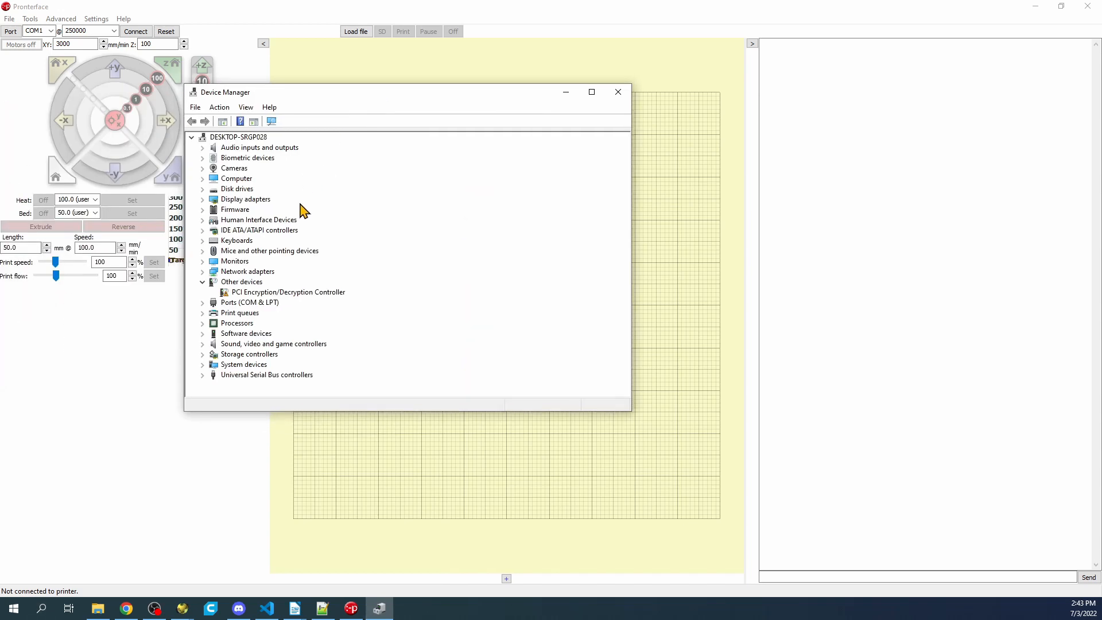
- Find the STMicroelectronics Virtual COM Port on COM21, then close Device Manager
{"action": "left_click", "coordinate": [203, 303]}
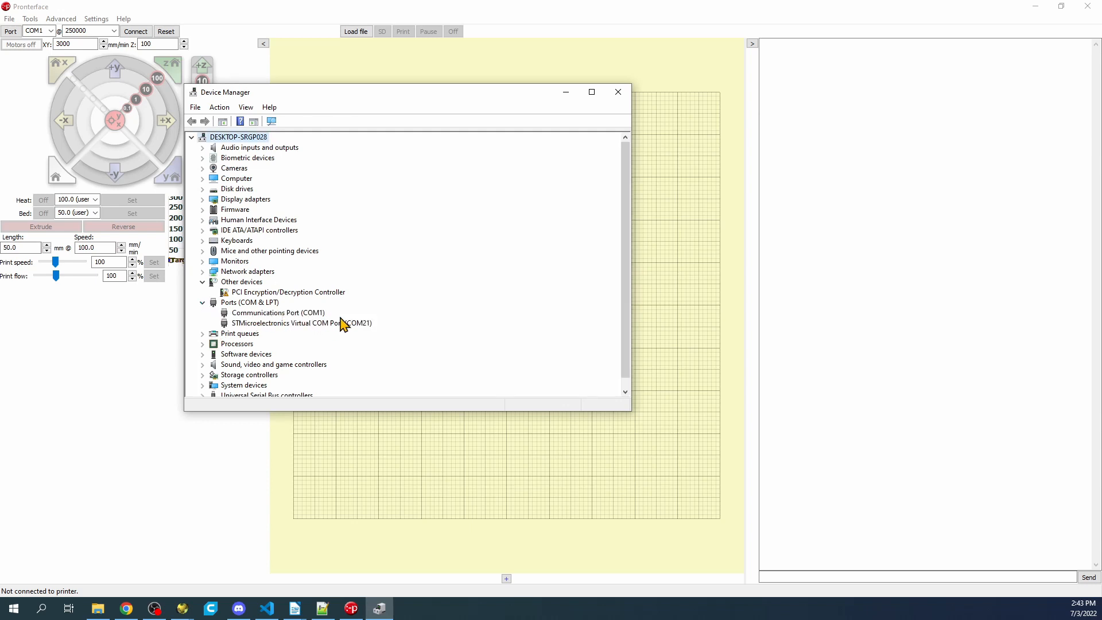
{"action": "mouse_move", "coordinate": [370, 333]}
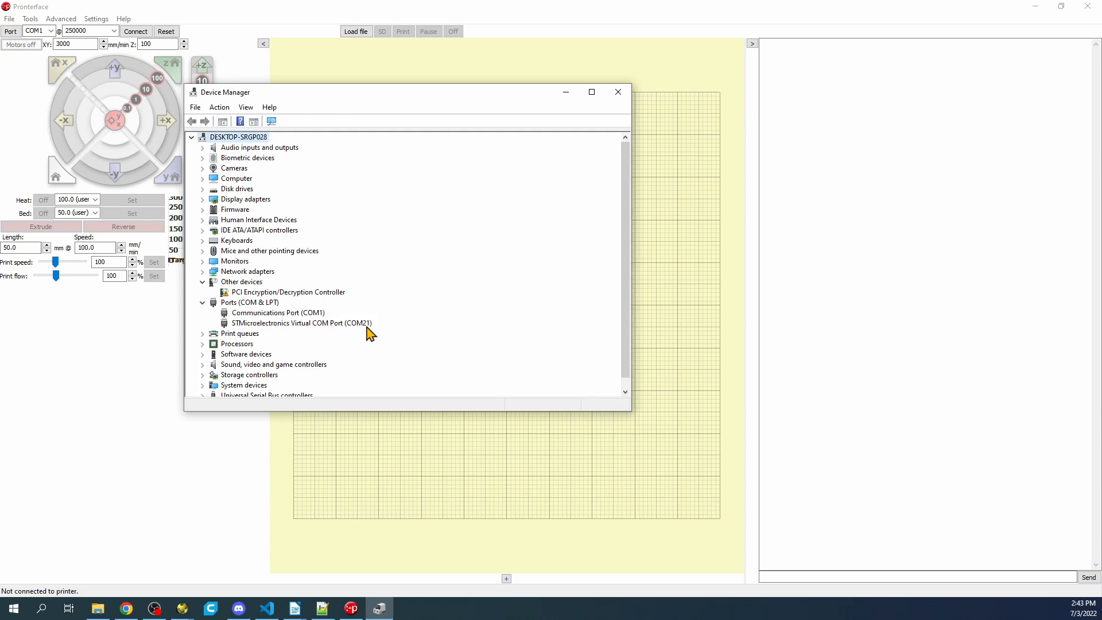
{"action": "left_click", "coordinate": [617, 92]}
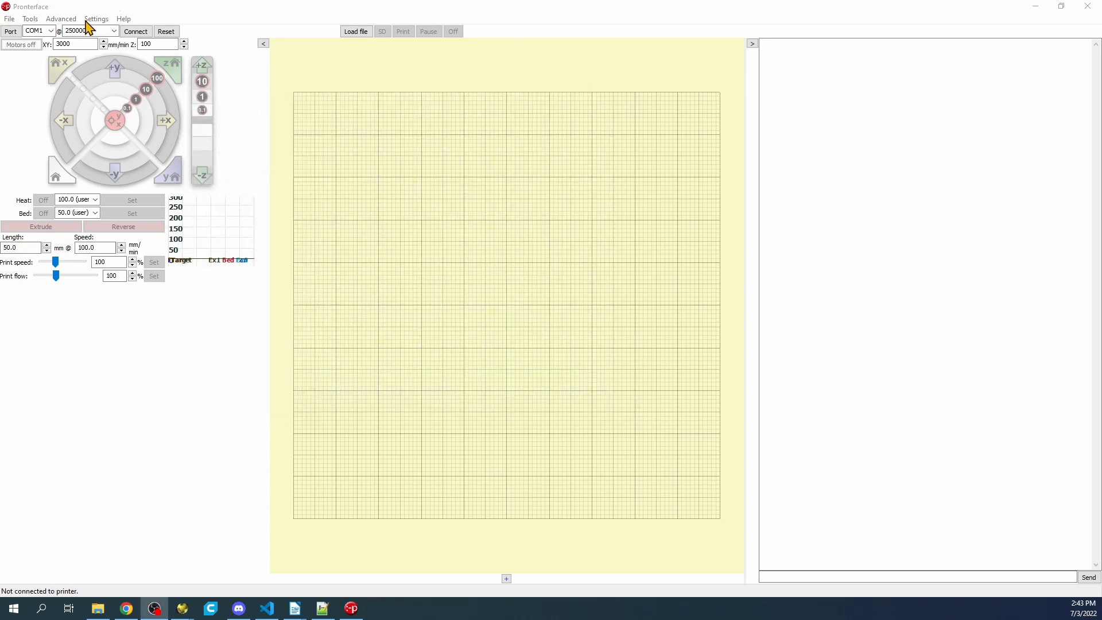
- Connect Pronterface to the board on COM21 at 250000 baud
{"action": "left_click", "coordinate": [50, 30]}
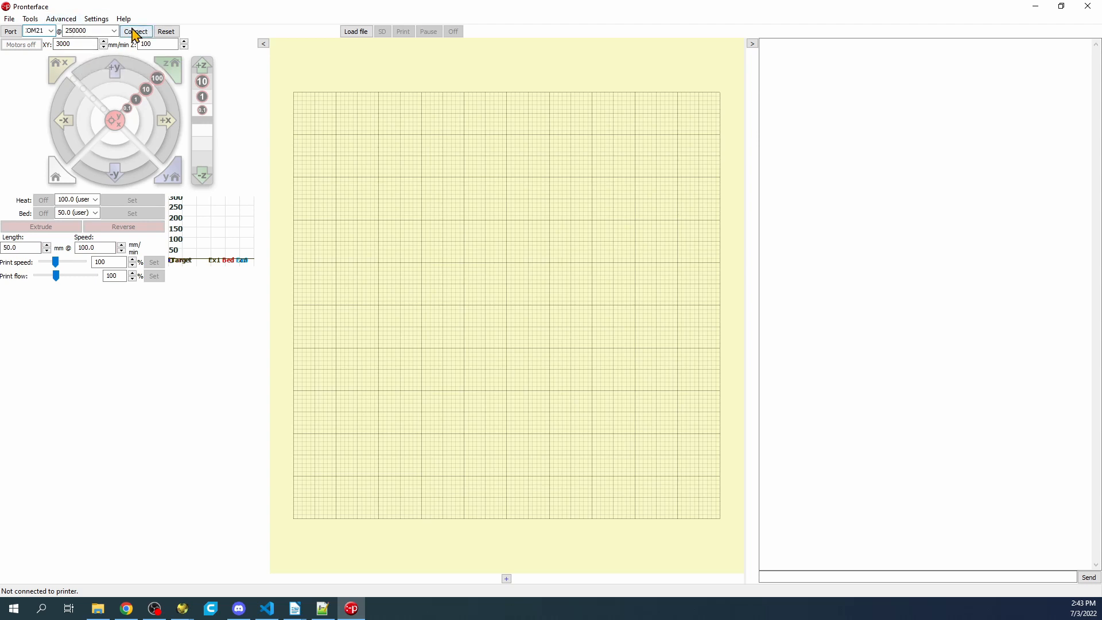
{"action": "left_click", "coordinate": [135, 31]}
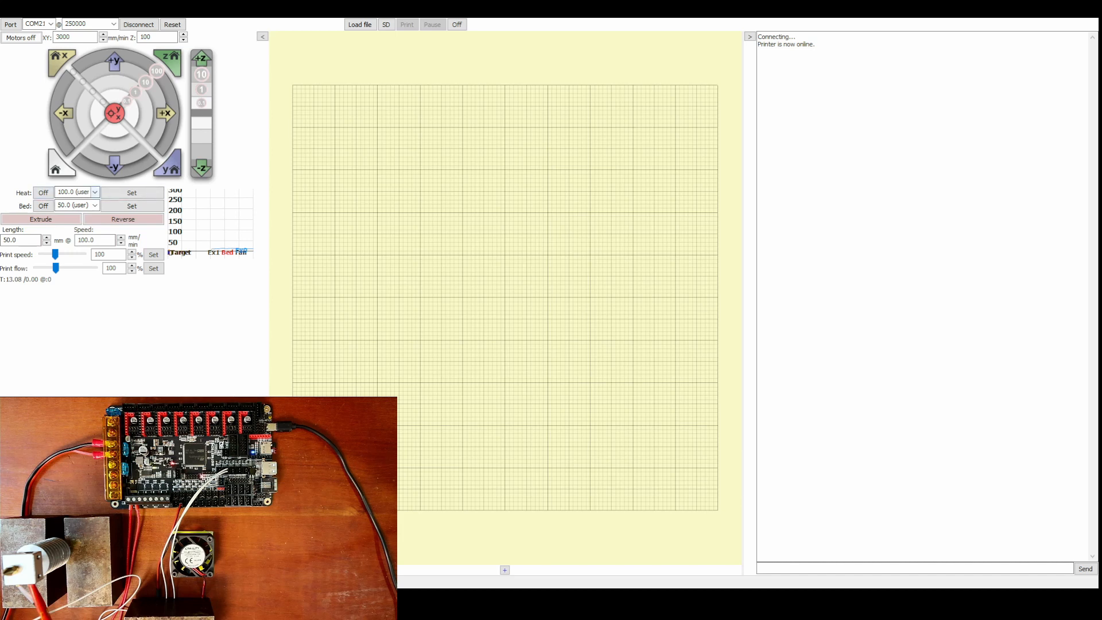
- Set the Pronterface hotend target temperature to 500 °C to start heating
{"action": "left_click", "coordinate": [74, 192]}
{"action": "type", "text": "5"}
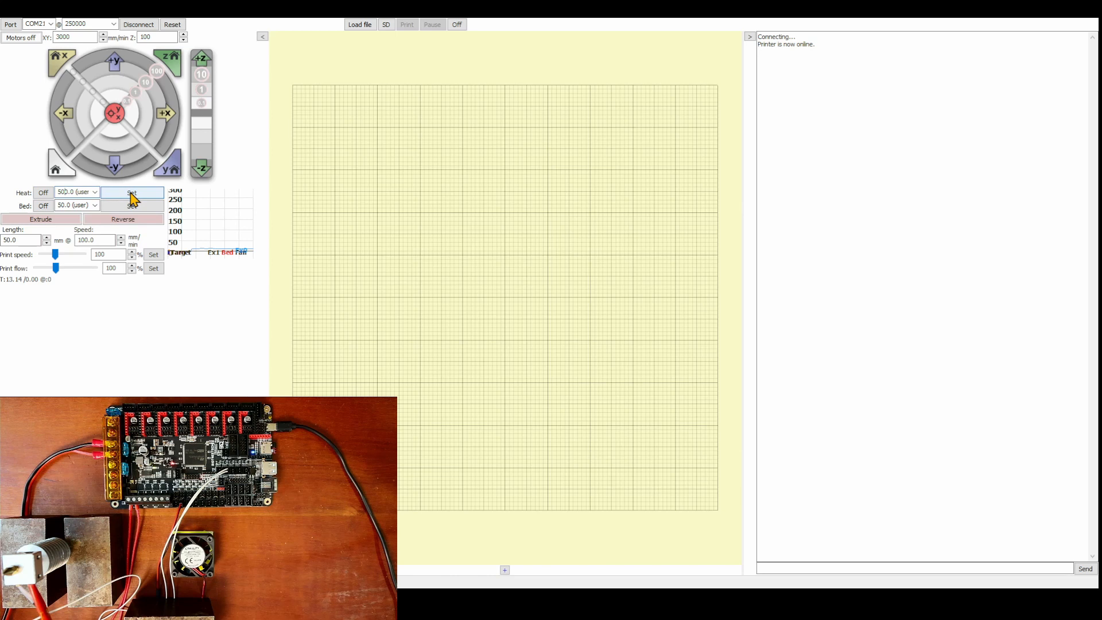
{"action": "left_click", "coordinate": [131, 191]}
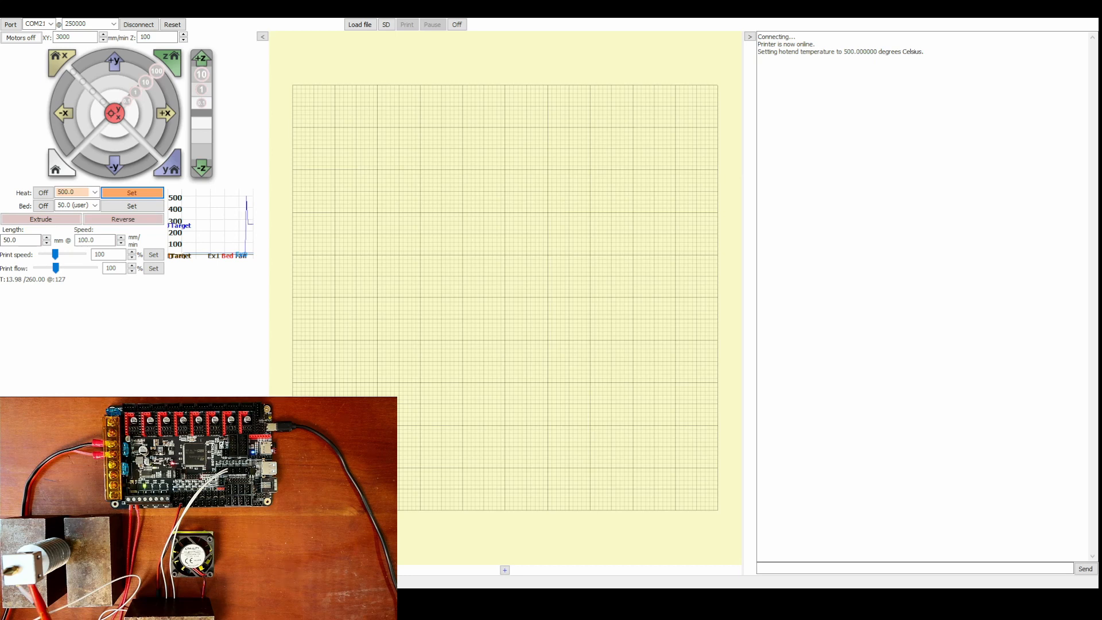
{"action": "mouse_move", "coordinate": [50, 287]}
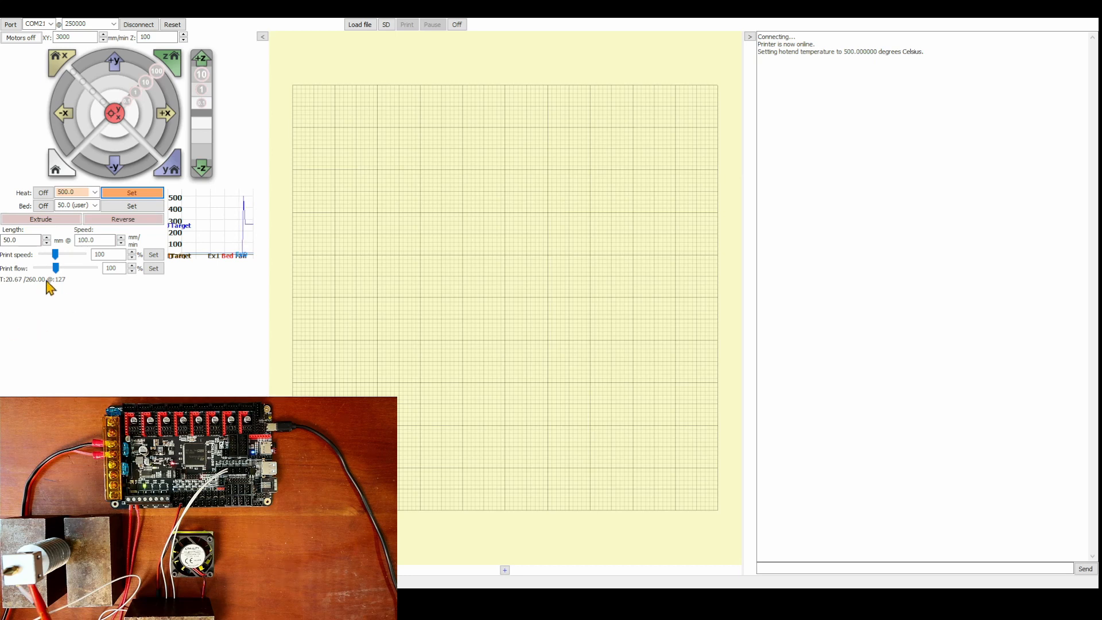